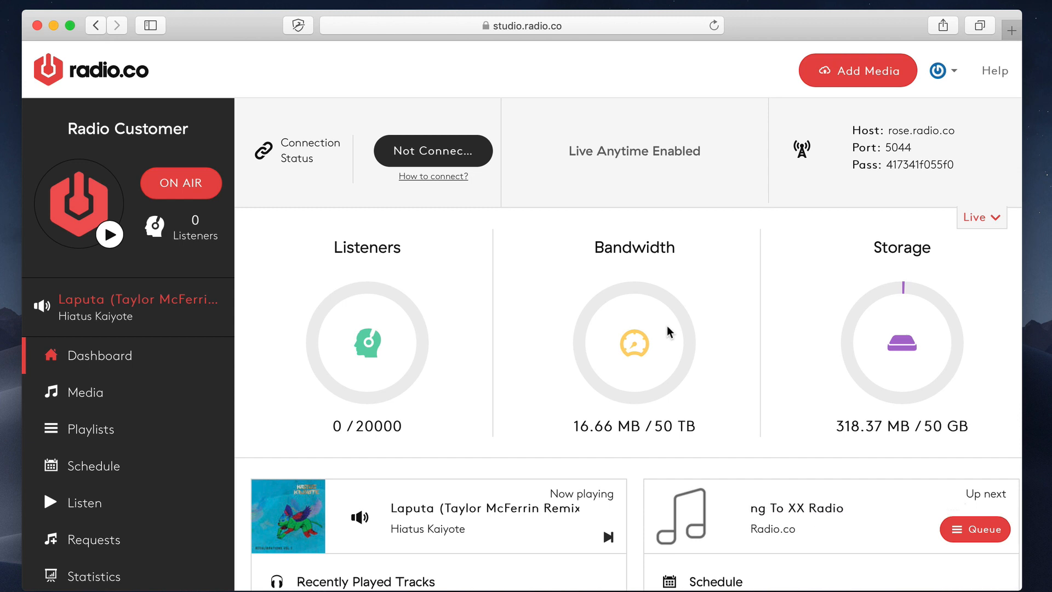
- Open the station's Settings from the left sidebar, landing on the Profile tab
scroll("down", 3)
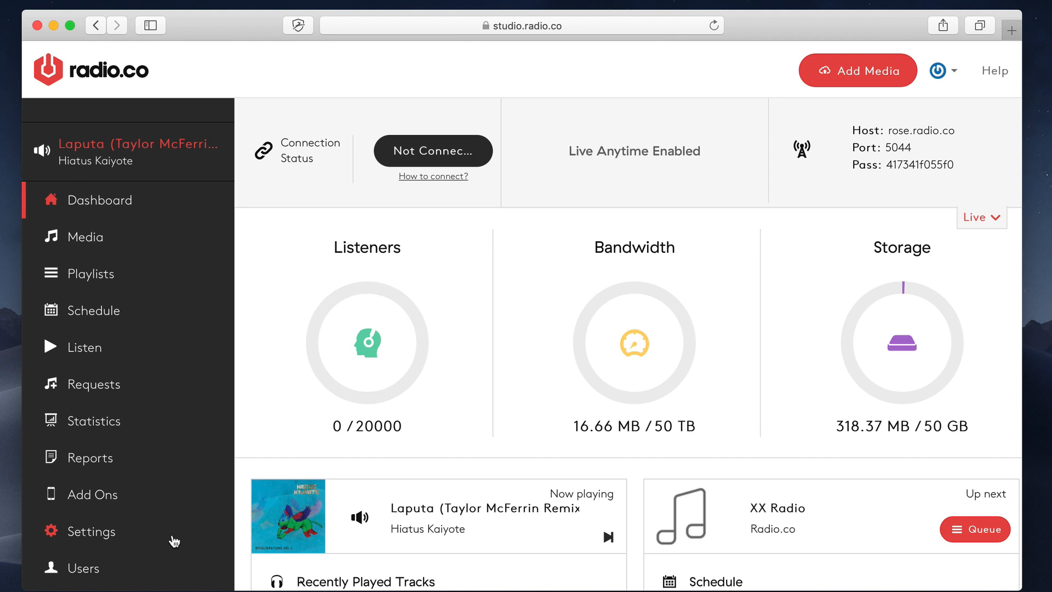
left_click(92, 531)
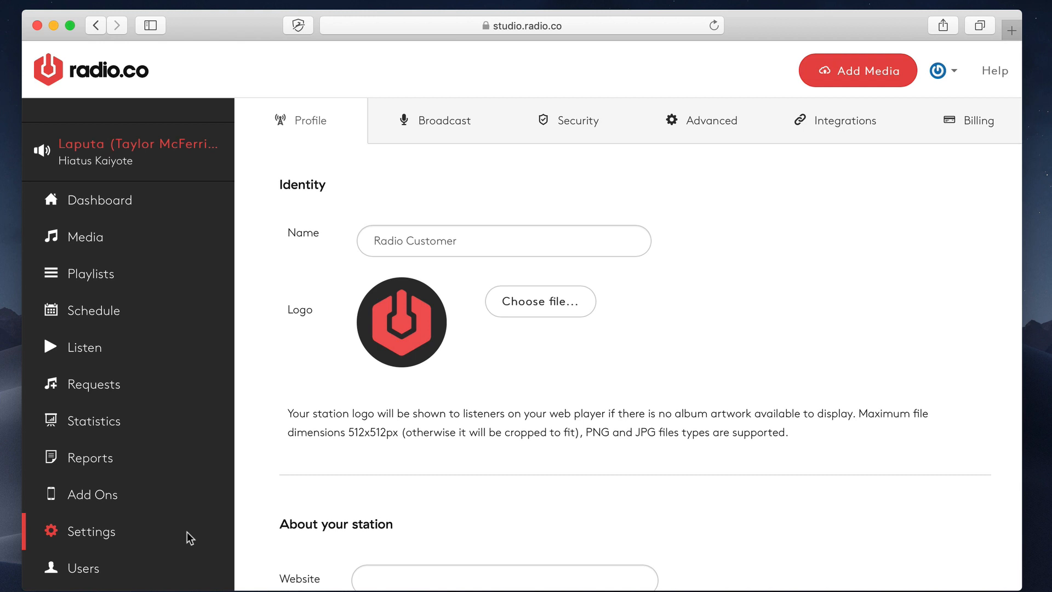
mouse_move(319, 342)
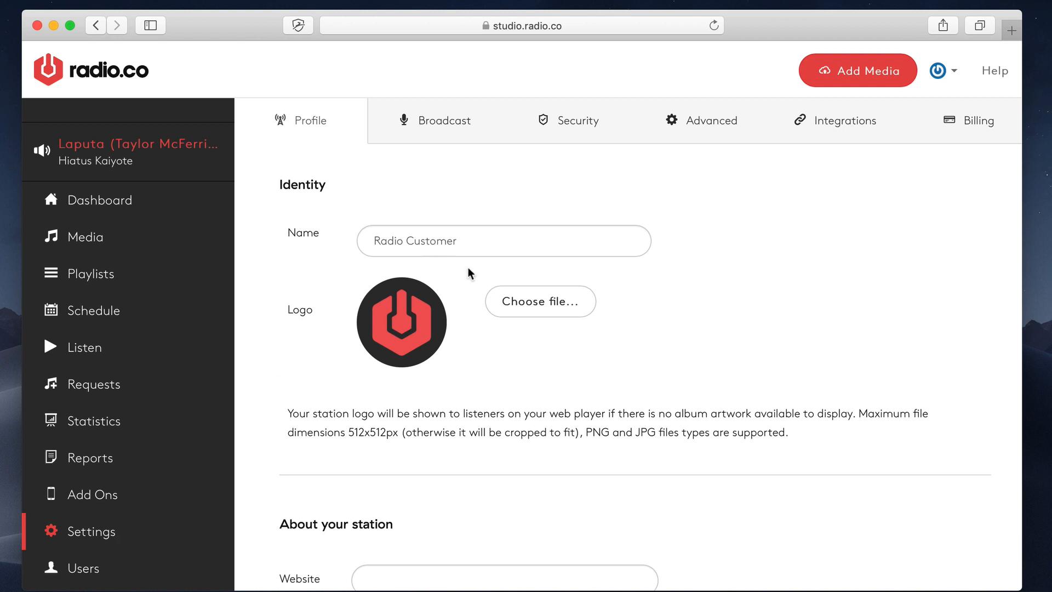
mouse_move(382, 148)
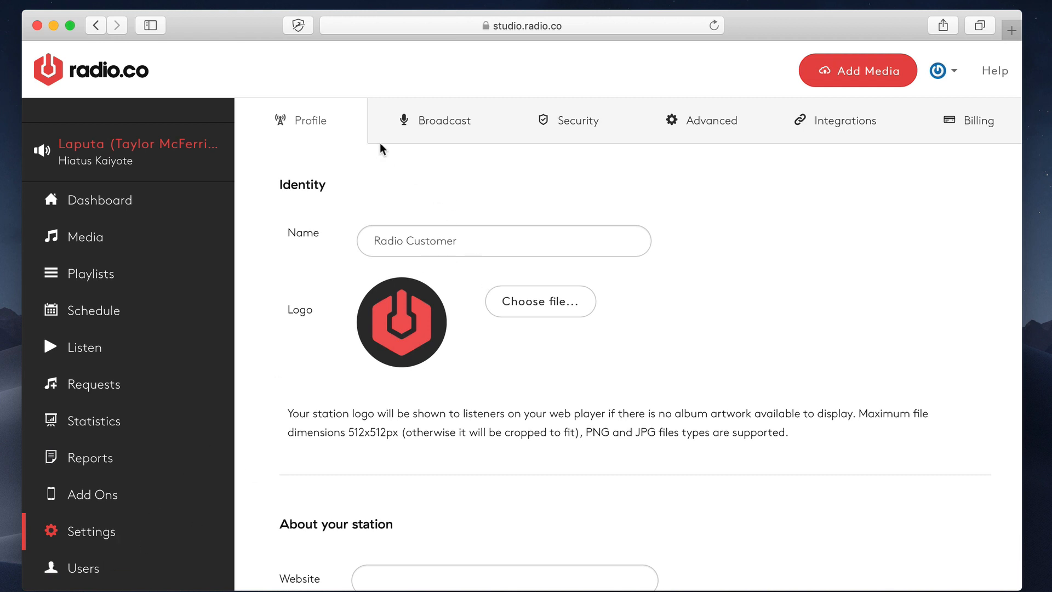
mouse_move(980, 121)
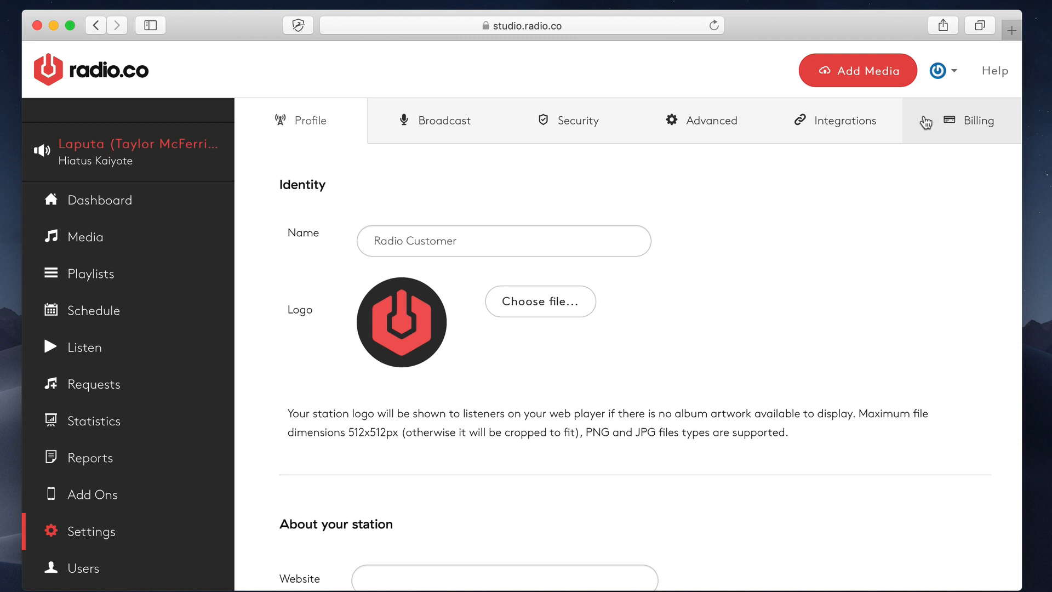
scroll("down", 3)
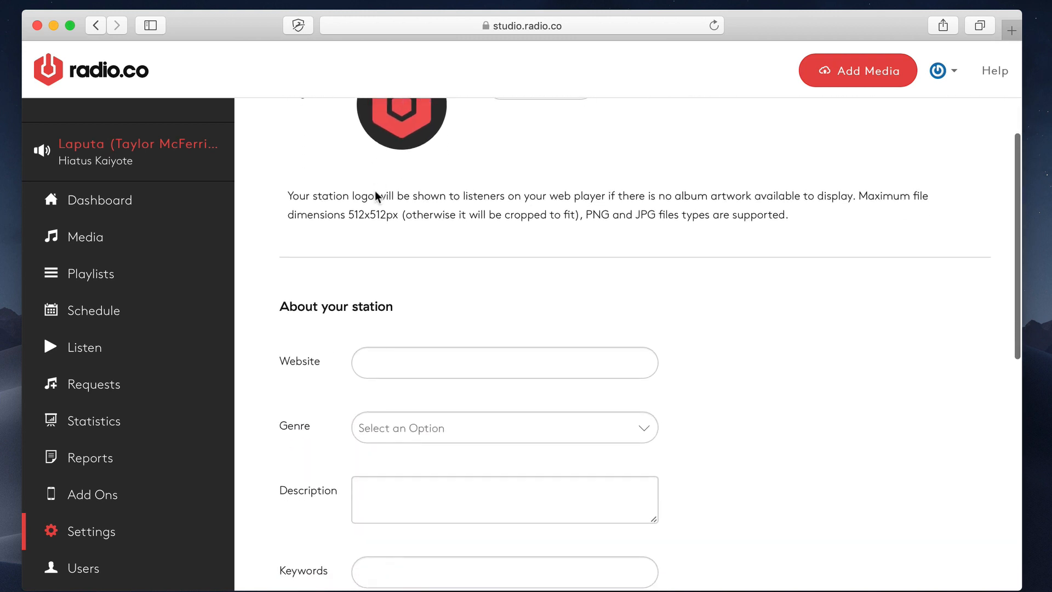
scroll("down", 3)
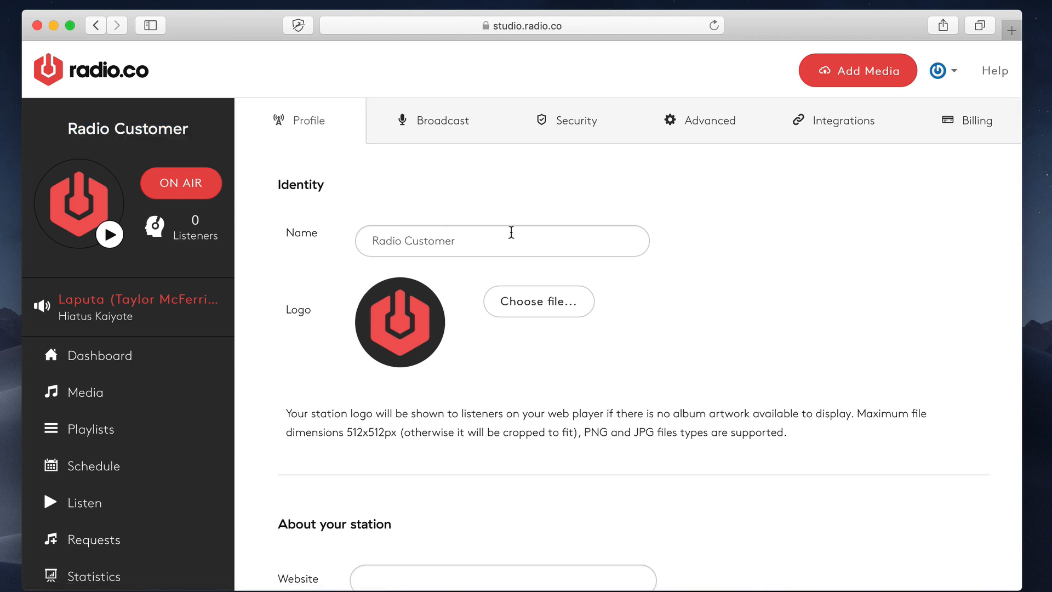
- Replace the station name 'Radio Customer' with 'James FM' in the Name field
left_click(502, 240)
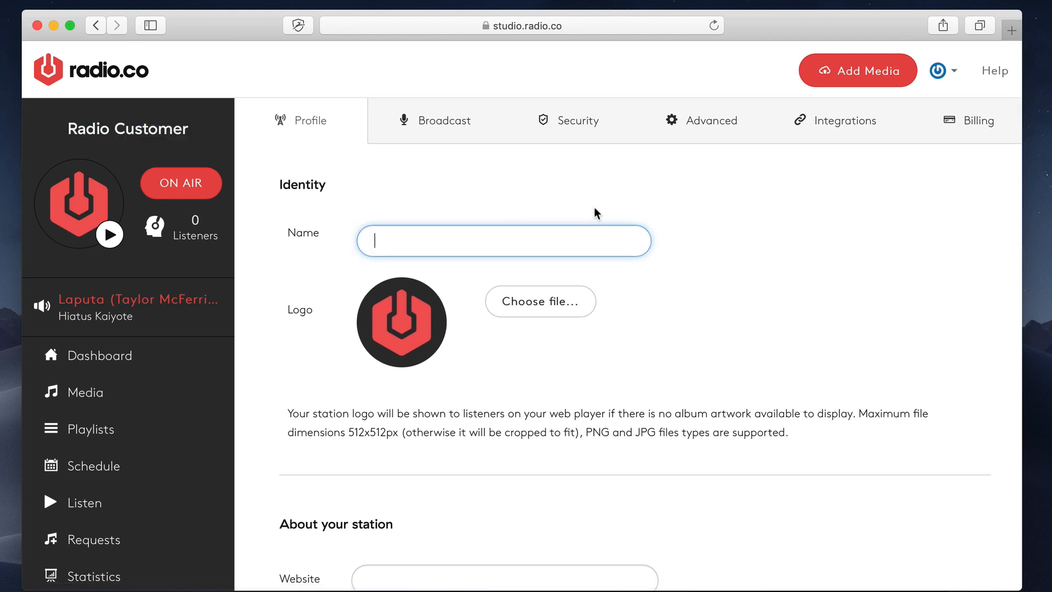
type("James")
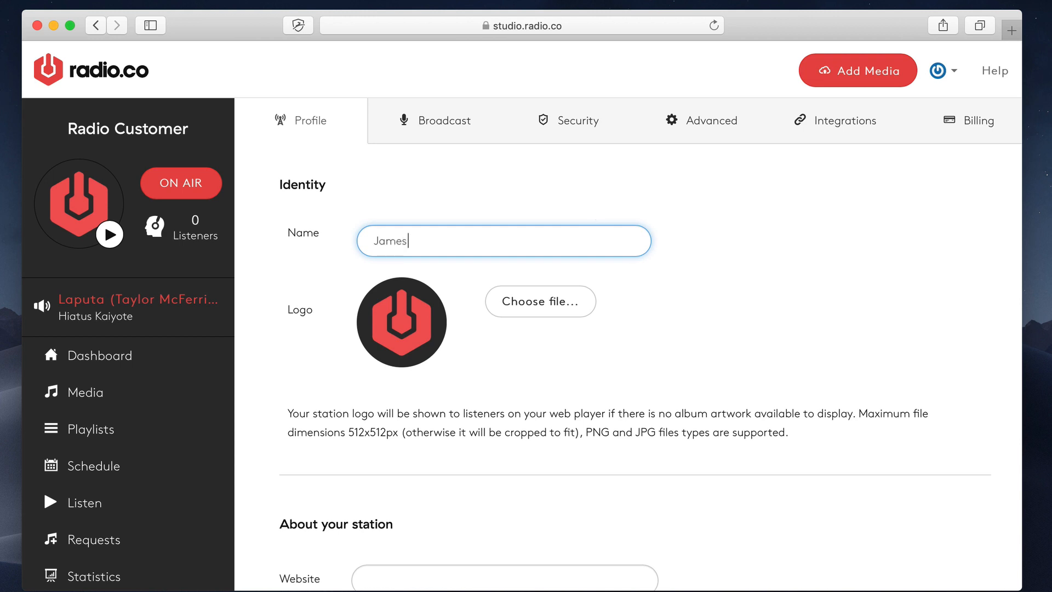
type("FM")
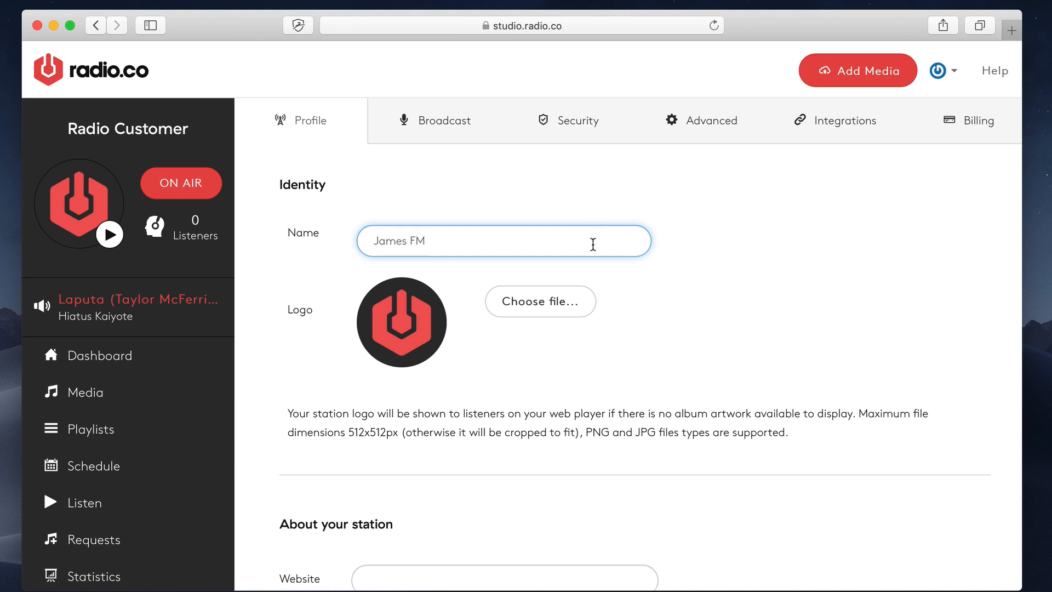
mouse_move(541, 300)
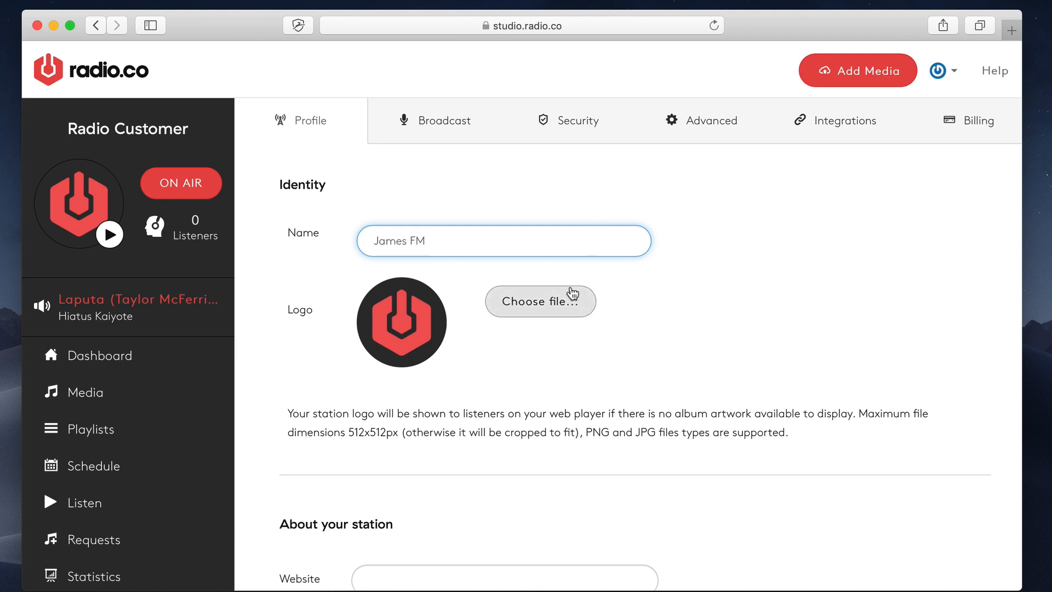
mouse_move(393, 430)
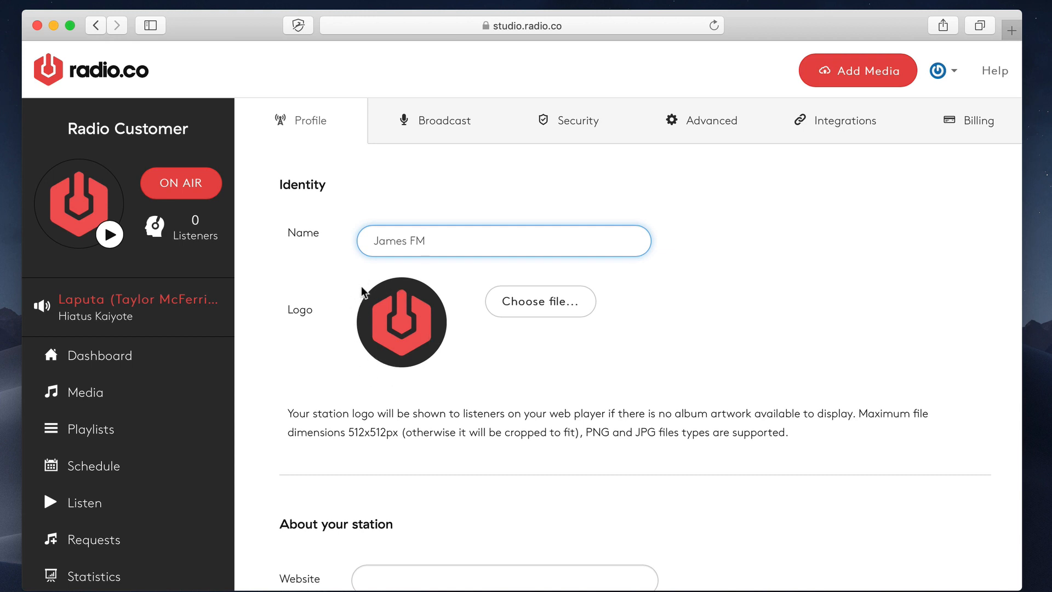
mouse_move(356, 365)
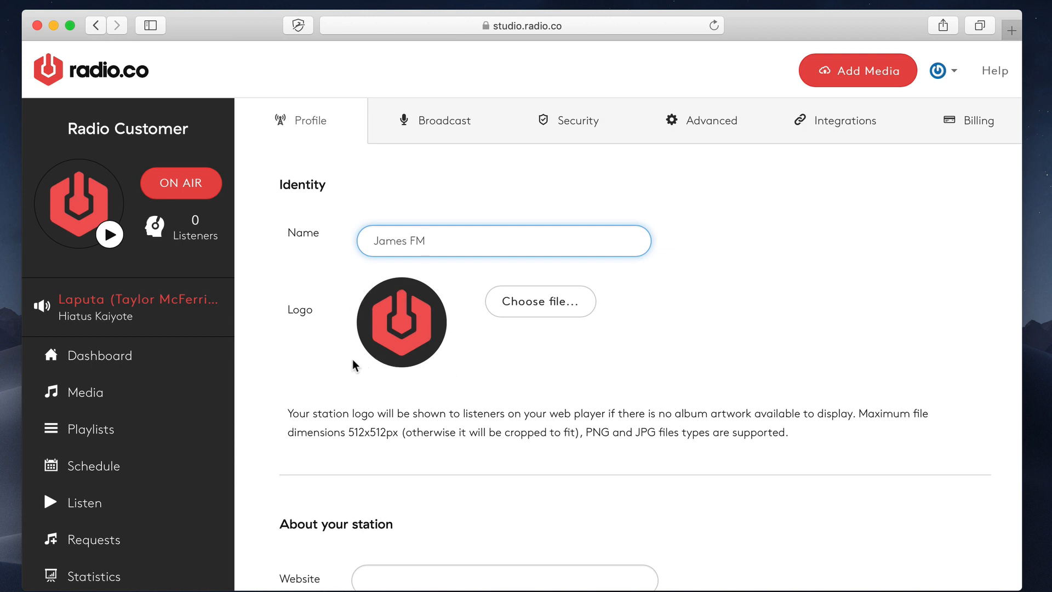
mouse_move(354, 427)
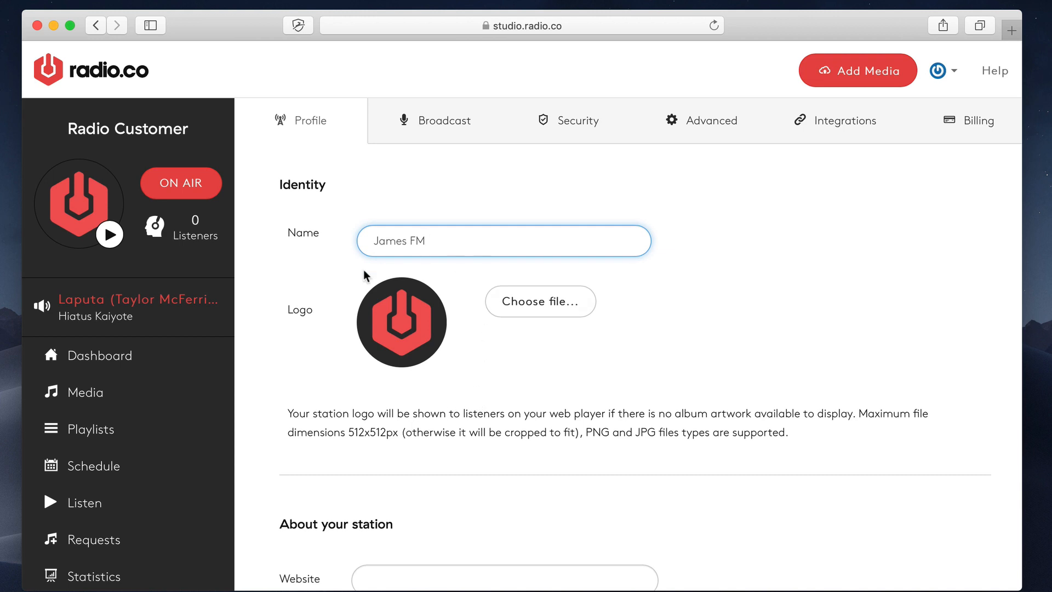
mouse_move(395, 310)
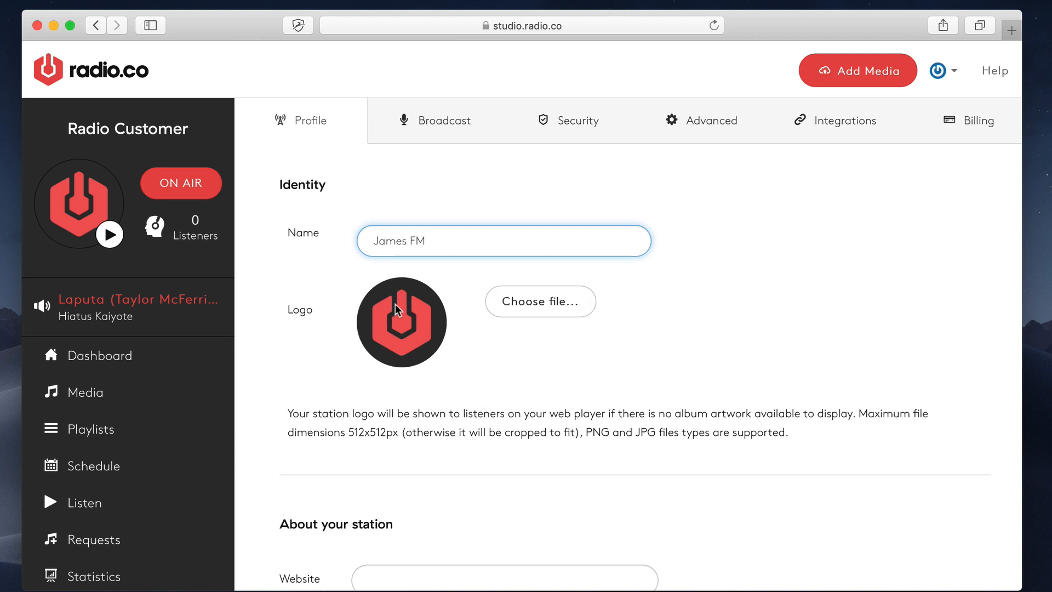
- In About your station, set the Genre to Top 40 / Pop by searching 'Top'
scroll("down", 3)
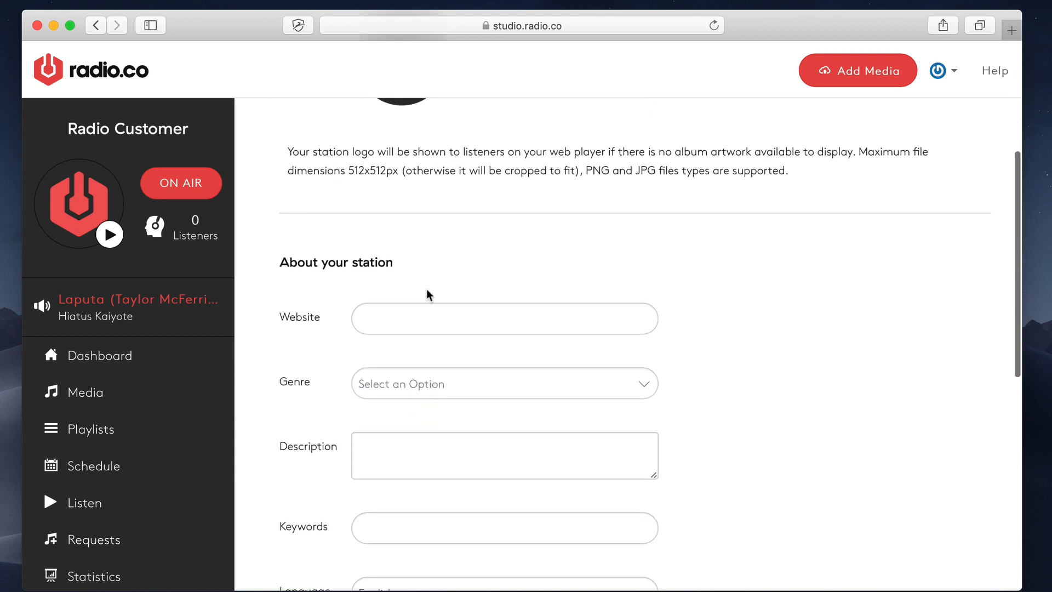
scroll("down", 3)
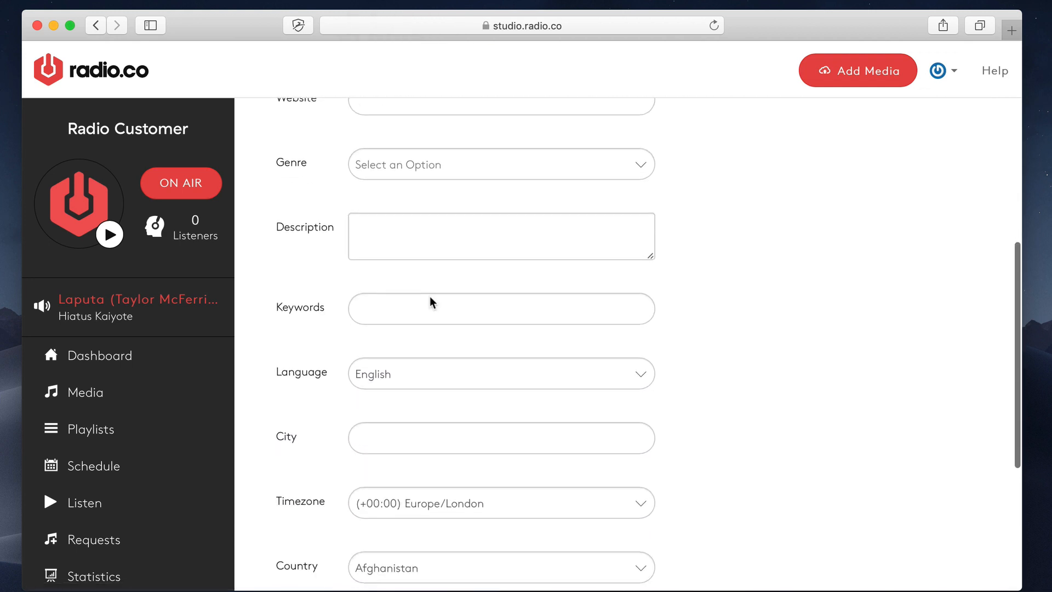
scroll("down", 3)
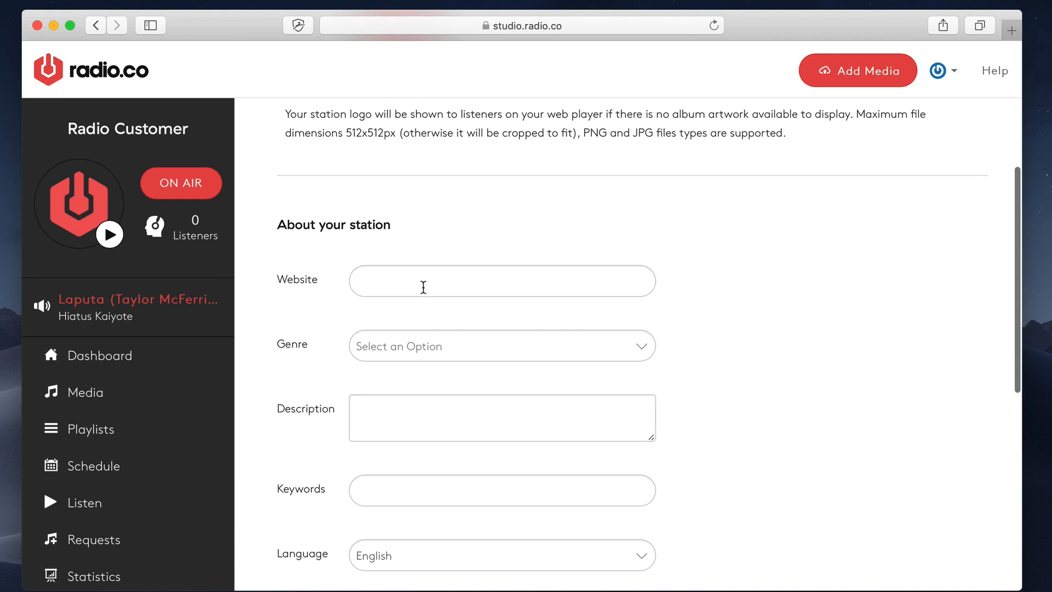
left_click(501, 281)
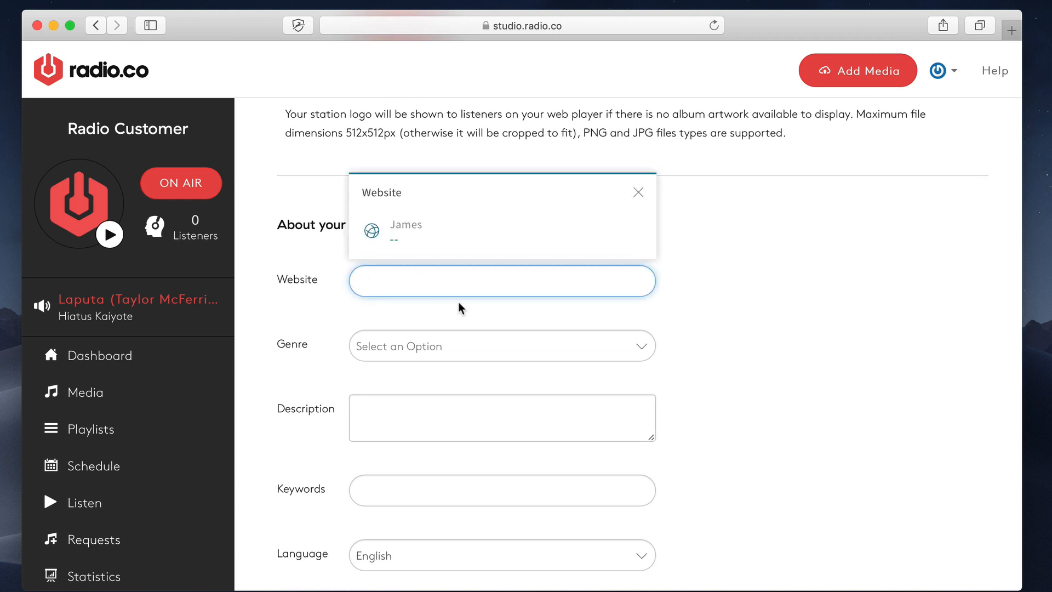
left_click(501, 346)
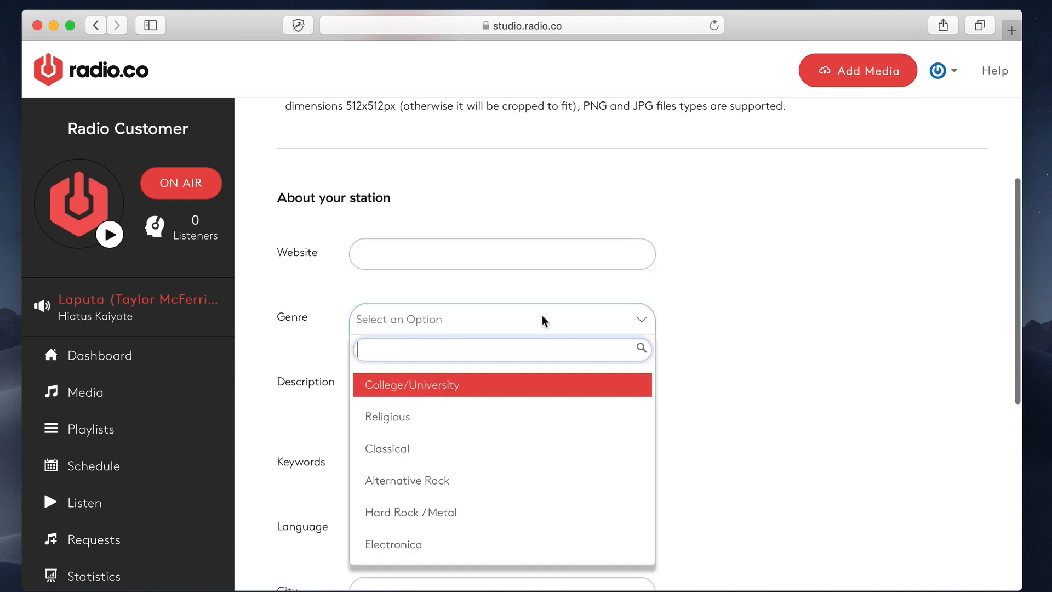
scroll("down", 3)
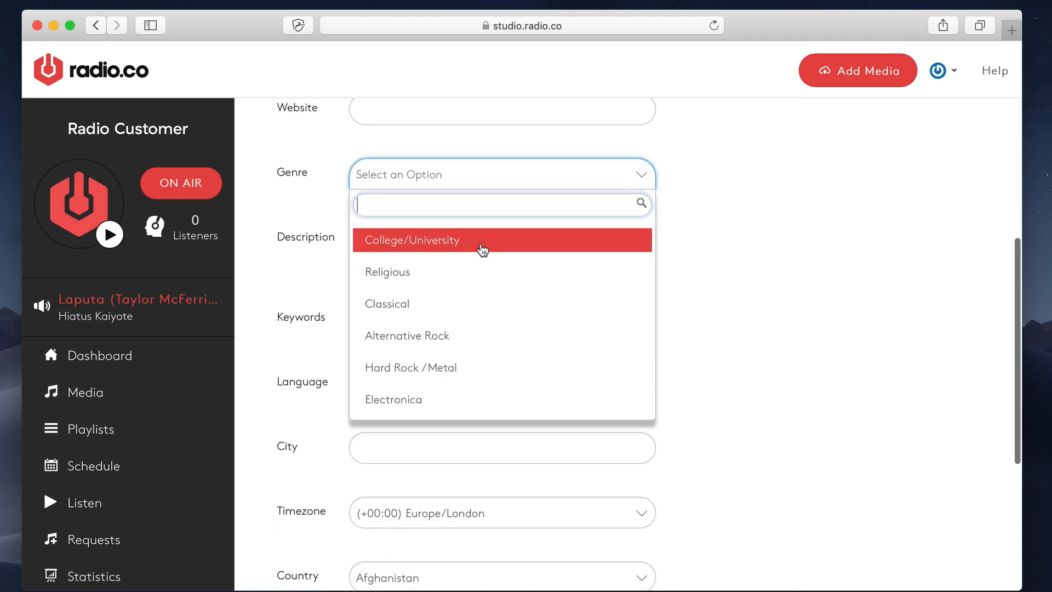
type("Top")
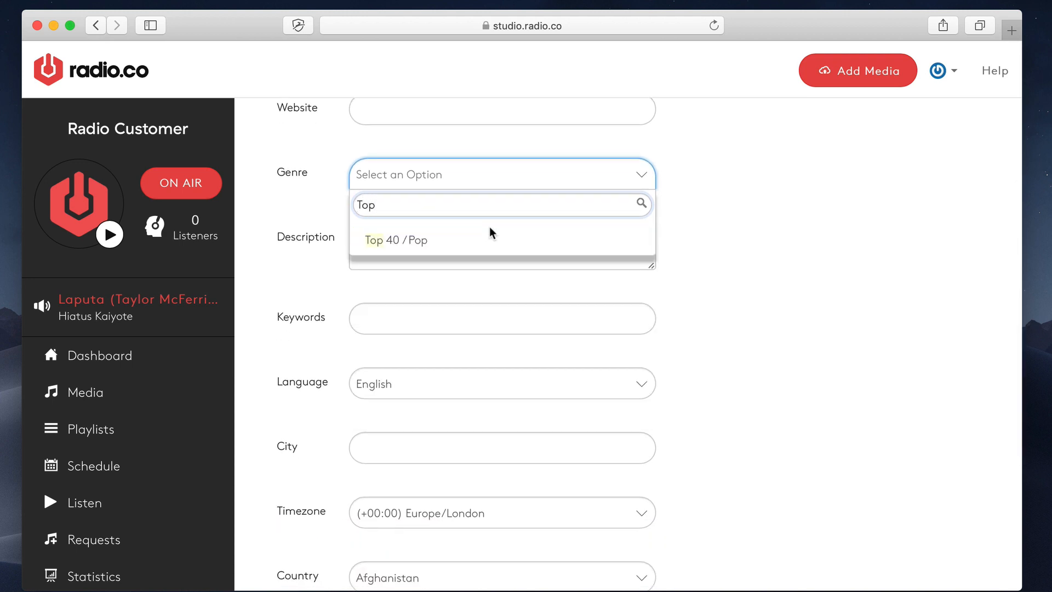
left_click(396, 240)
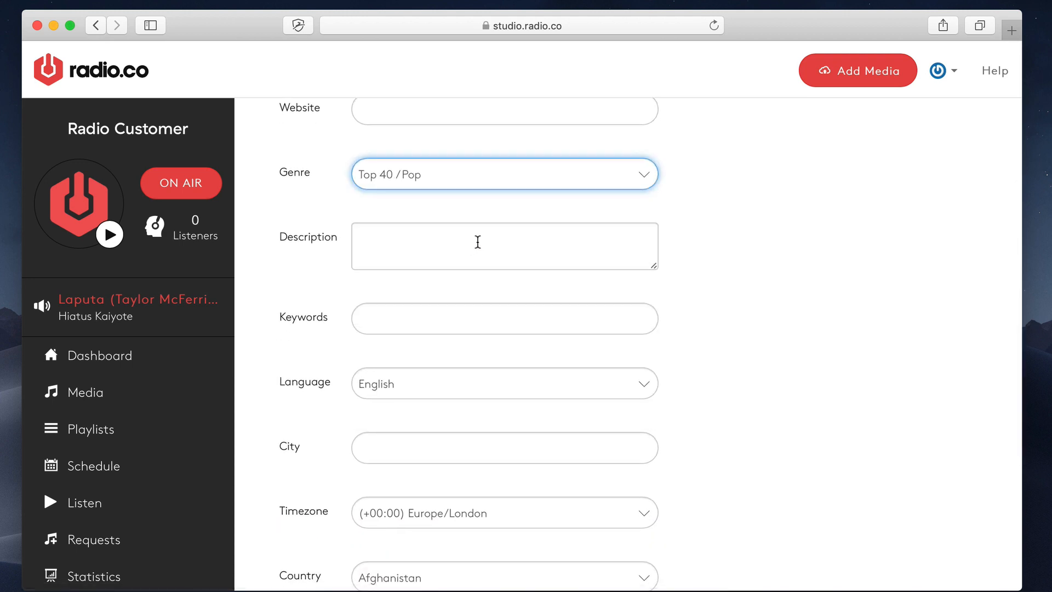
mouse_move(682, 430)
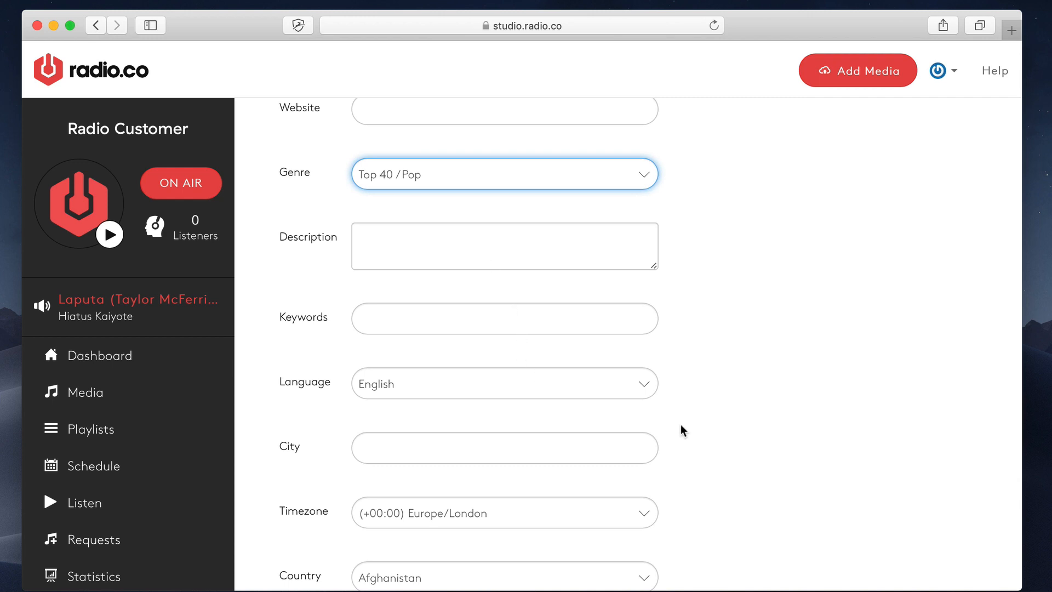
left_click(504, 383)
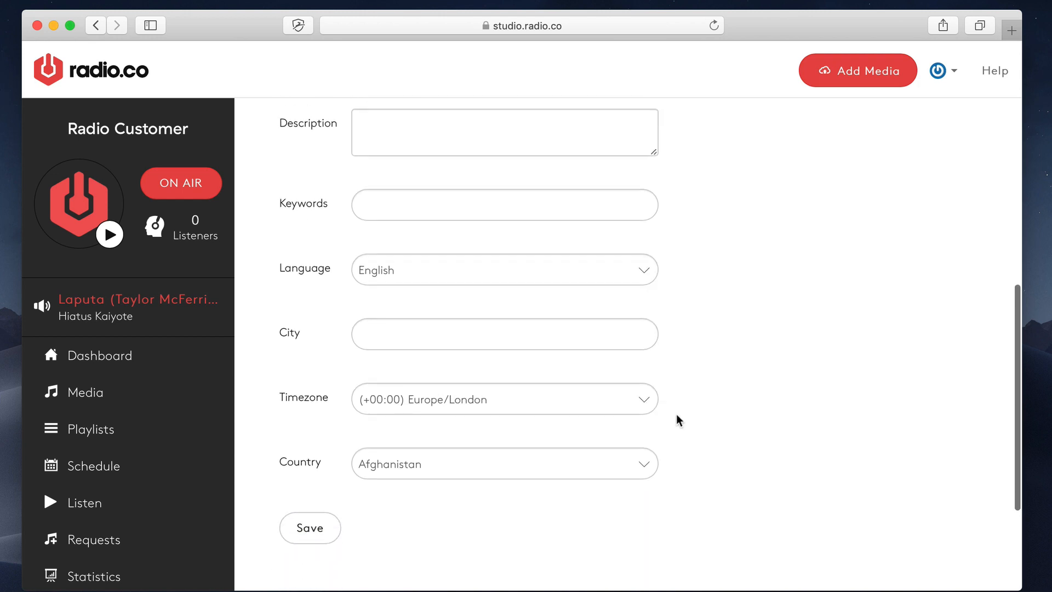
mouse_move(510, 399)
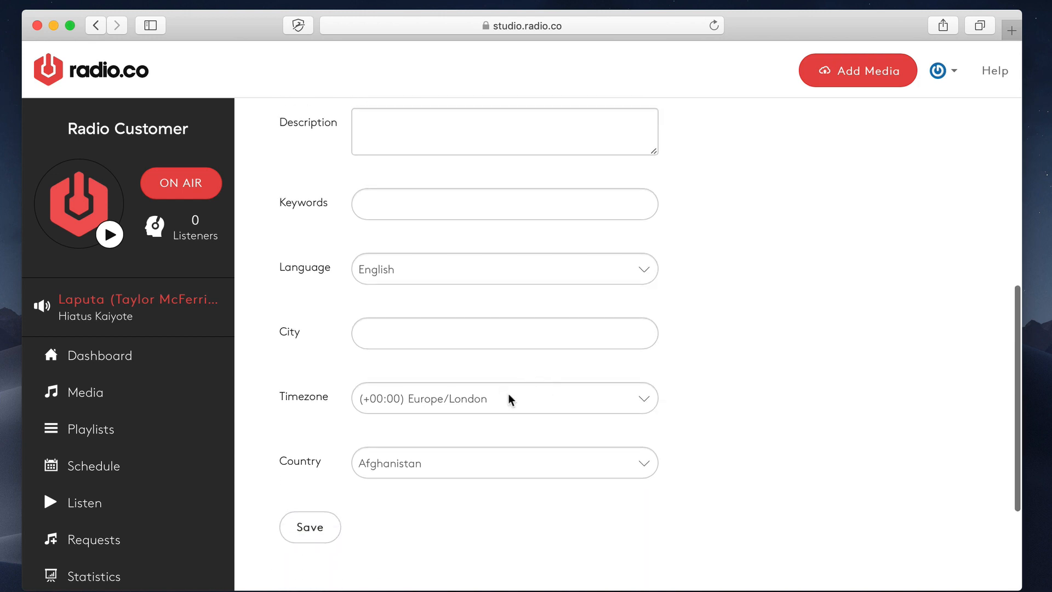
mouse_move(516, 401)
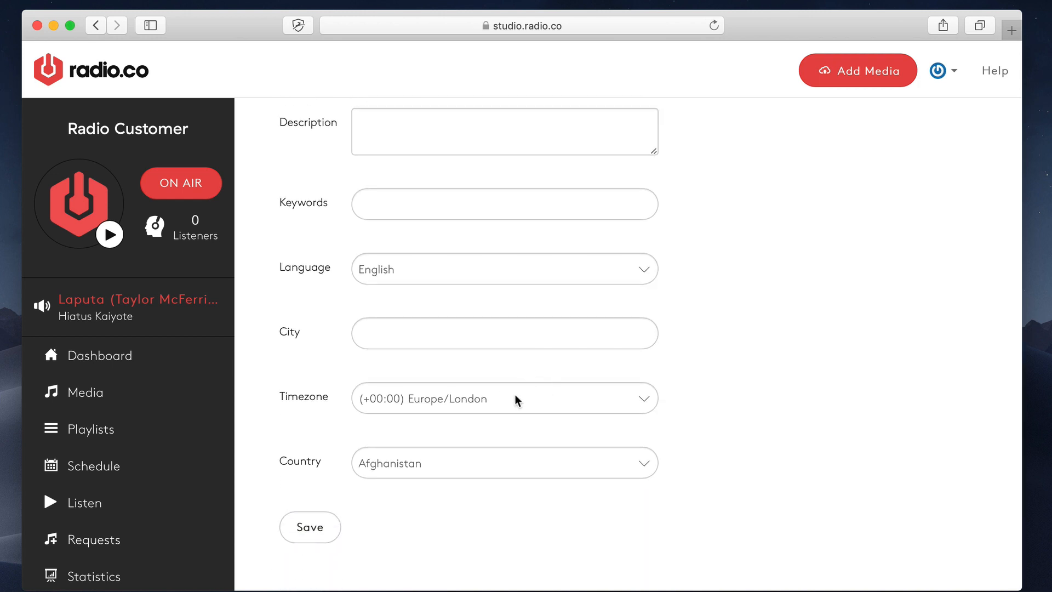
left_click(505, 398)
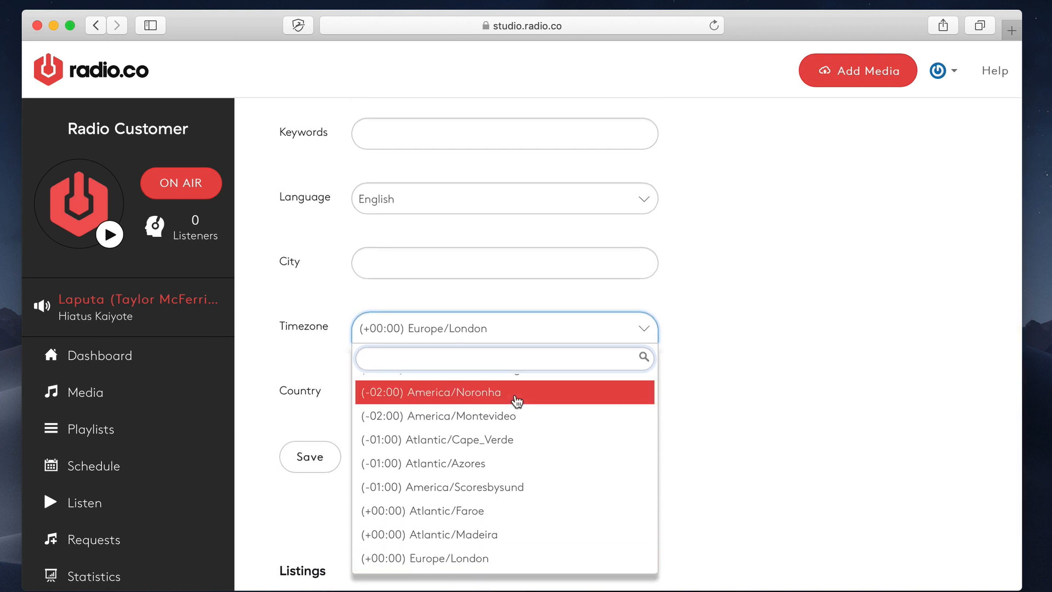
scroll("down", 3)
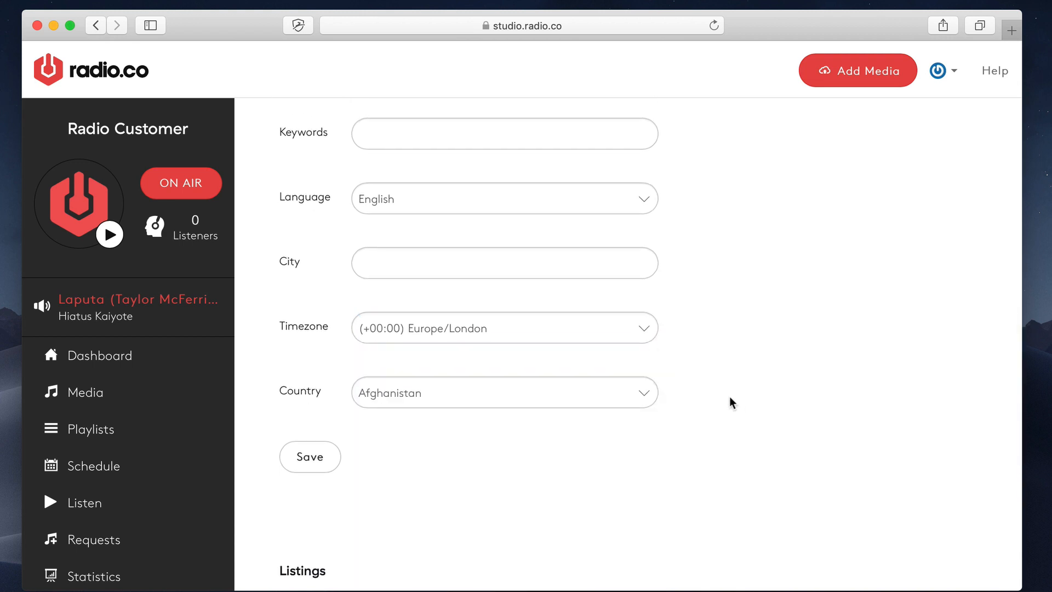
mouse_move(652, 397)
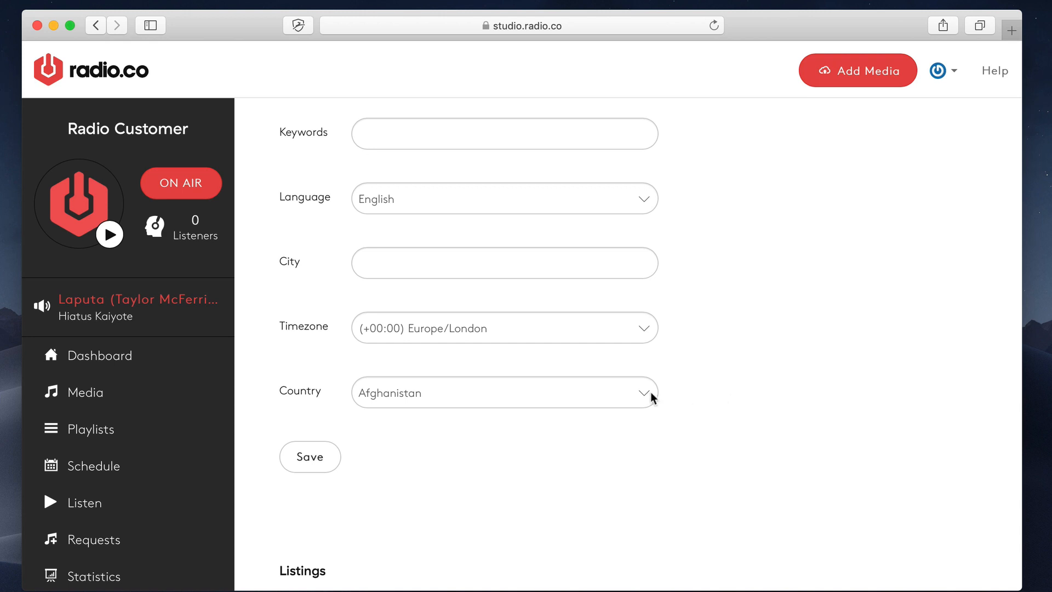
mouse_move(638, 393)
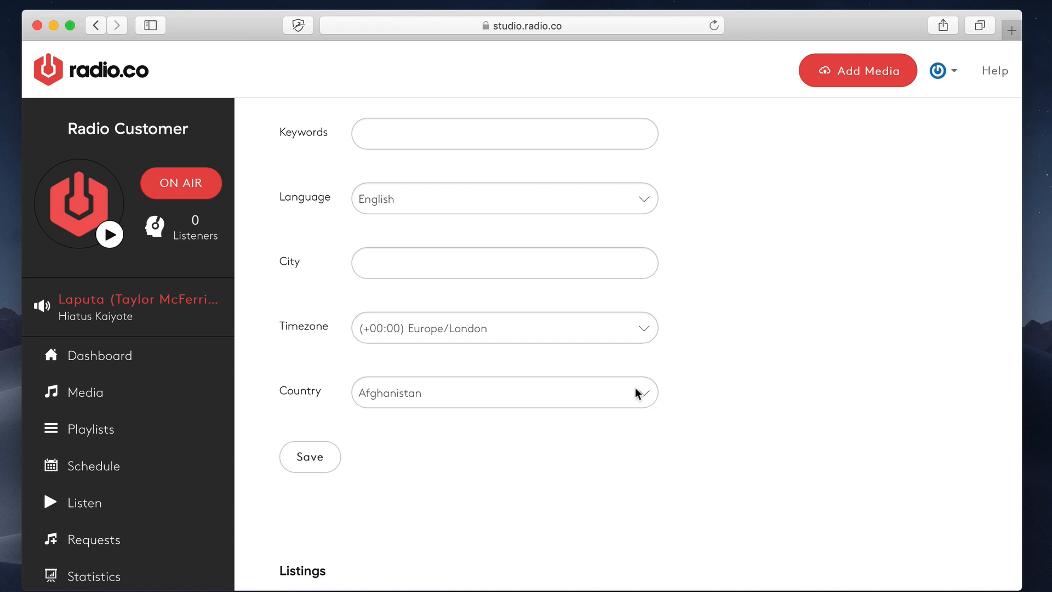
mouse_move(471, 316)
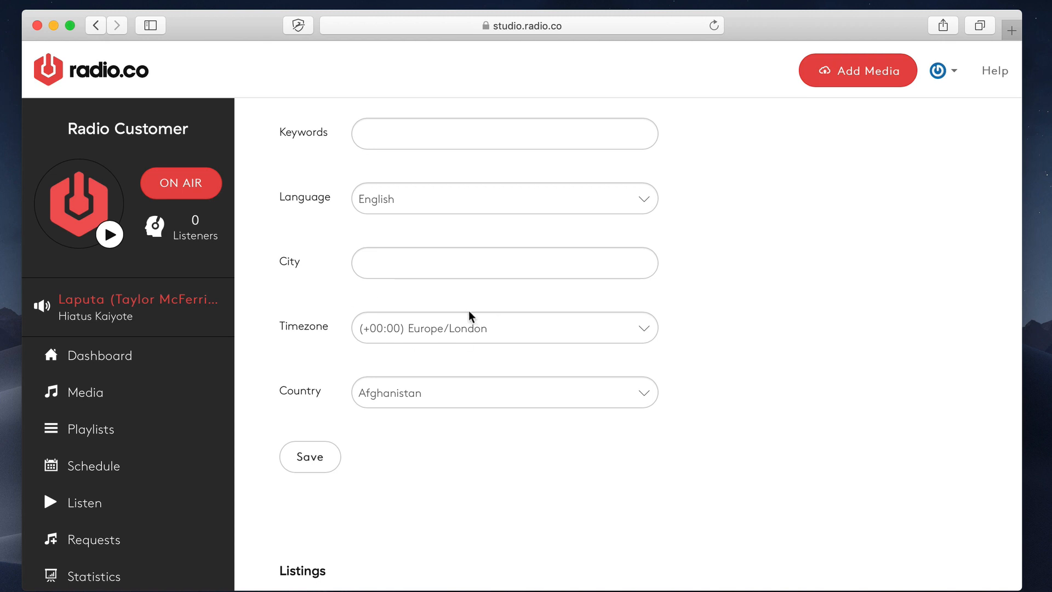
mouse_move(574, 370)
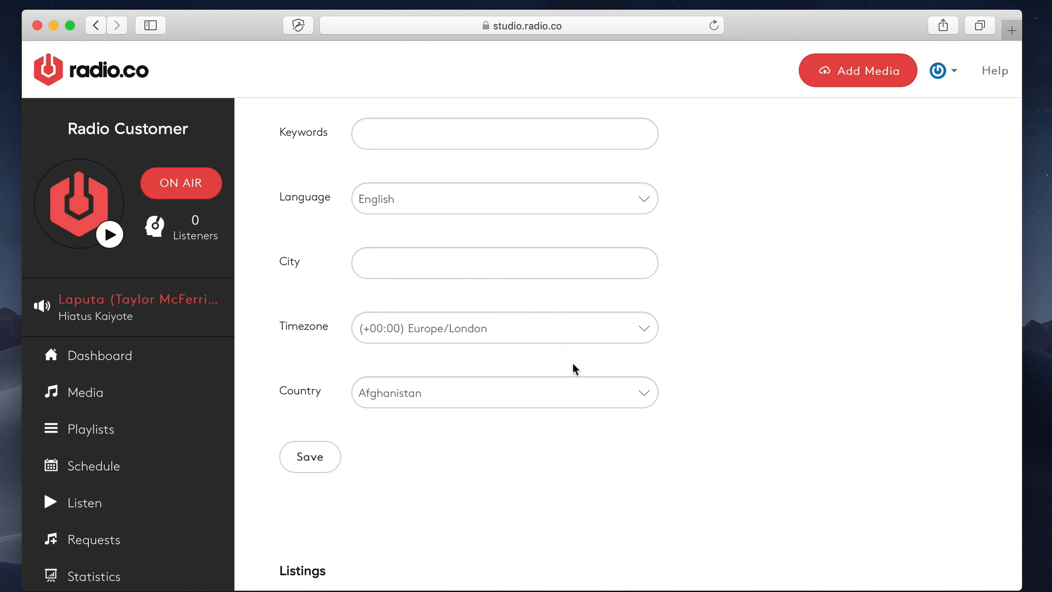
mouse_move(569, 394)
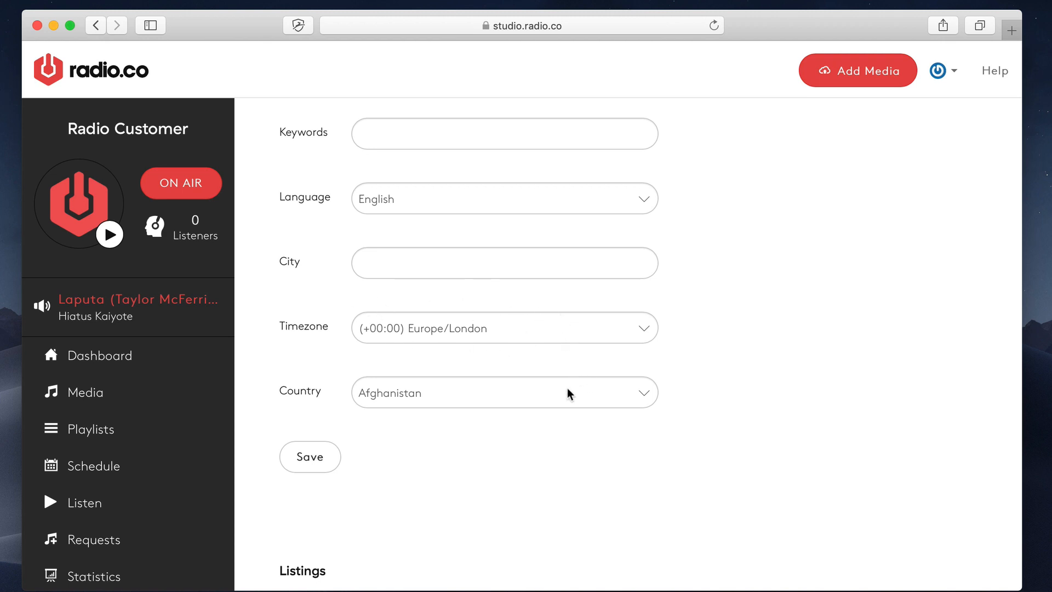
scroll("down", 3)
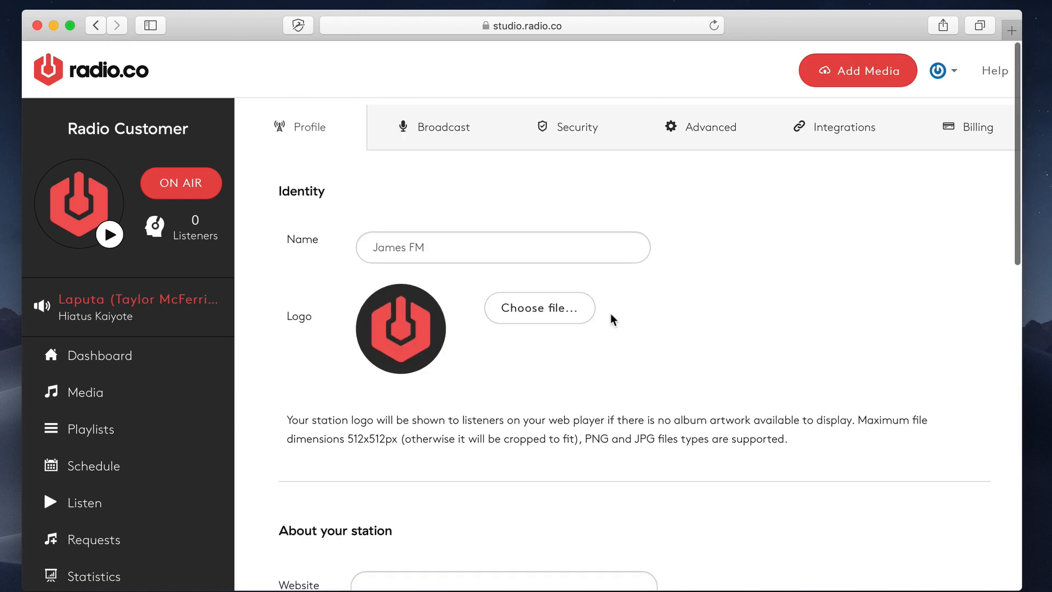
- On the Broadcast tab, adjust the Crossfade Length slider several times and settle on 4 seconds
left_click(444, 121)
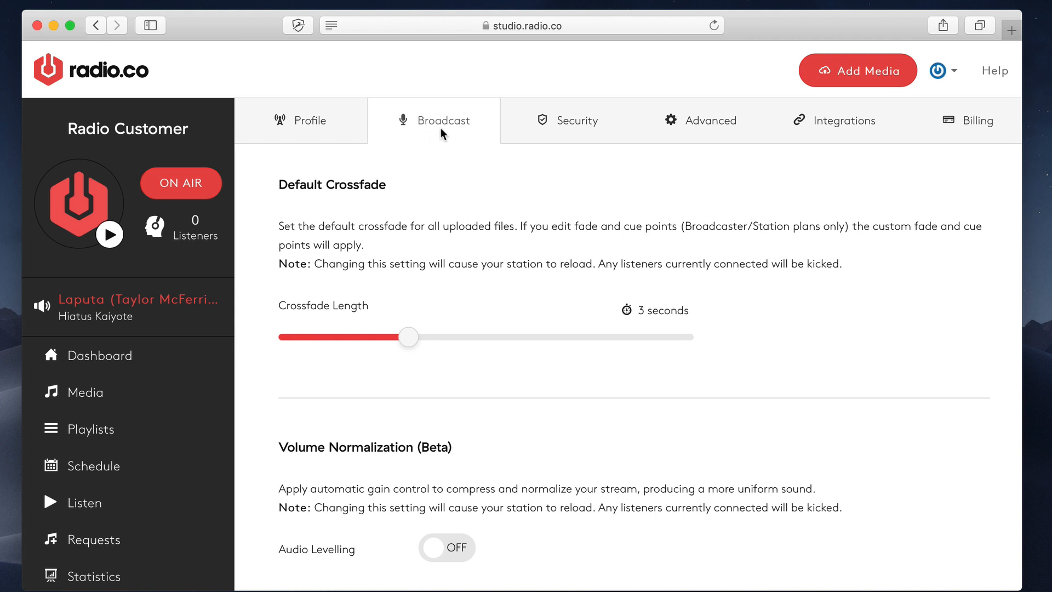
mouse_move(655, 308)
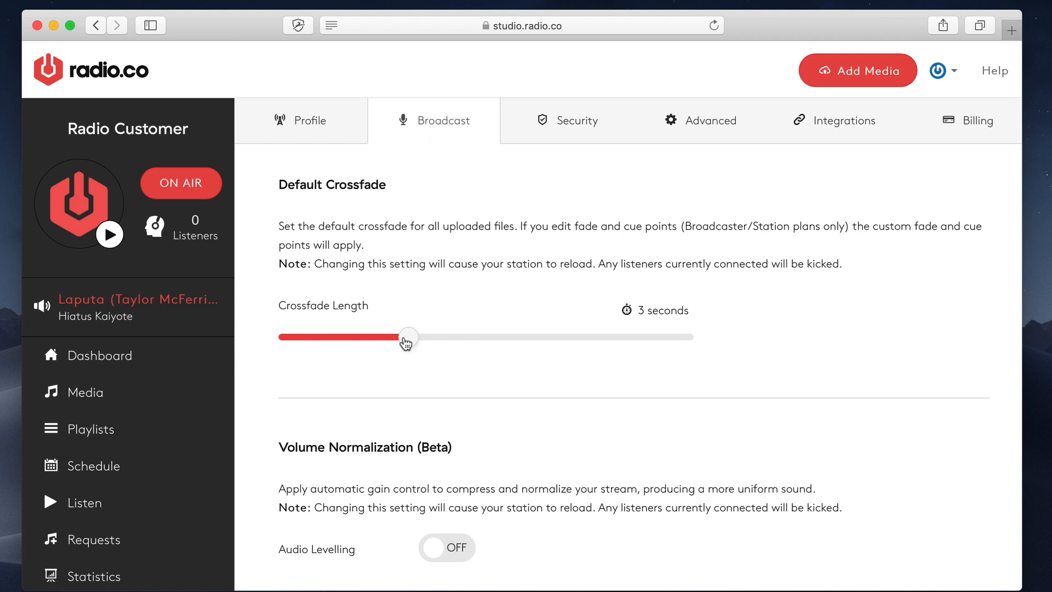
left_click_drag(407, 337, 642, 336)
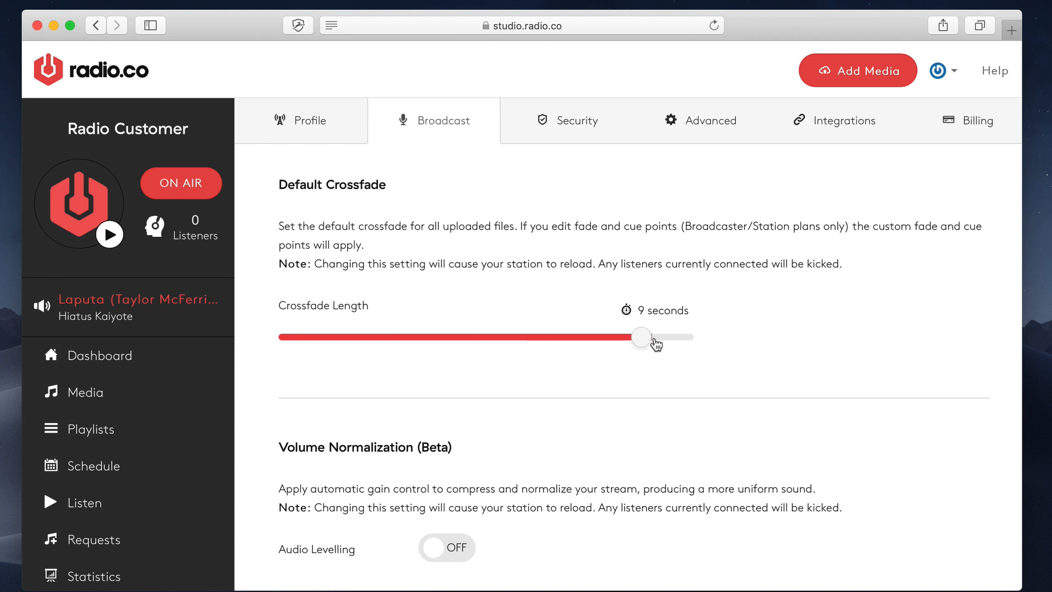
left_click_drag(641, 337, 447, 337)
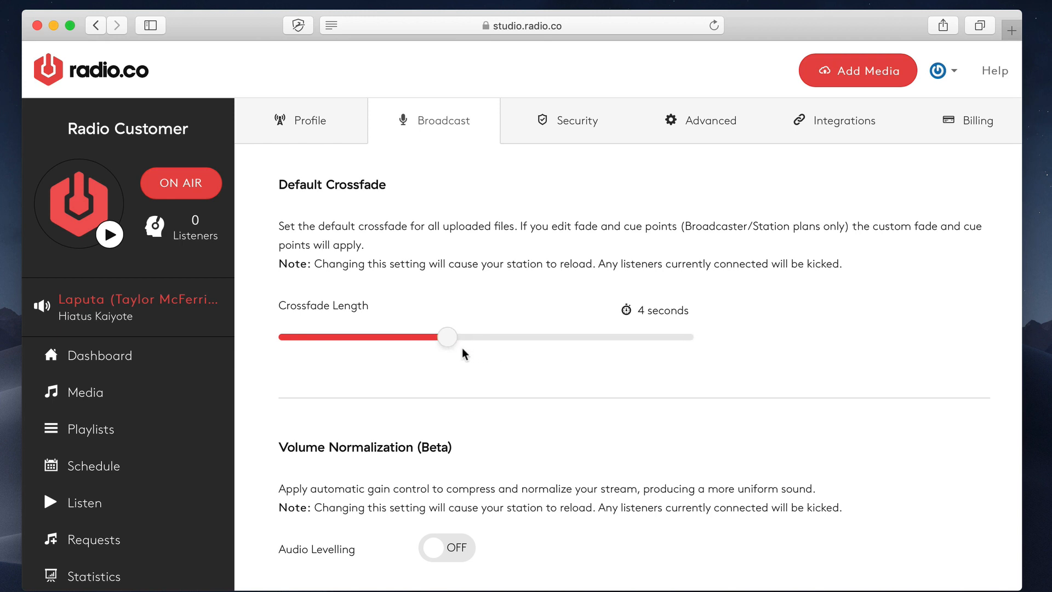
left_click_drag(447, 337, 409, 336)
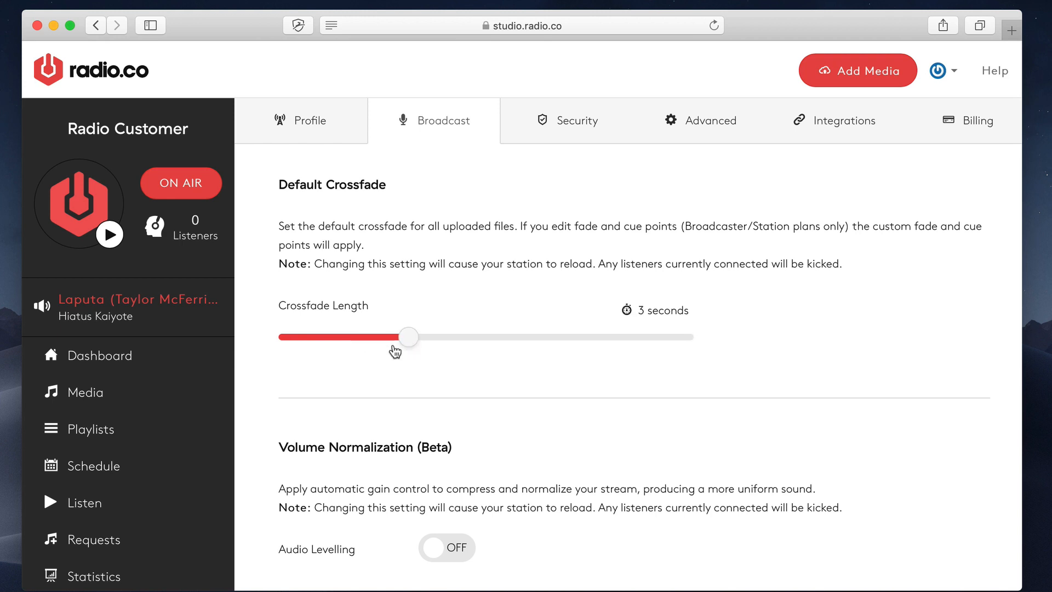
left_click_drag(409, 336, 486, 337)
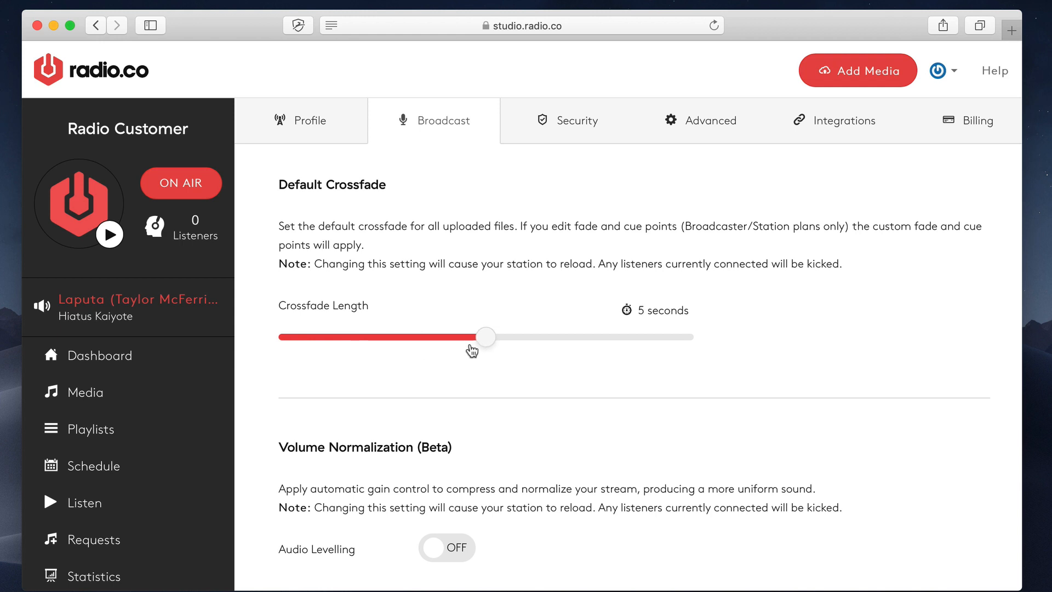
left_click_drag(486, 337, 409, 336)
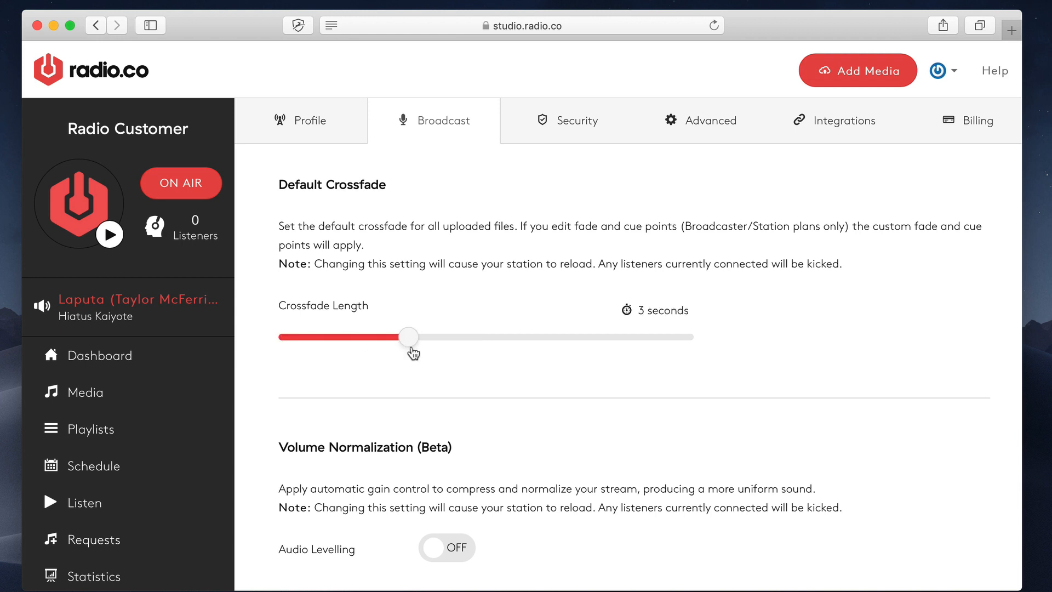
left_click_drag(409, 337, 602, 336)
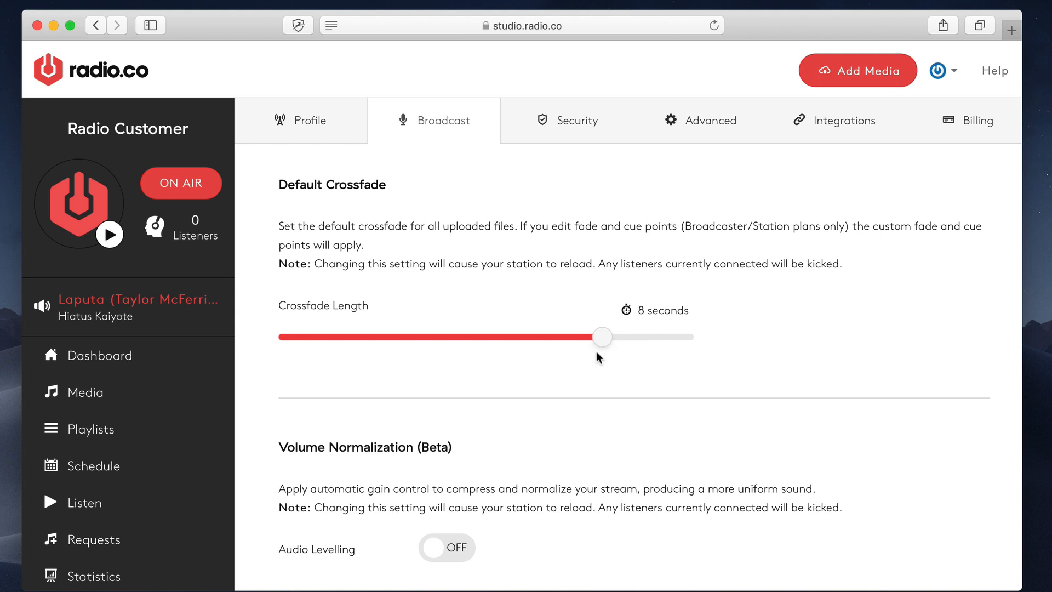
left_click_drag(602, 336, 448, 336)
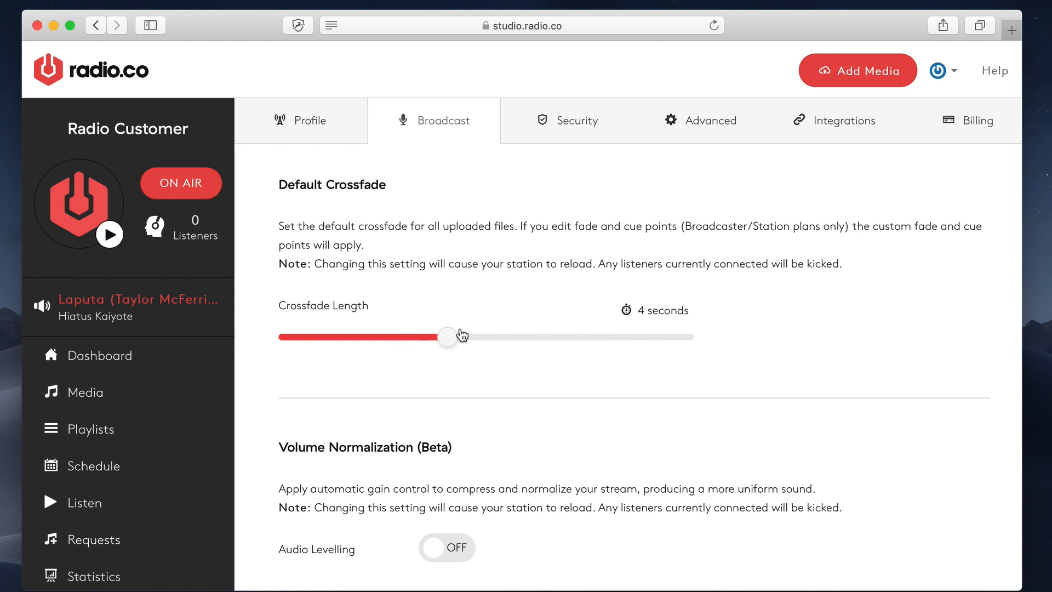
left_click_drag(447, 337, 396, 337)
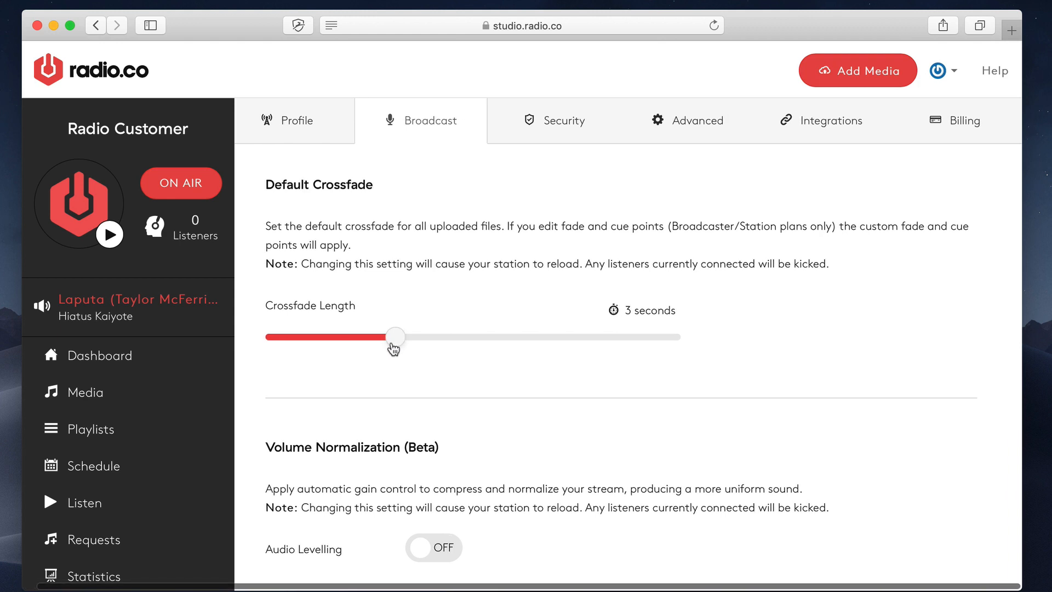
left_click_drag(395, 338, 399, 337)
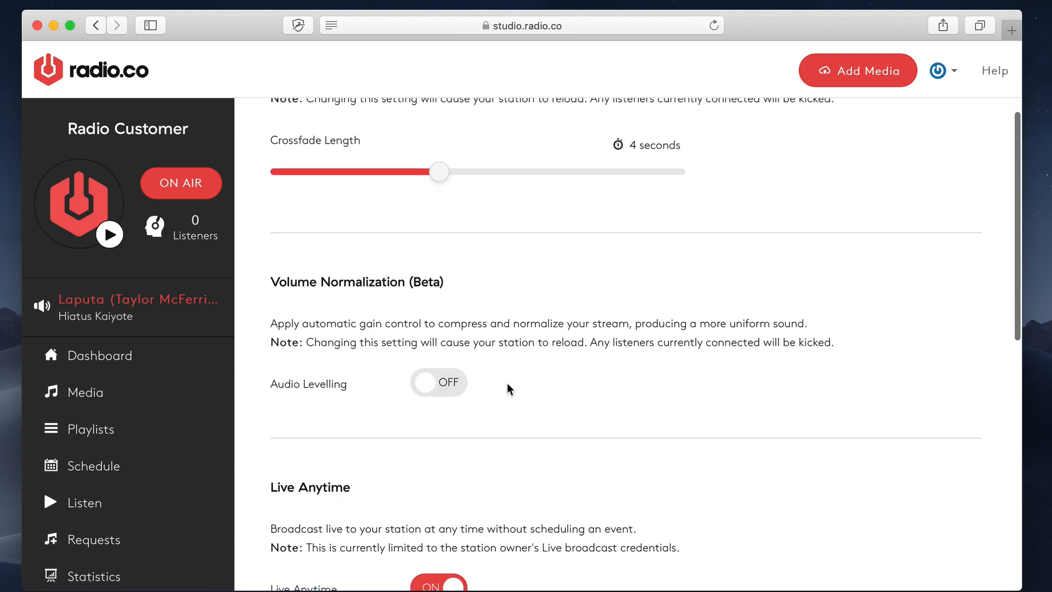
mouse_move(470, 388)
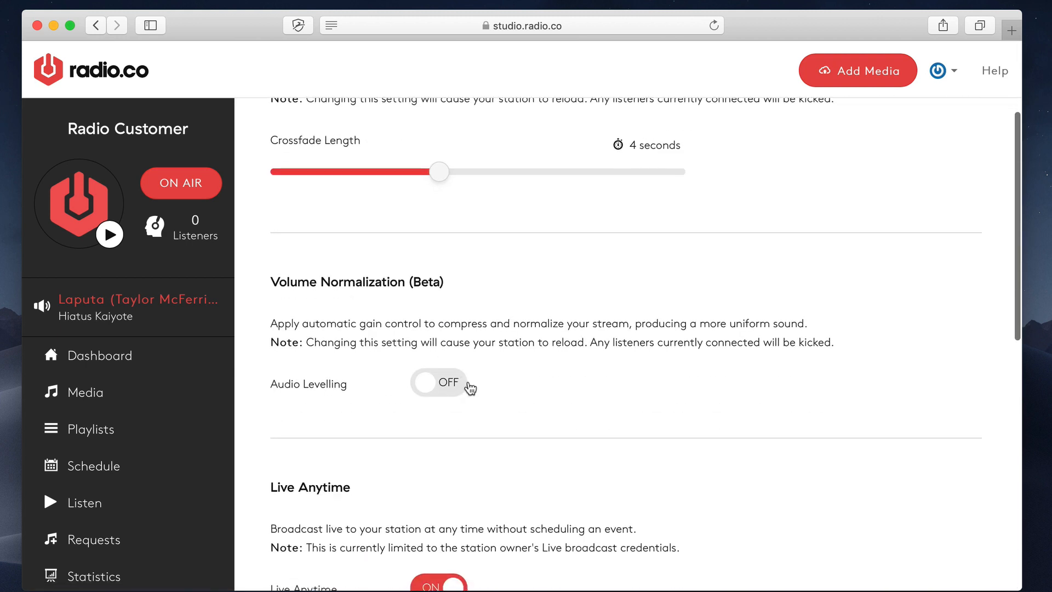
mouse_move(498, 384)
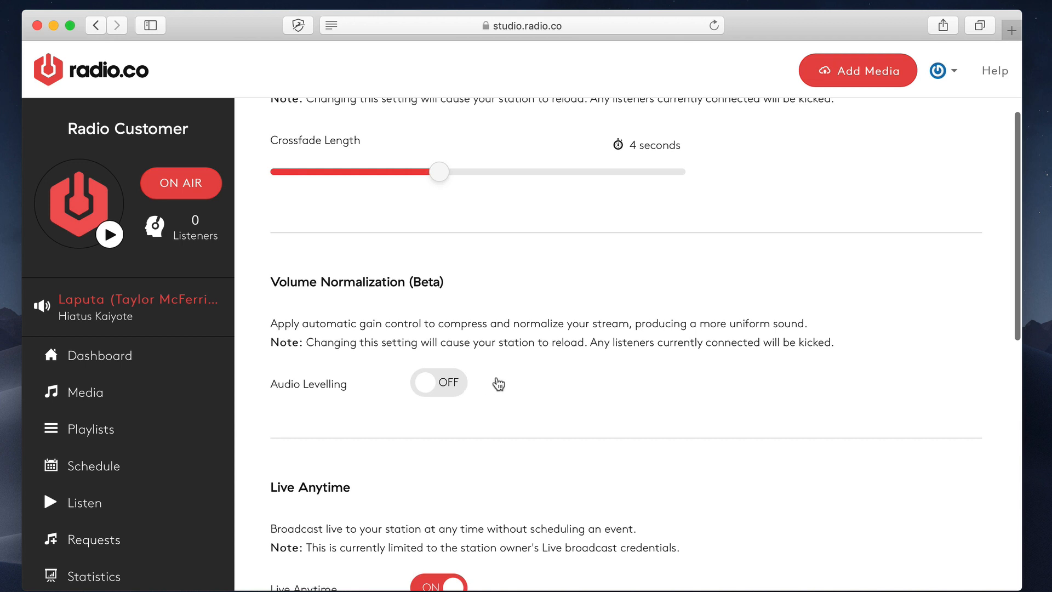
mouse_move(549, 336)
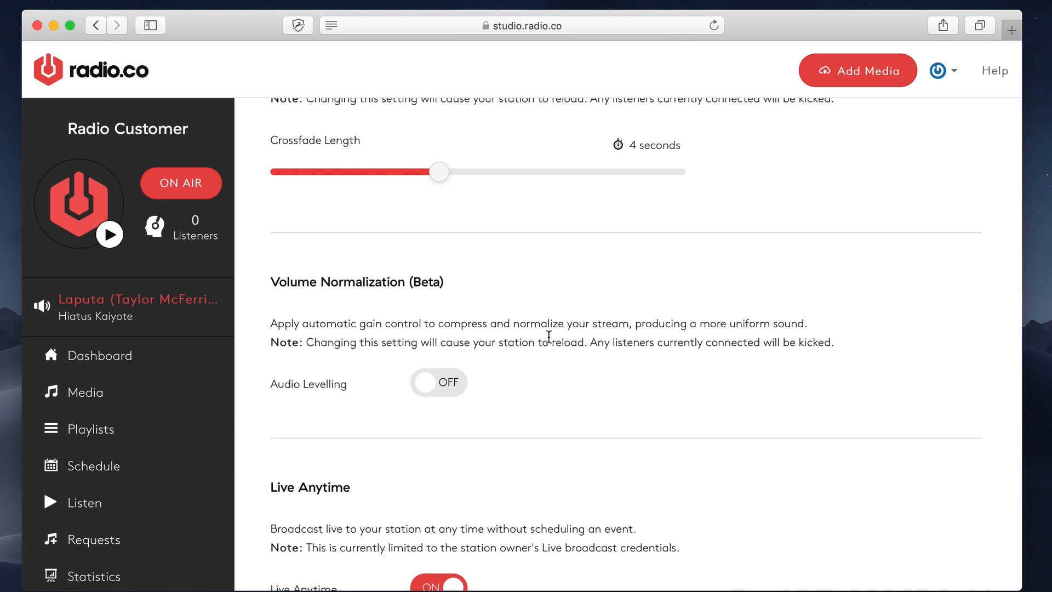
scroll("down", 3)
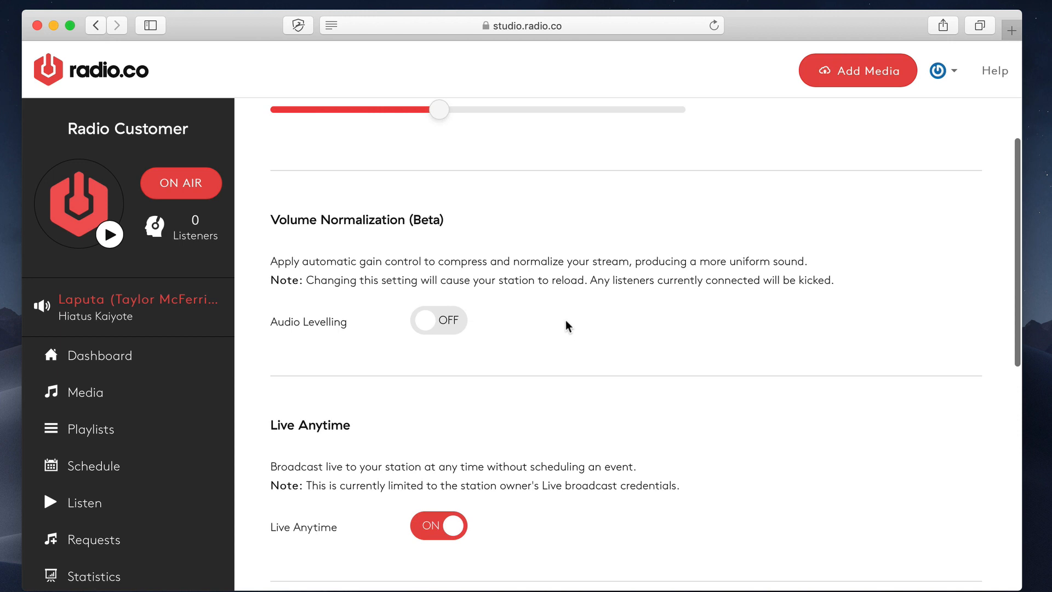
mouse_move(570, 372)
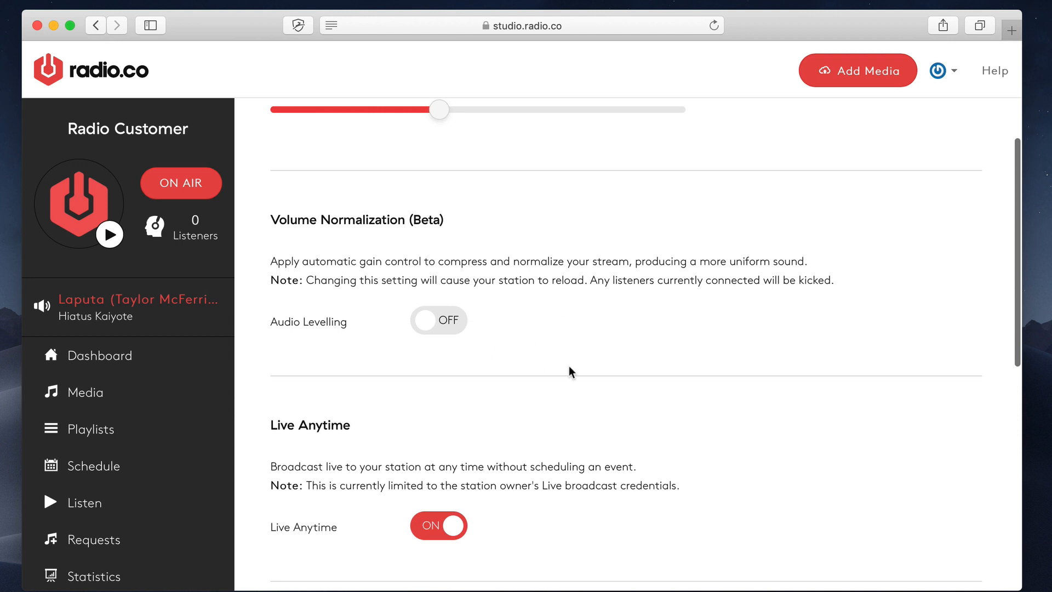
mouse_move(462, 322)
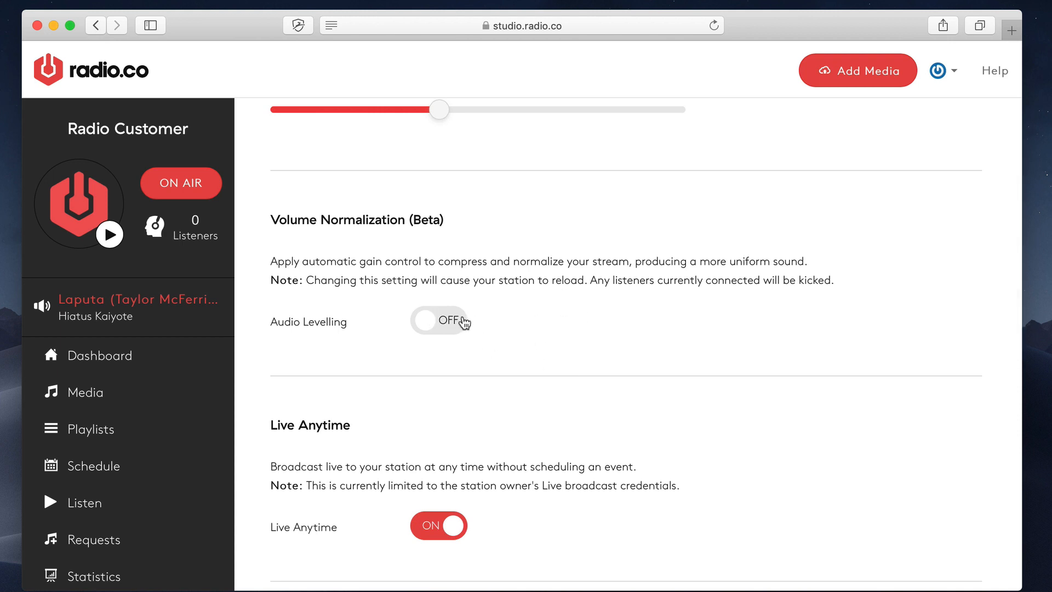
mouse_move(438, 316)
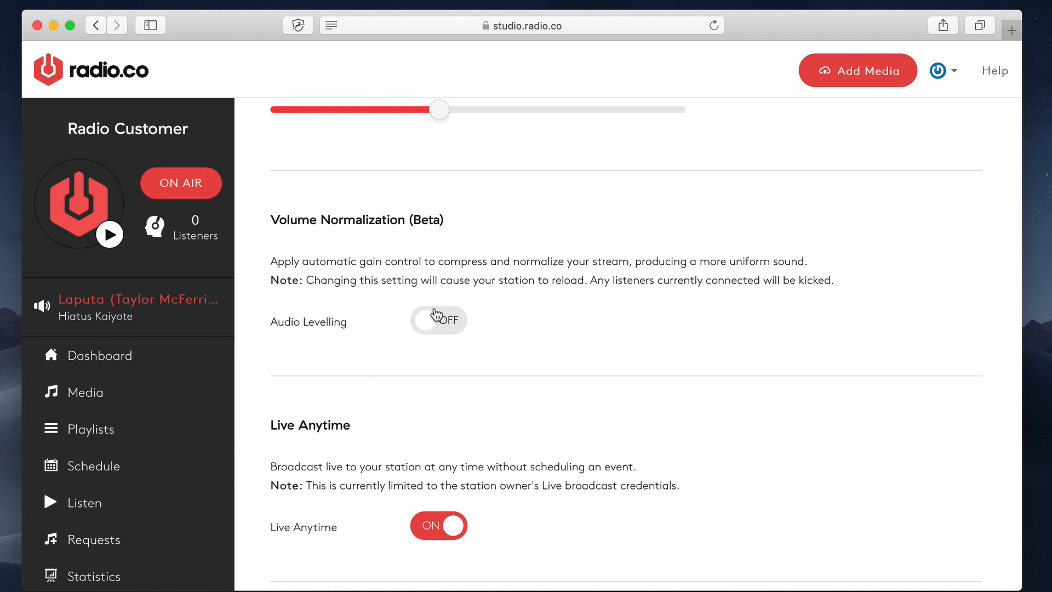
mouse_move(465, 331)
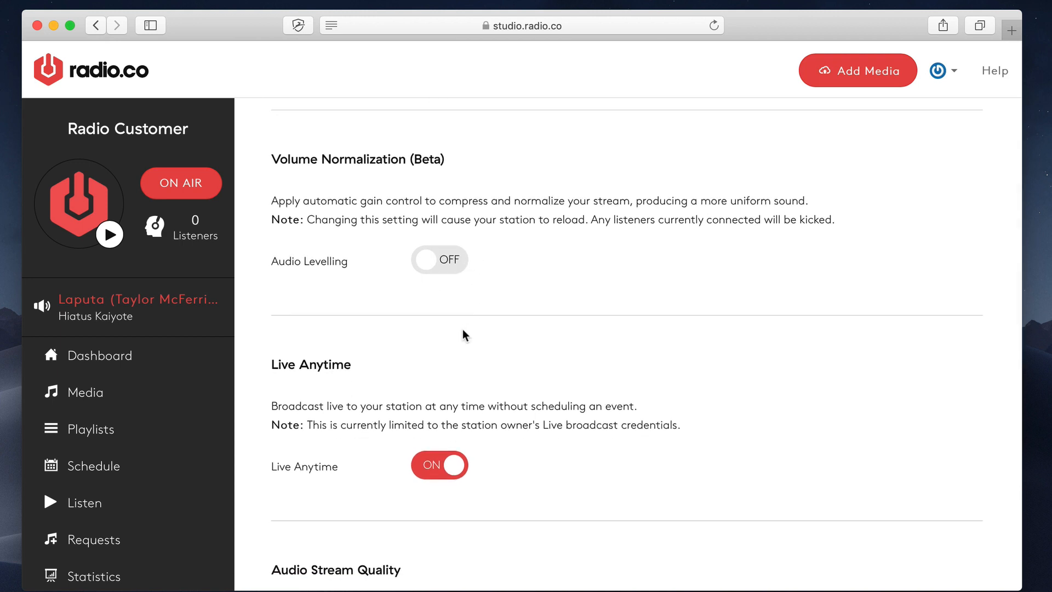
scroll("down", 3)
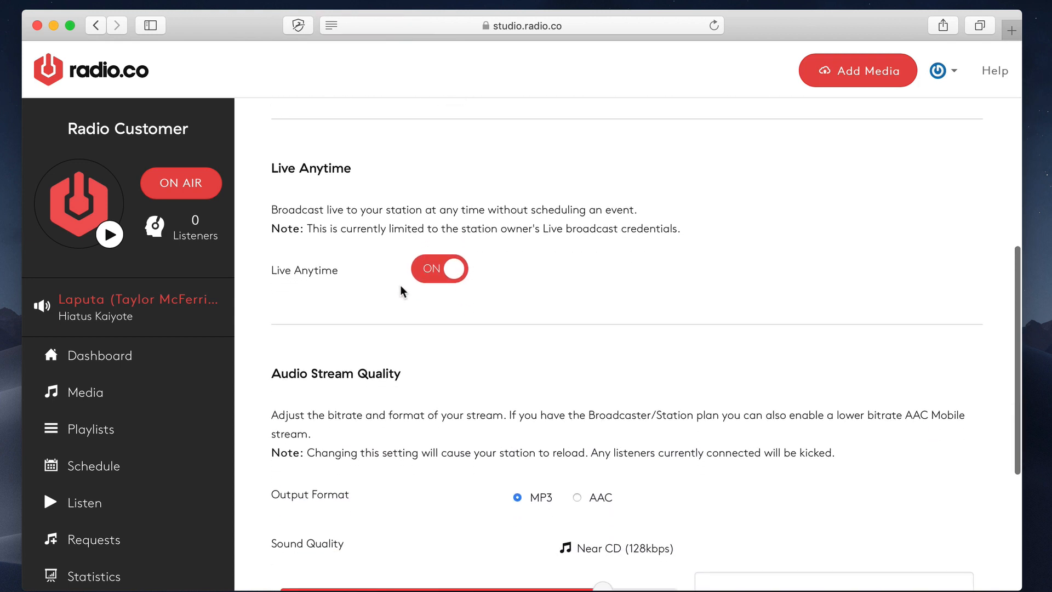
left_click(438, 268)
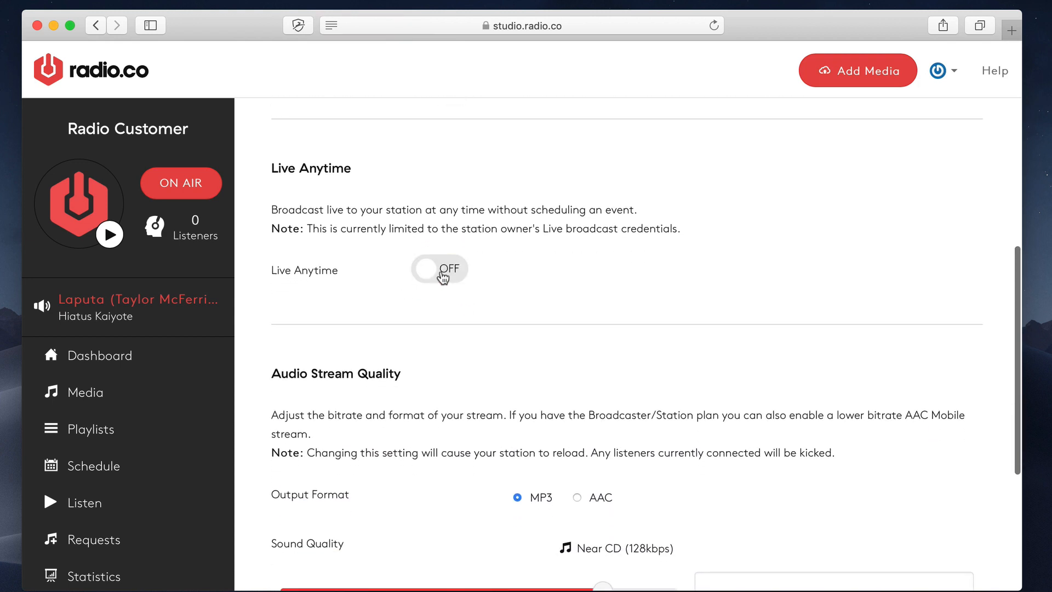
left_click(439, 269)
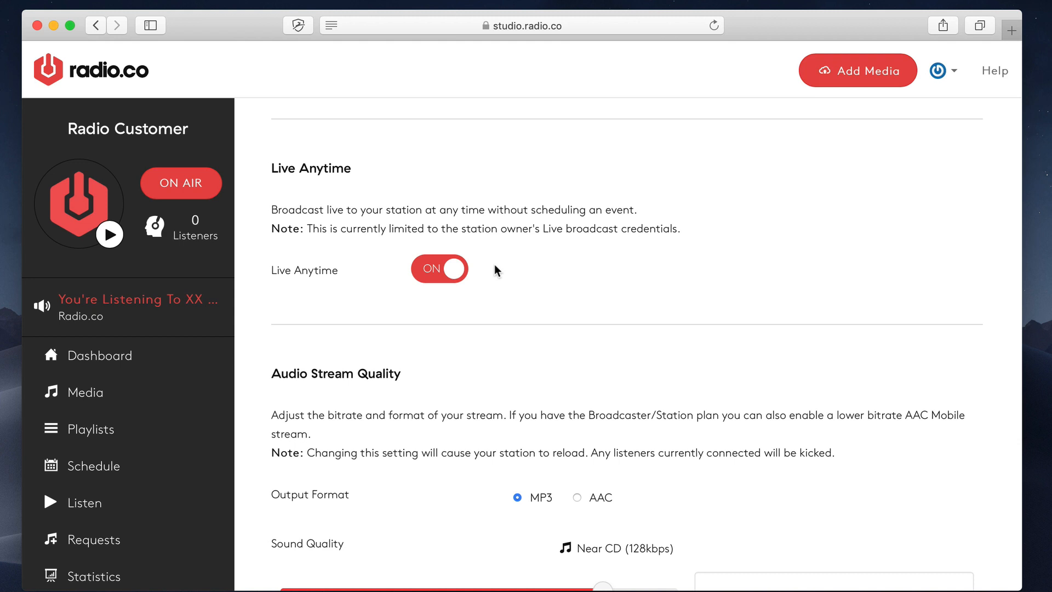
scroll("down", 3)
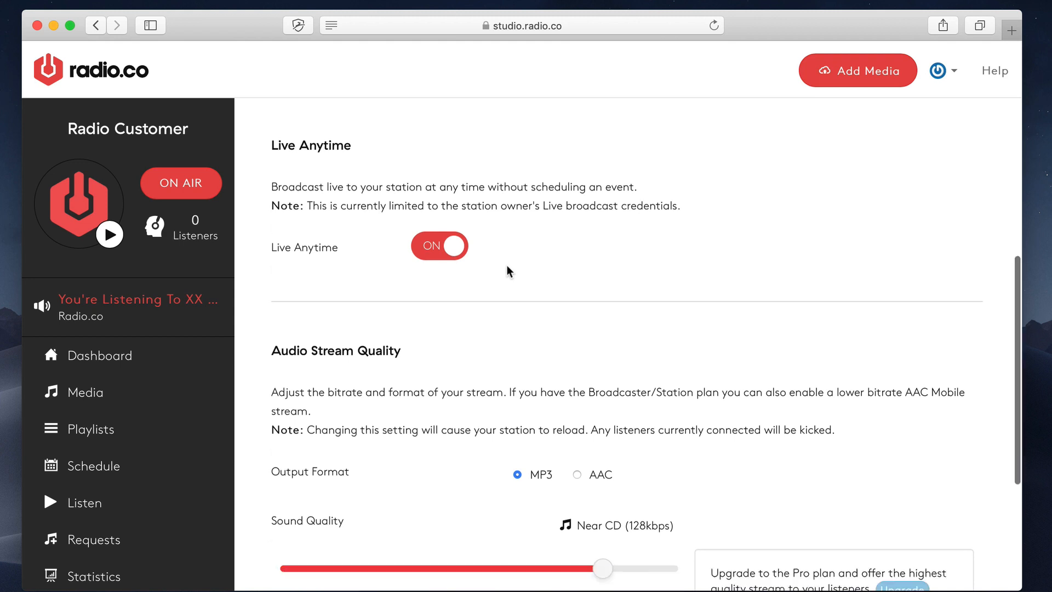
scroll("down", 3)
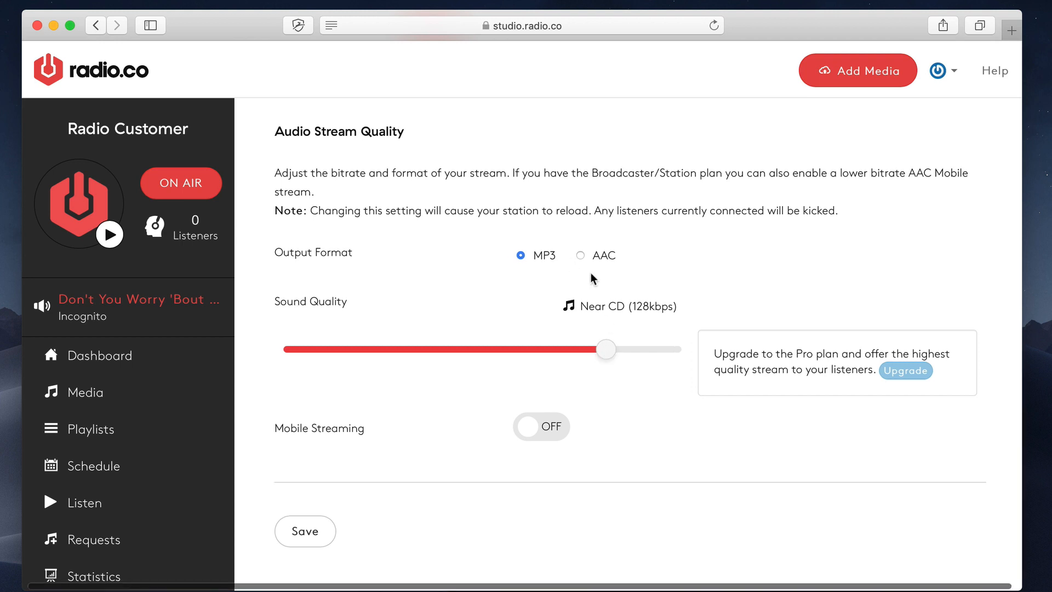
mouse_move(528, 255)
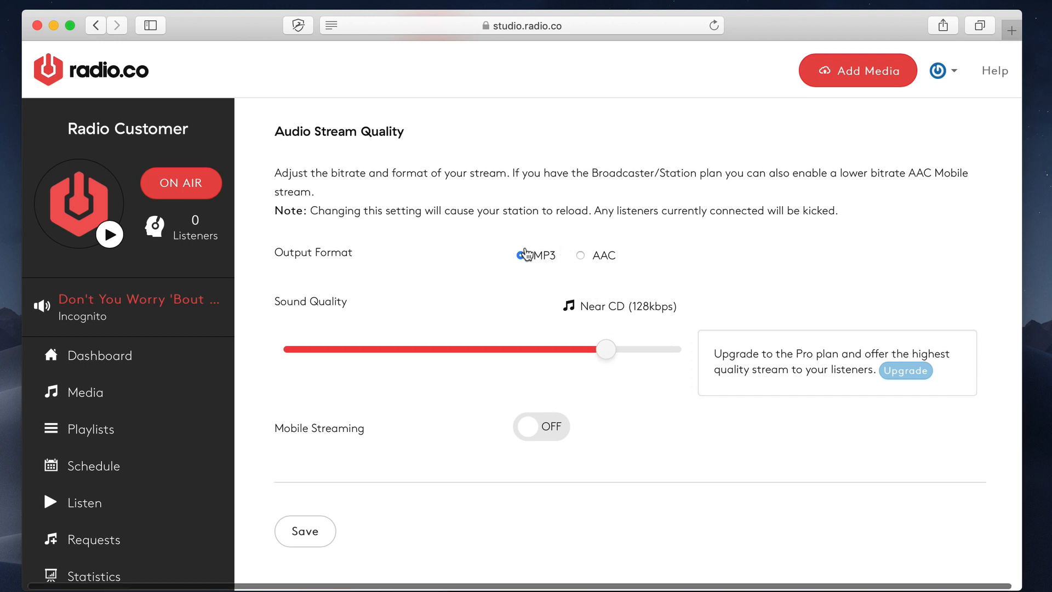
left_click(520, 255)
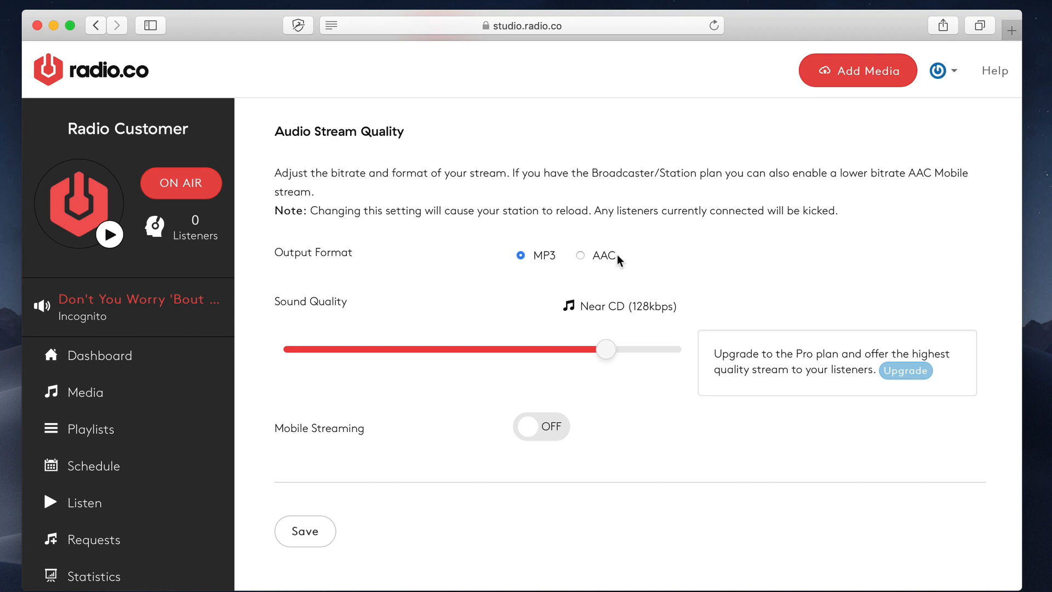
left_click(580, 255)
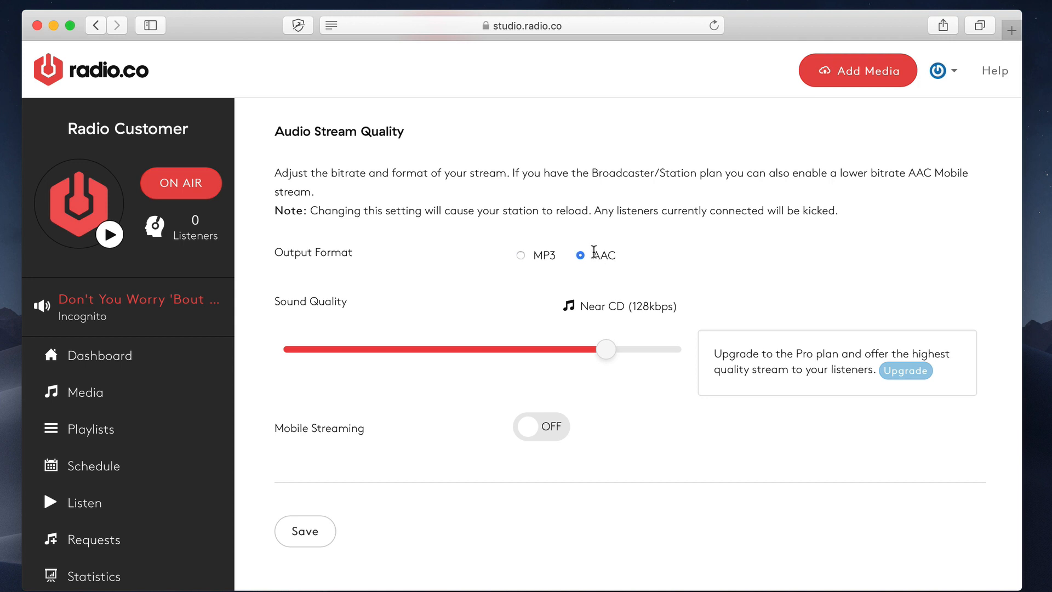
left_click(521, 256)
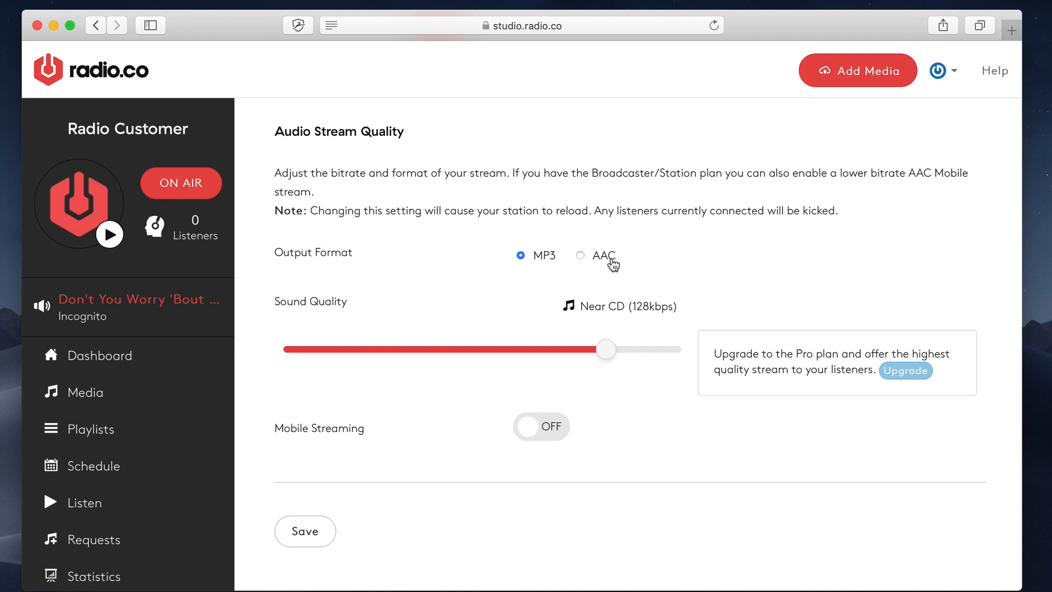
right_click(601, 255)
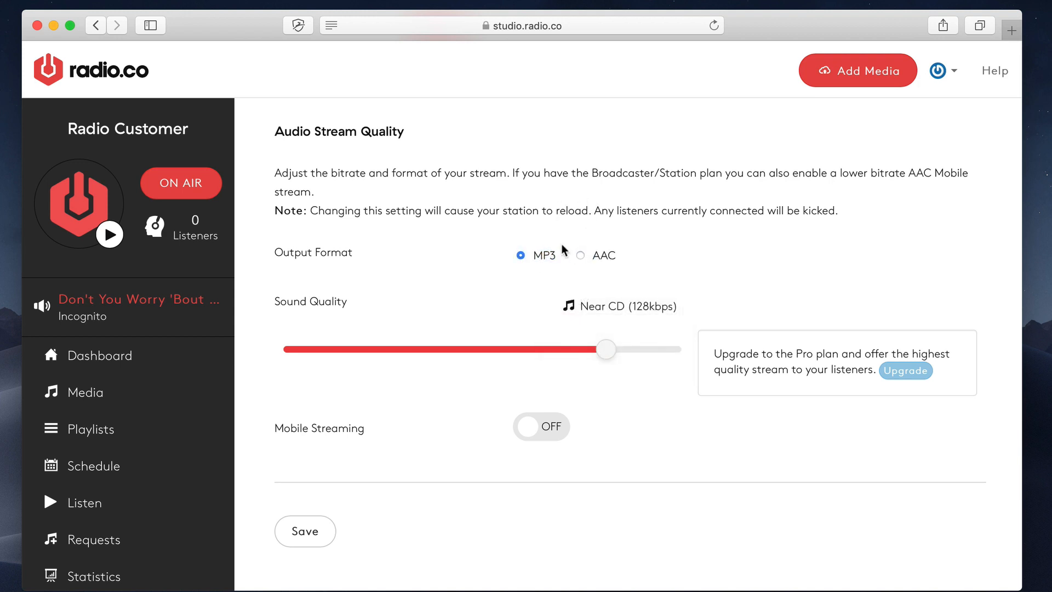
scroll("down", 3)
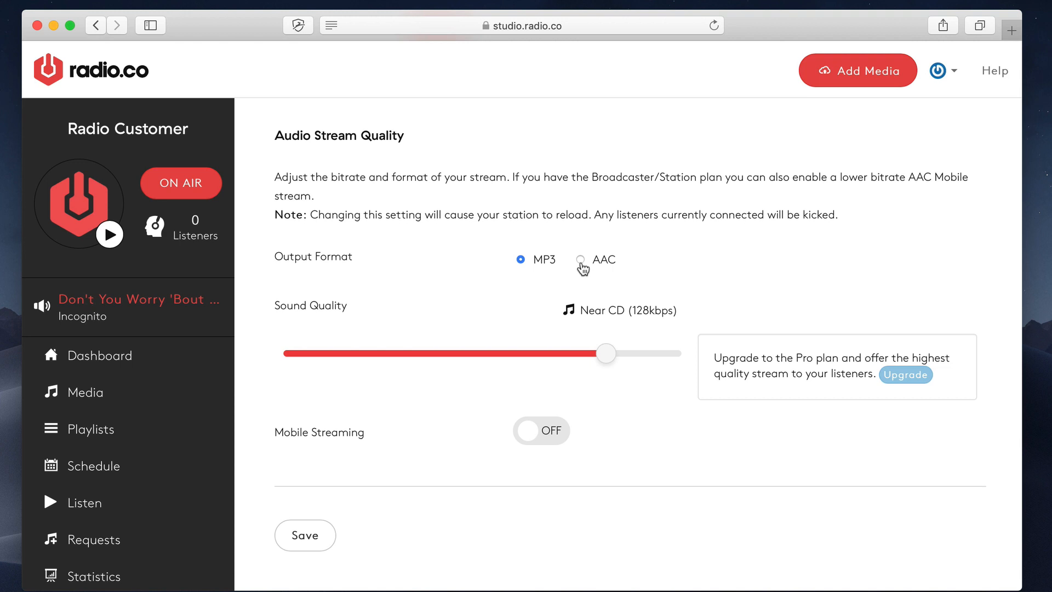
- Move the Sound Quality slider through 16, 64 and 128kbps and leave it at CD (192kbps)
scroll("down", 3)
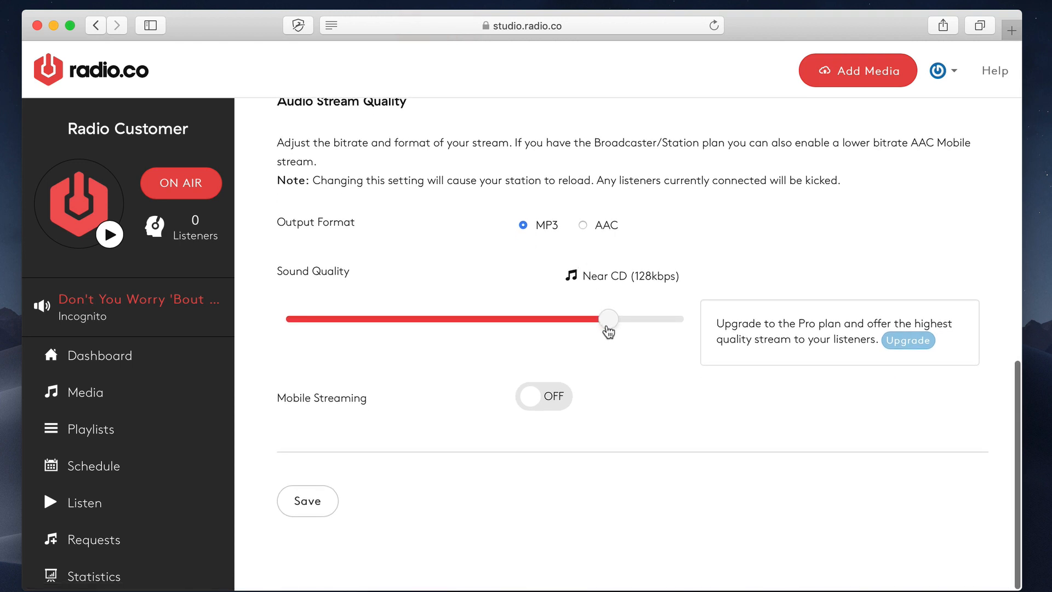
left_click_drag(608, 319, 298, 319)
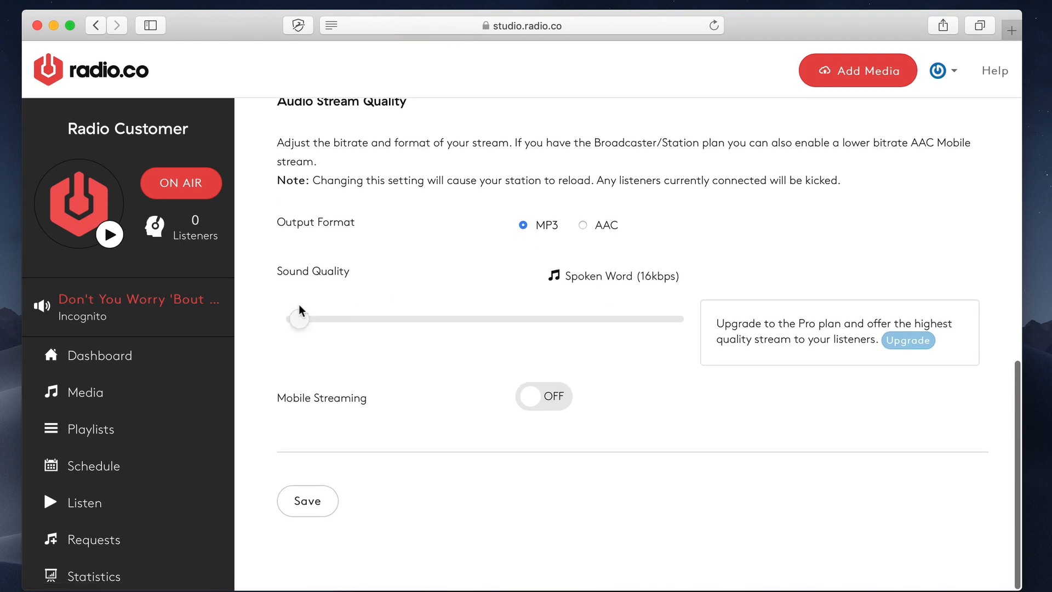
left_click_drag(299, 319, 485, 327)
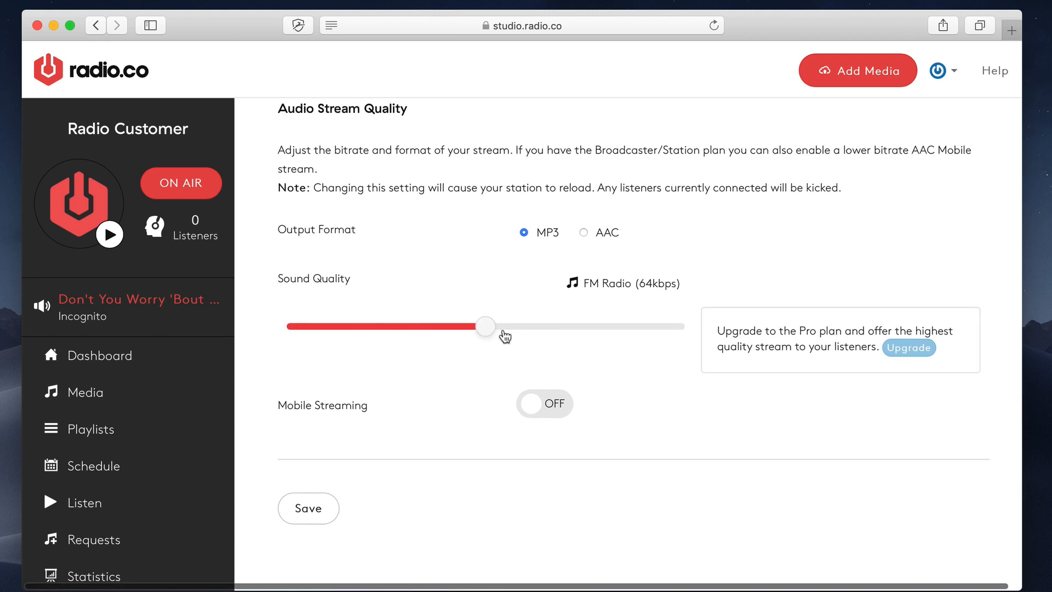
left_click_drag(485, 327, 604, 327)
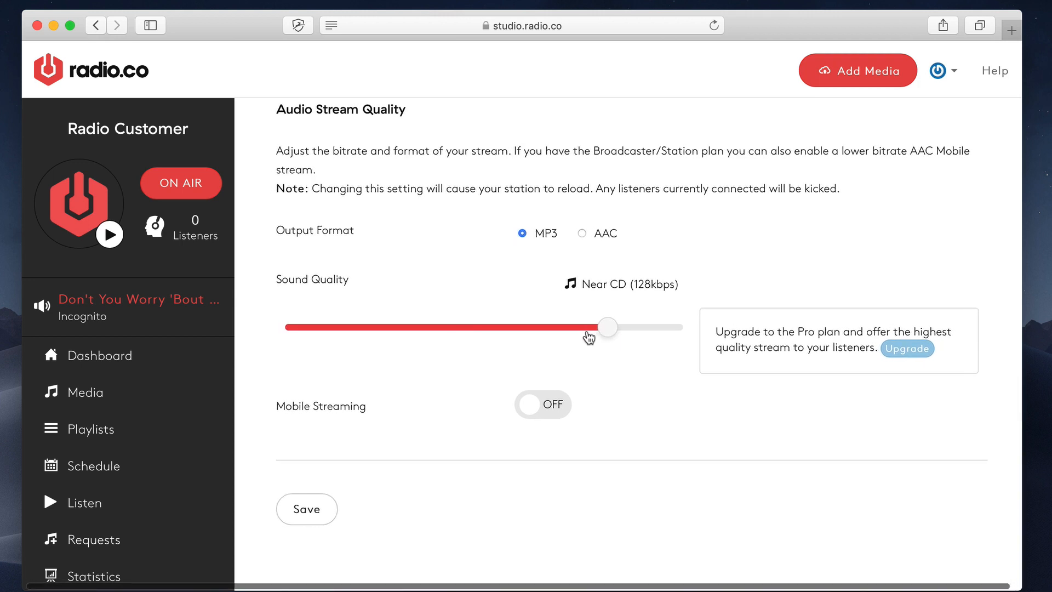
left_click_drag(608, 327, 673, 319)
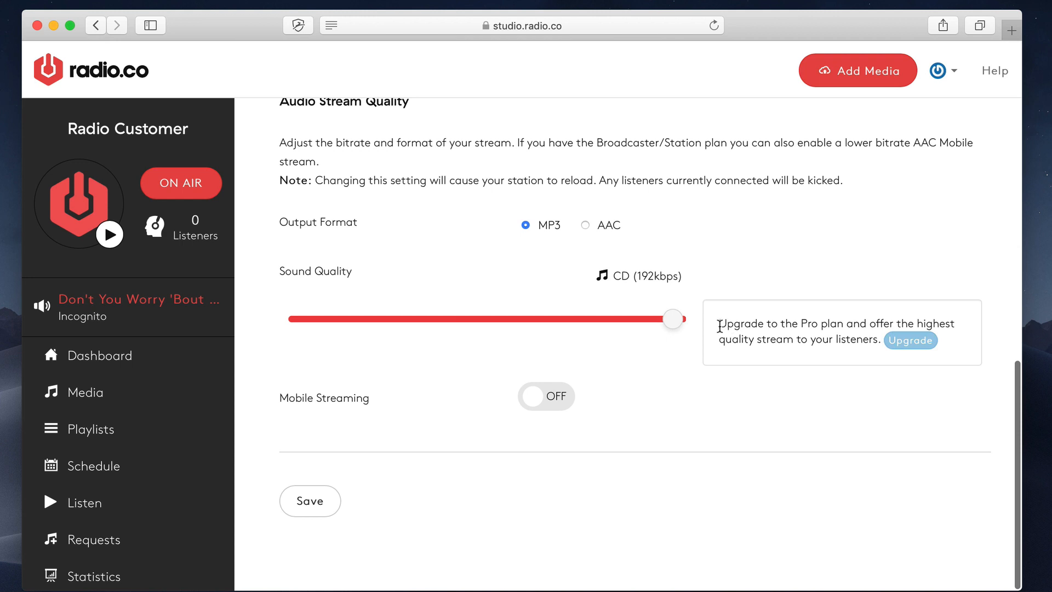
mouse_move(721, 333)
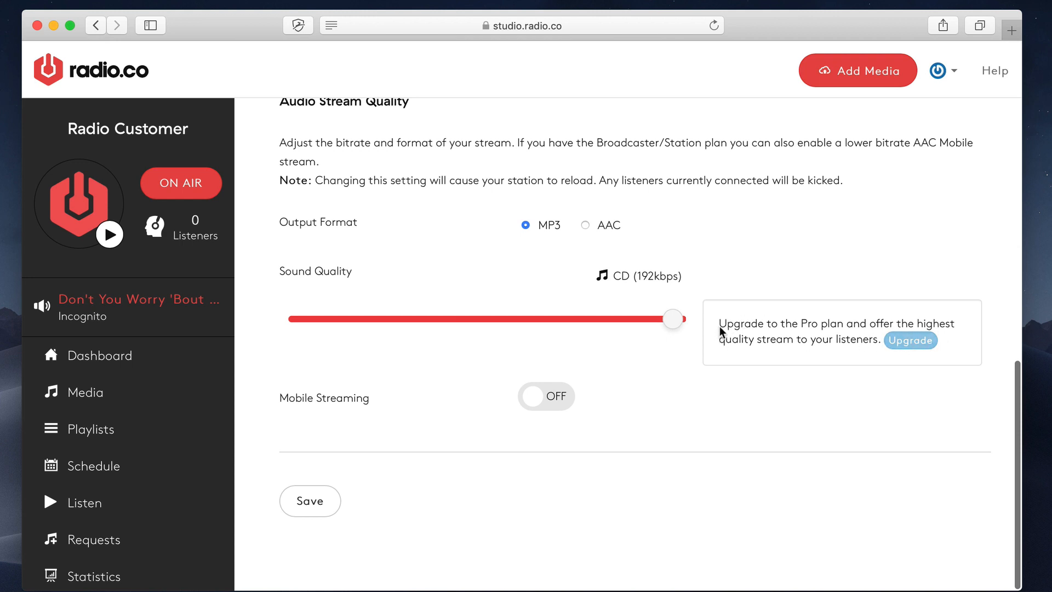
mouse_move(911, 340)
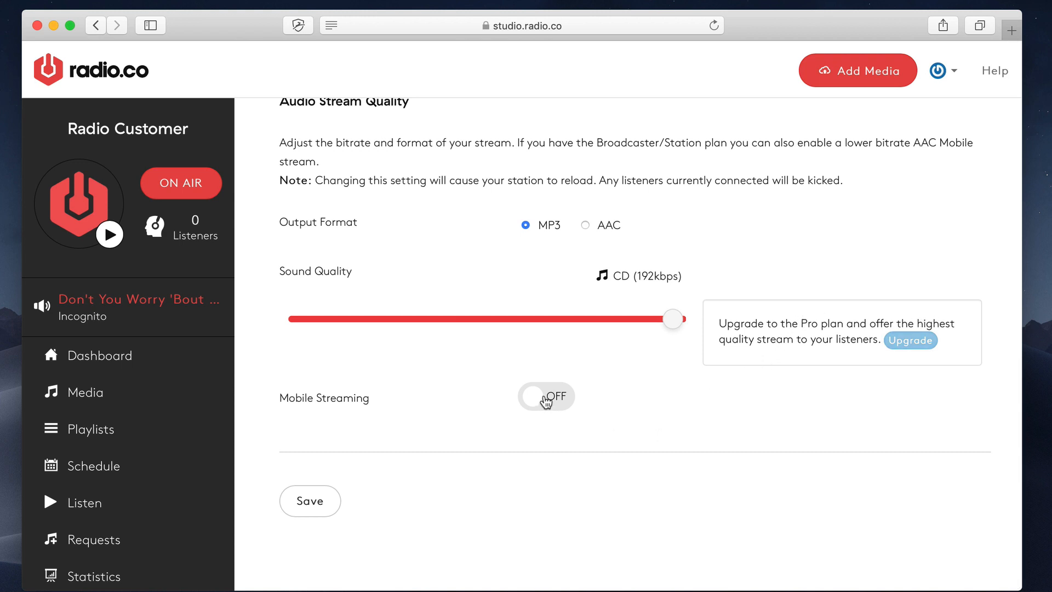
- Switch Mobile Streaming on with quality lowered to 32kbps, then go to Security settings
left_click(546, 395)
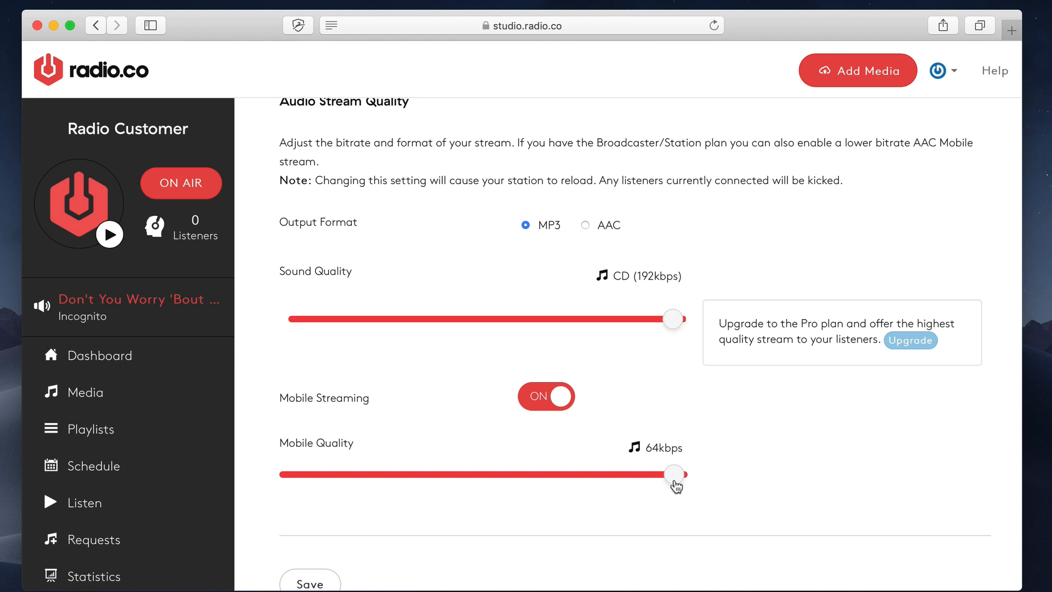
mouse_move(675, 486)
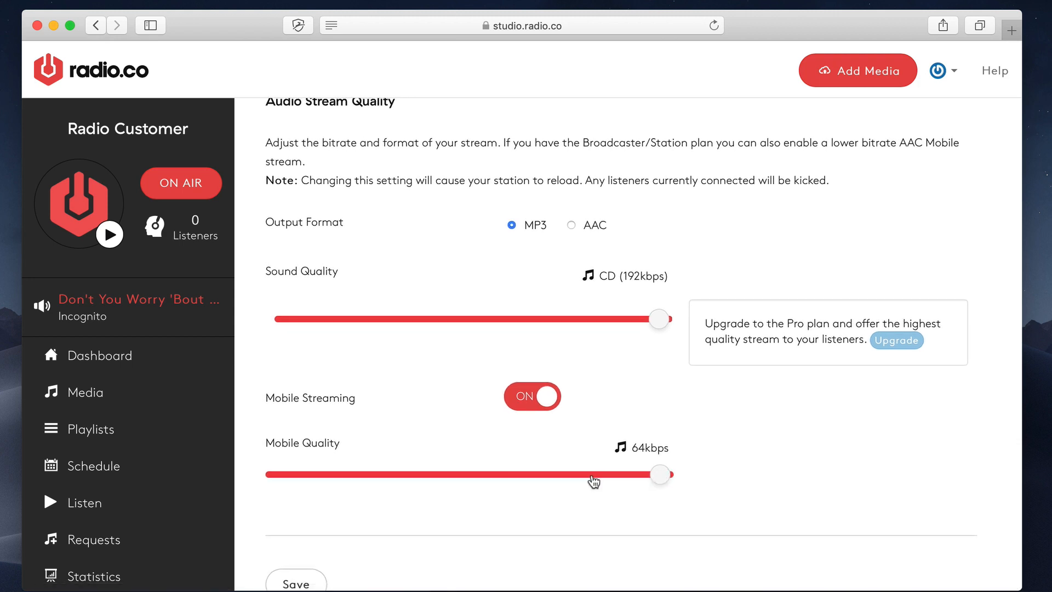
left_click_drag(660, 475, 469, 474)
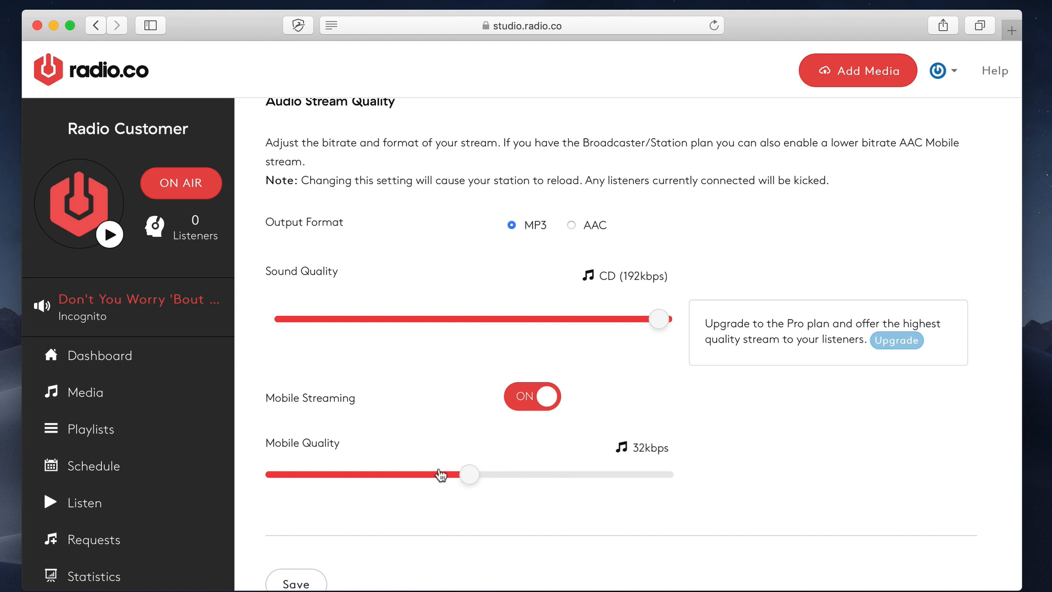
left_click(568, 109)
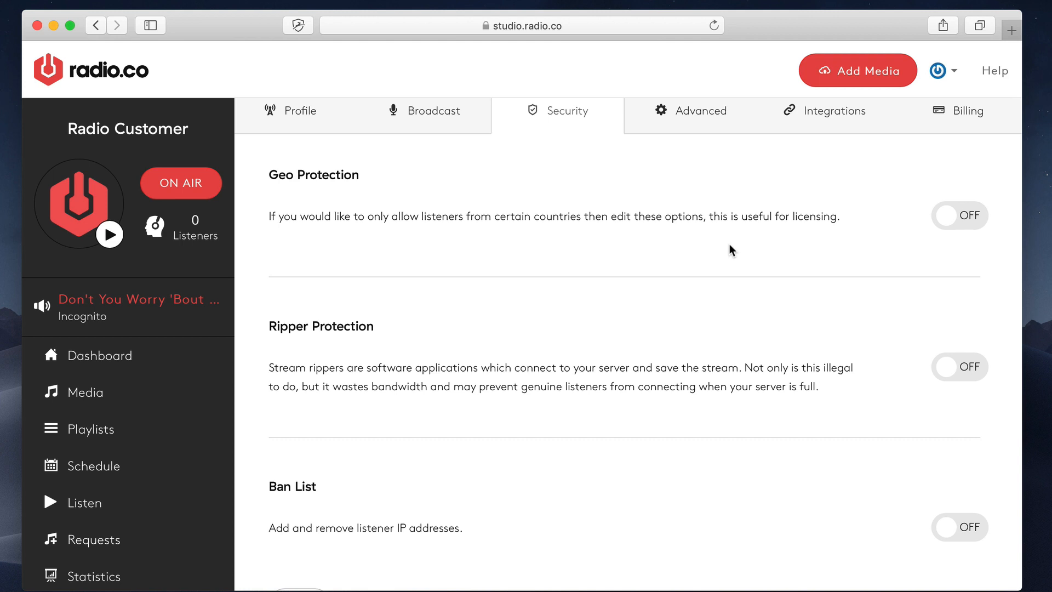
mouse_move(701, 240)
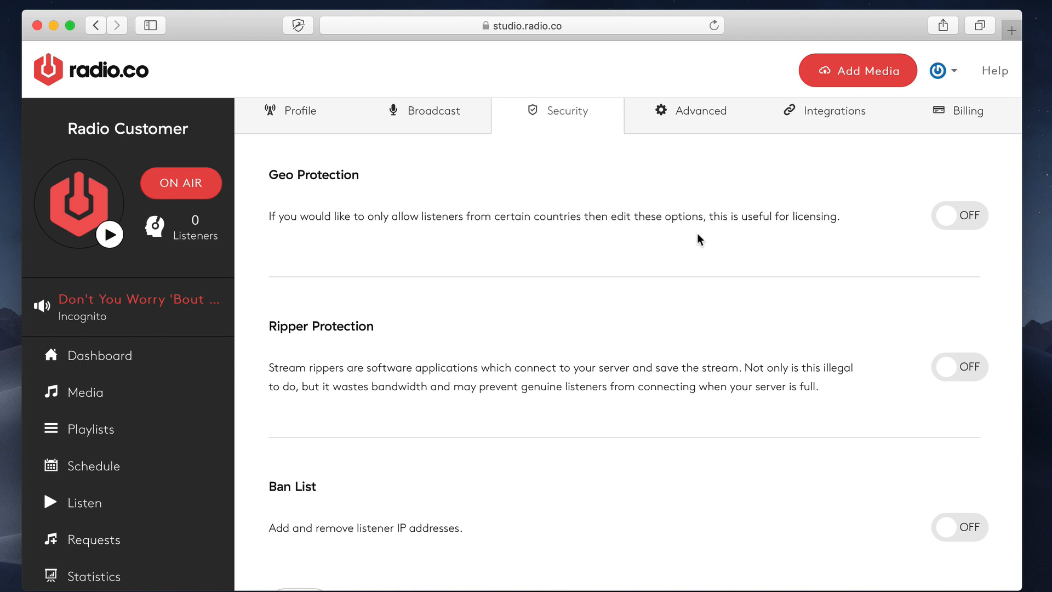
mouse_move(456, 359)
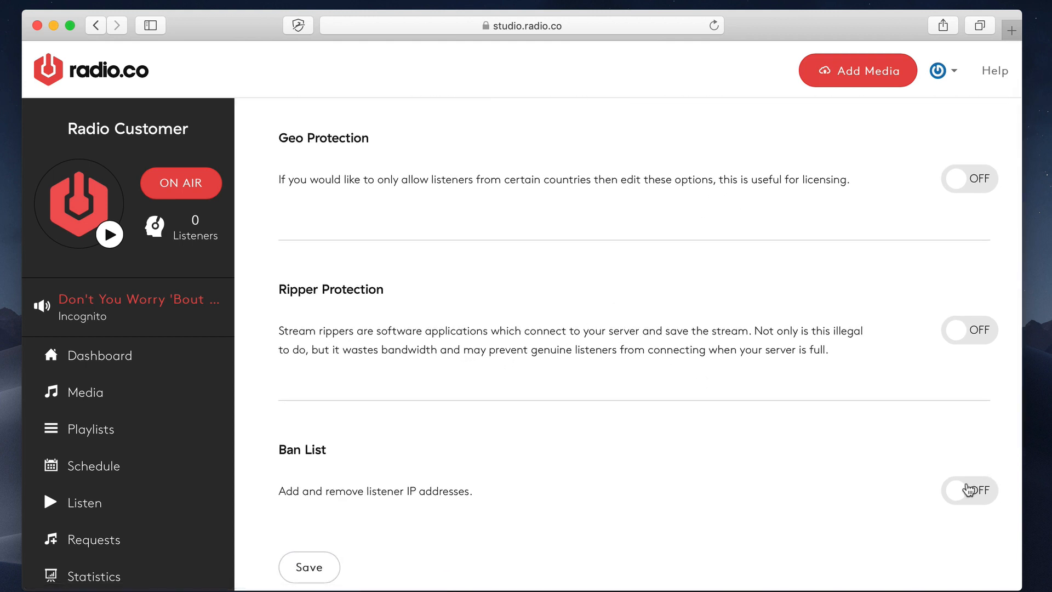
left_click(969, 491)
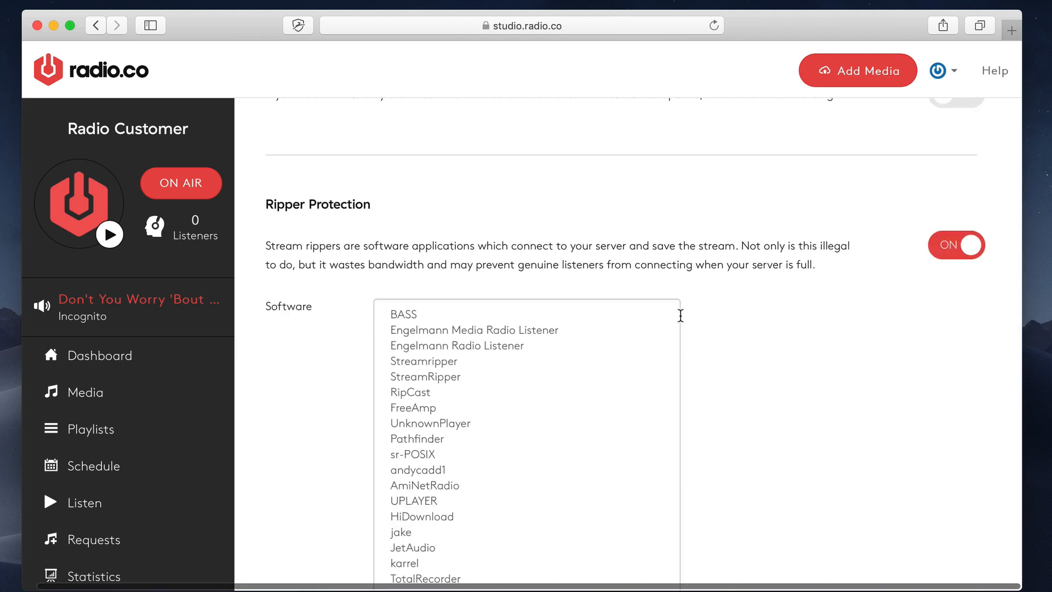
scroll("down", 3)
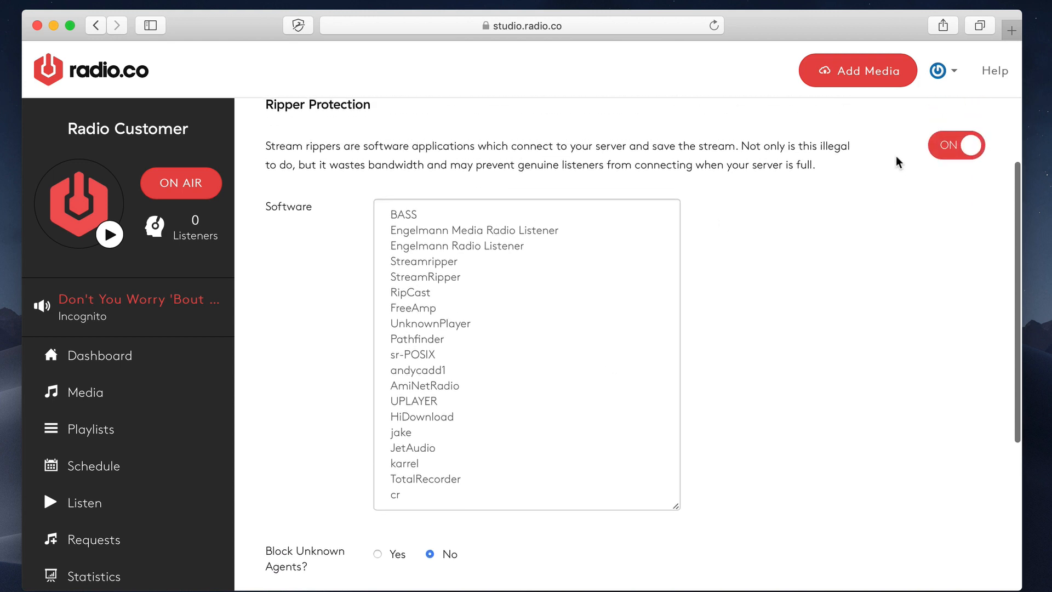
left_click(955, 145)
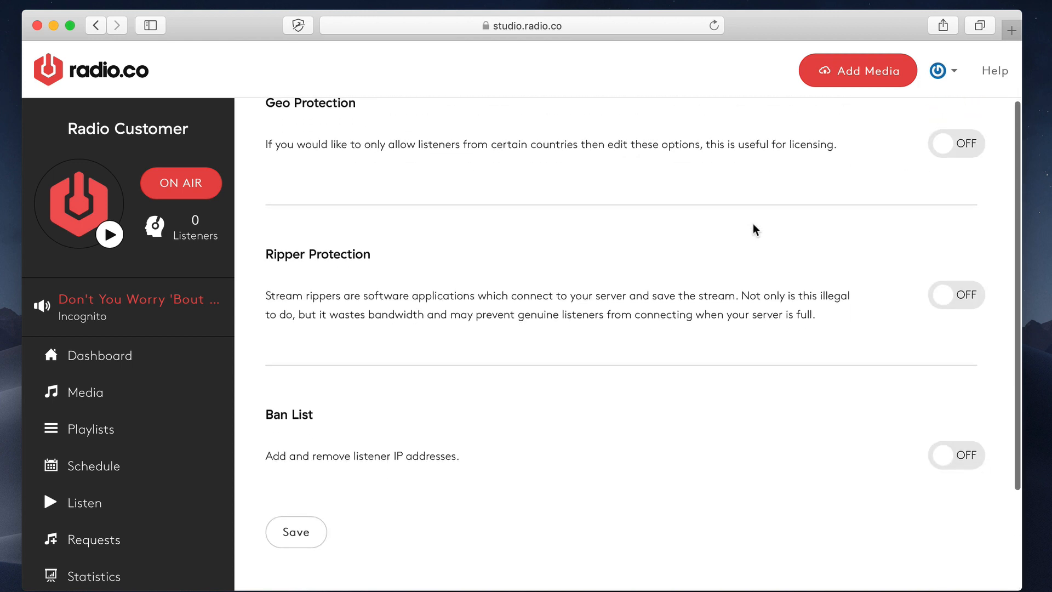
- Turn on Geo Protection, add Canada to the countries and set Country Action to block
left_click(956, 142)
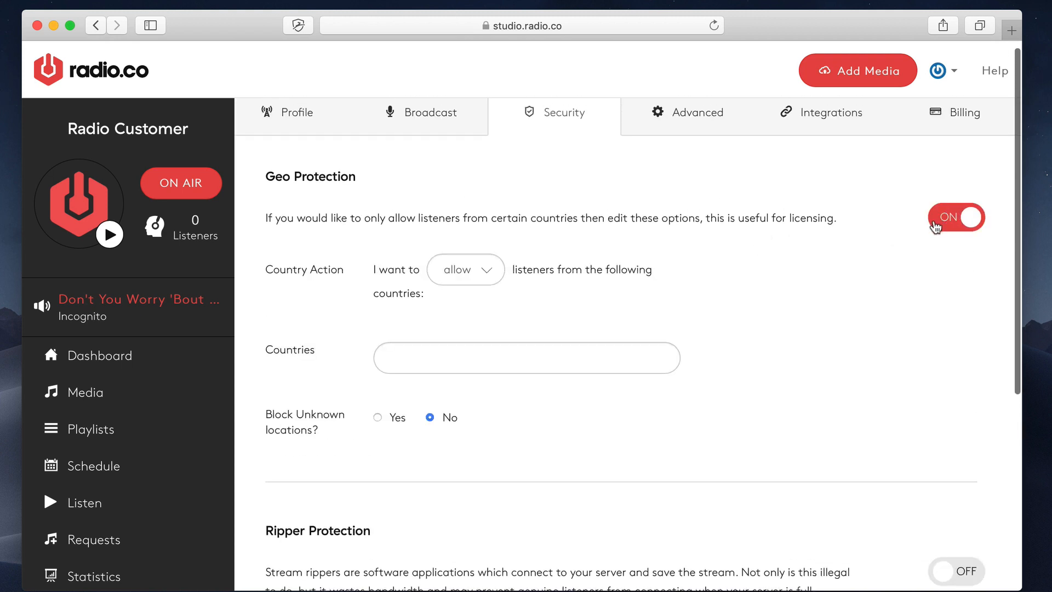
mouse_move(517, 233)
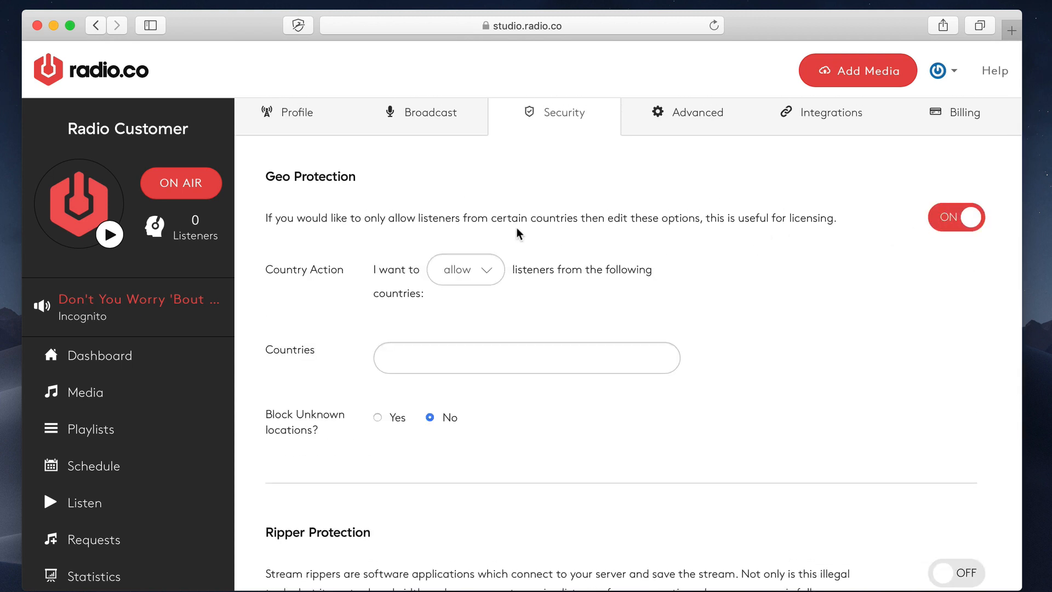
mouse_move(564, 209)
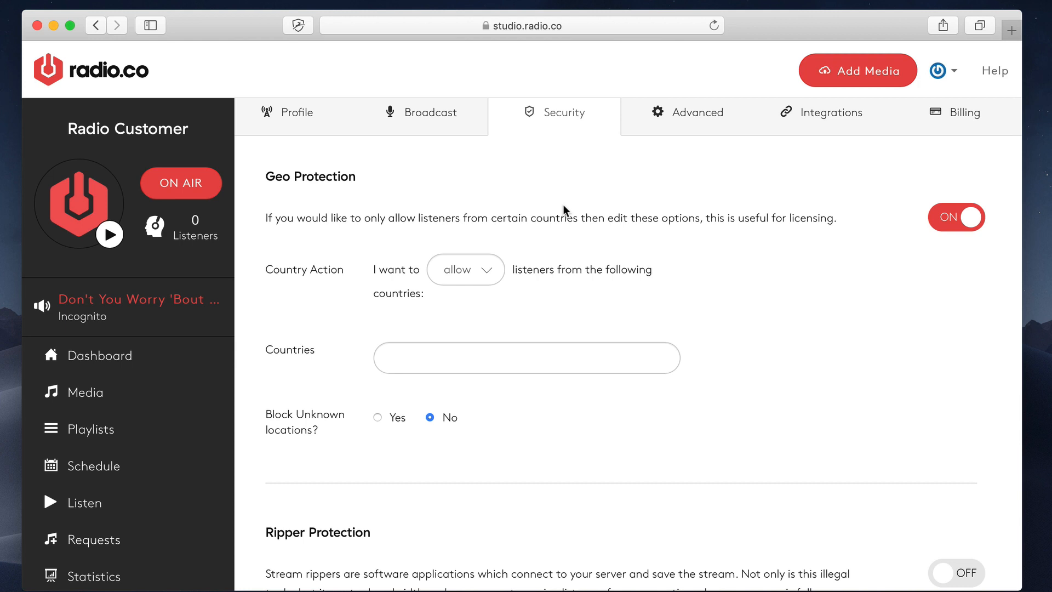
left_click(464, 269)
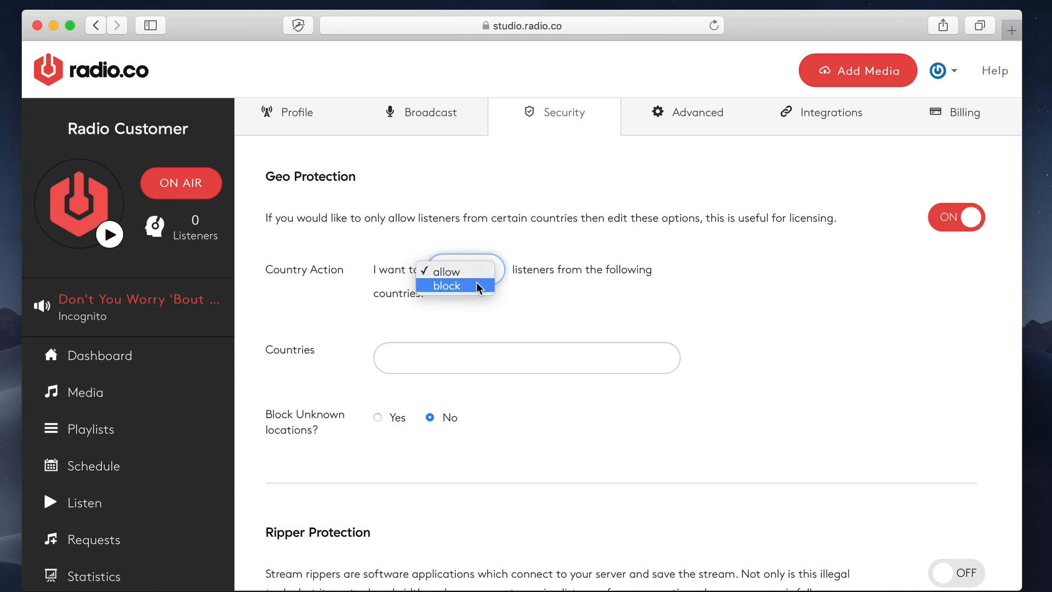
mouse_move(570, 292)
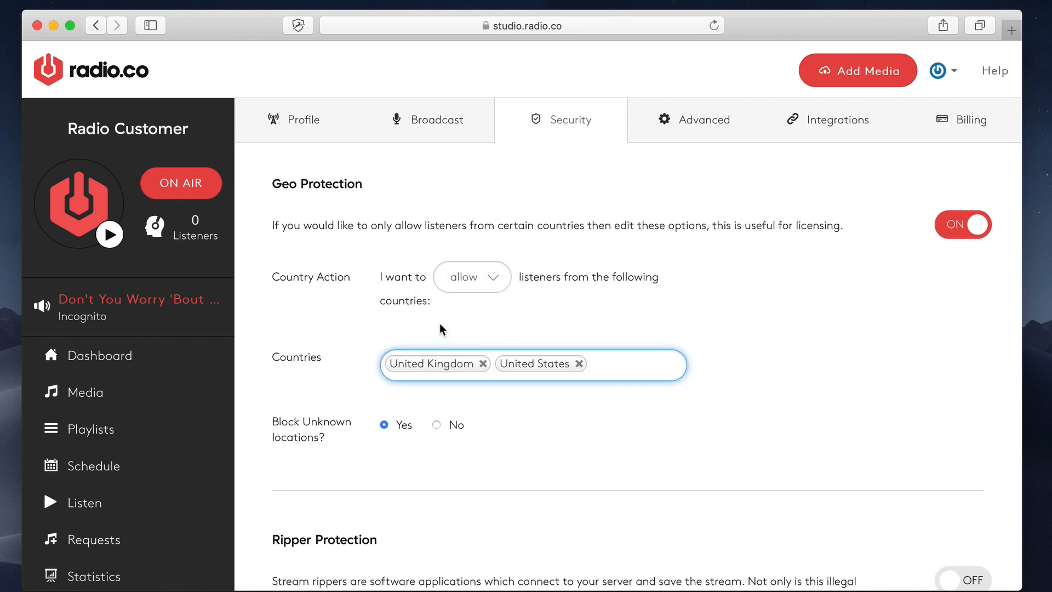
mouse_move(581, 373)
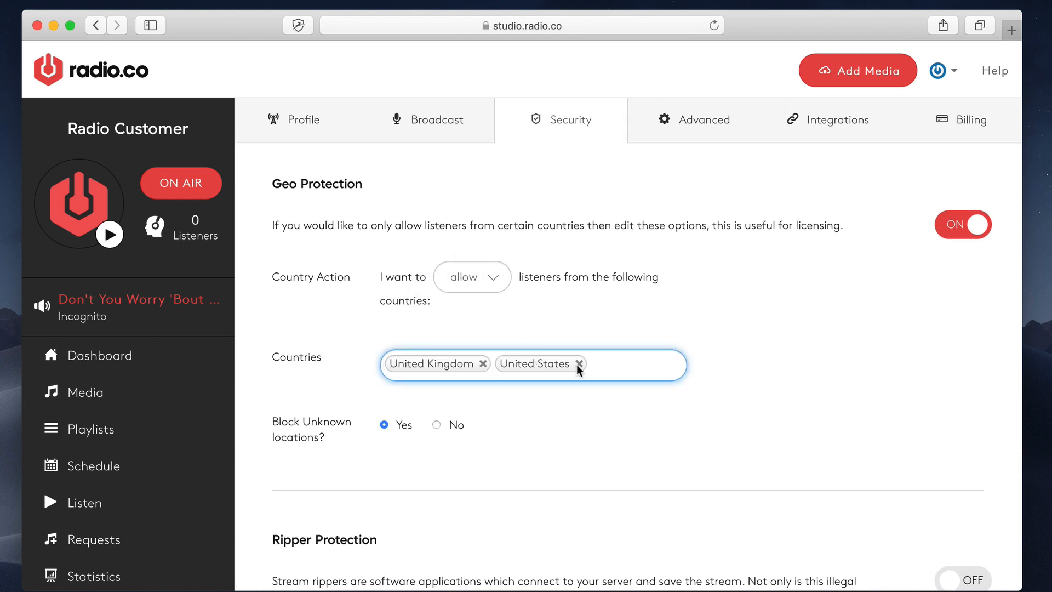
type("Cand")
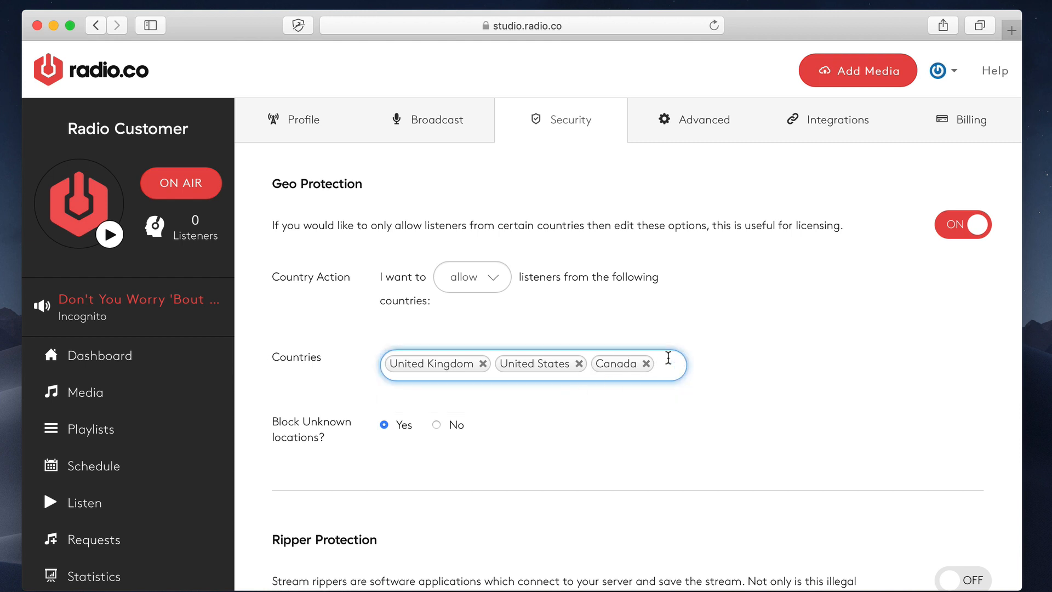
left_click(471, 276)
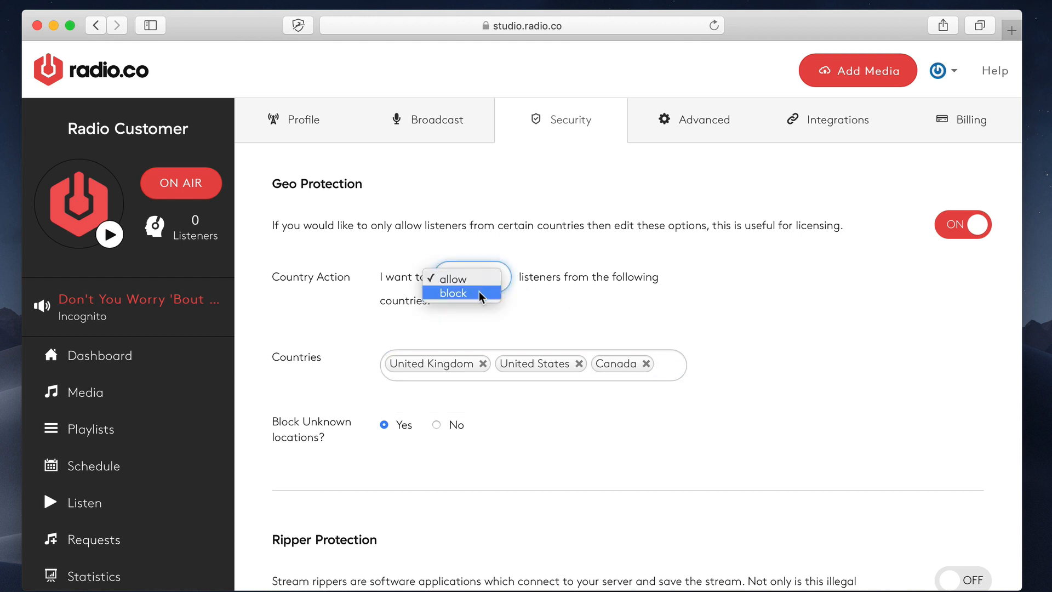
left_click(453, 293)
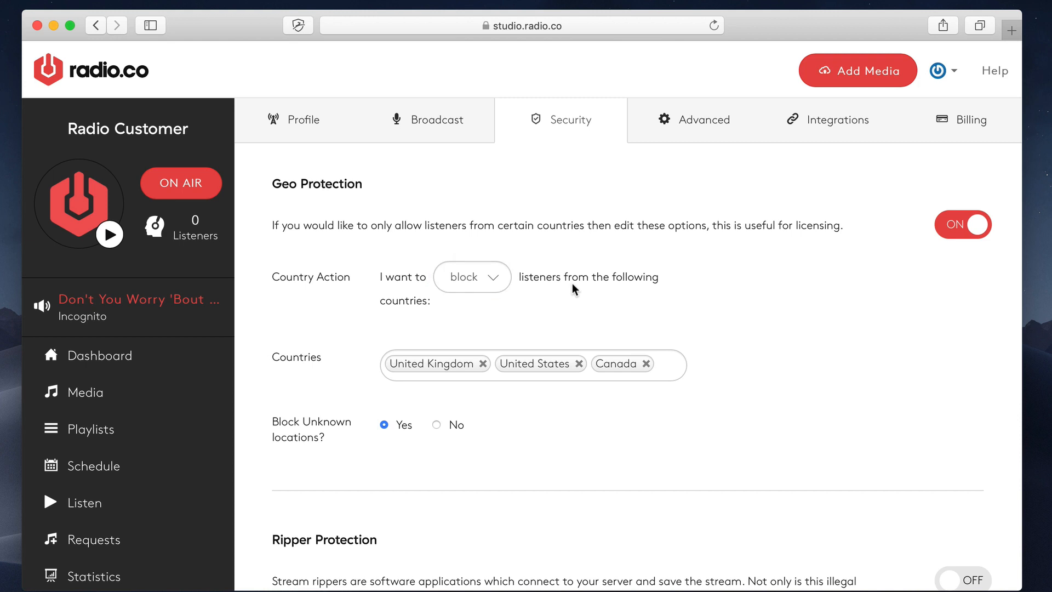
mouse_move(648, 362)
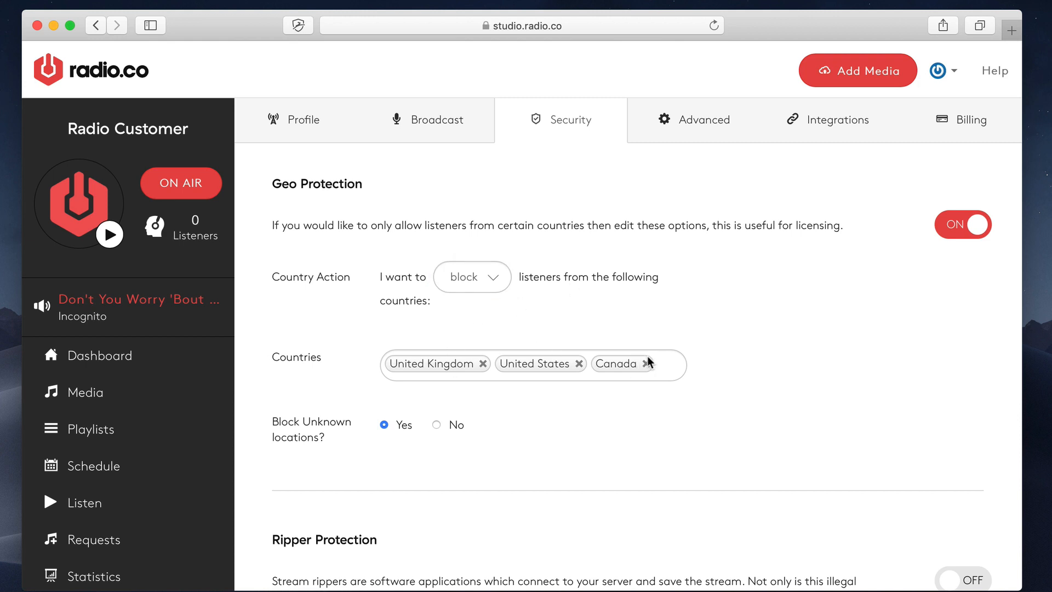
mouse_move(596, 367)
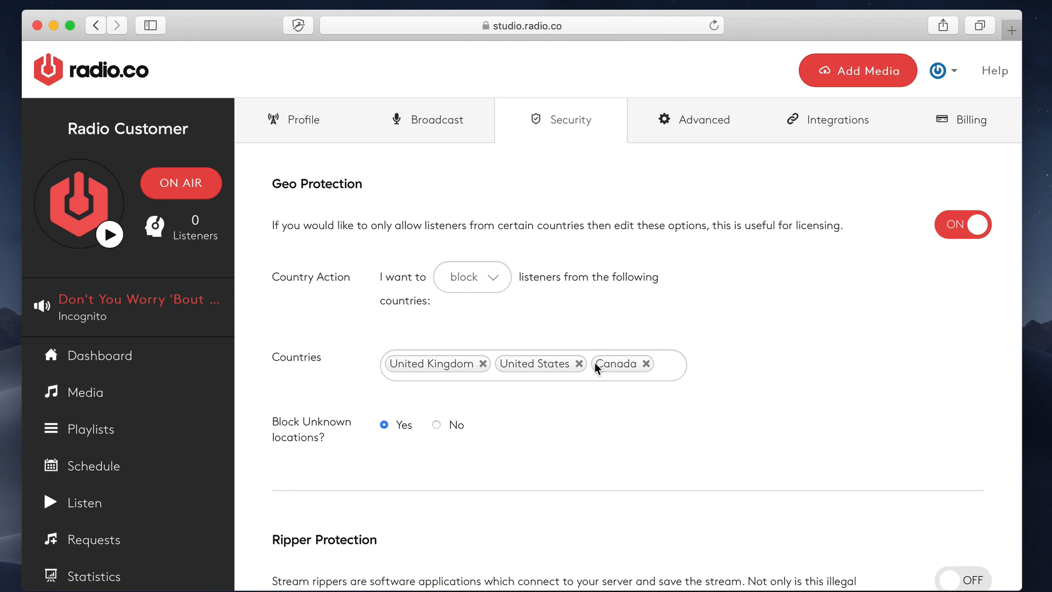
- On the Advanced tab, generate a new FTP password twice under FTP Details
left_click(703, 121)
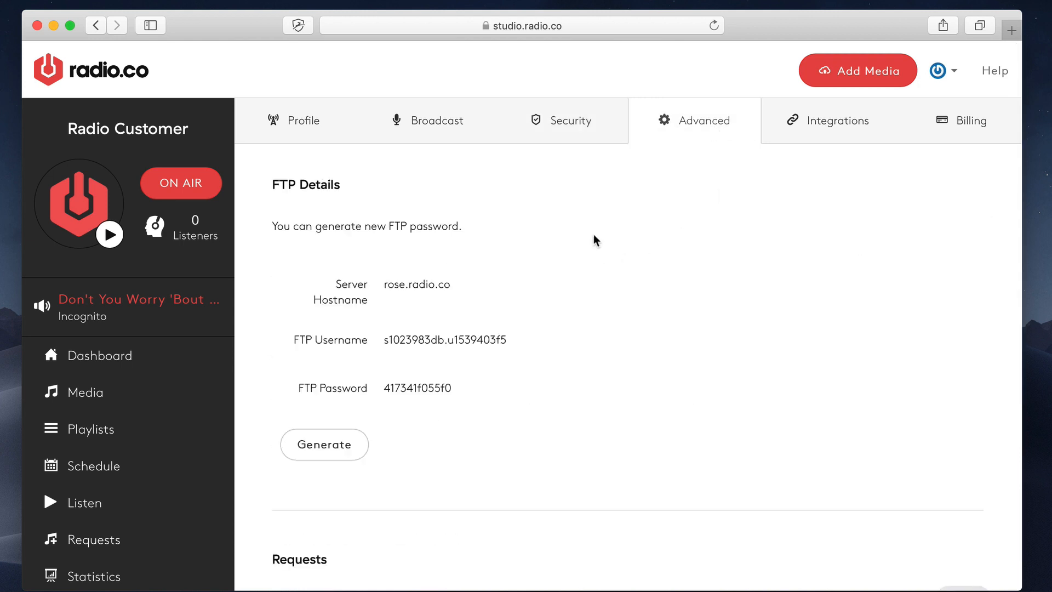
scroll("down", 3)
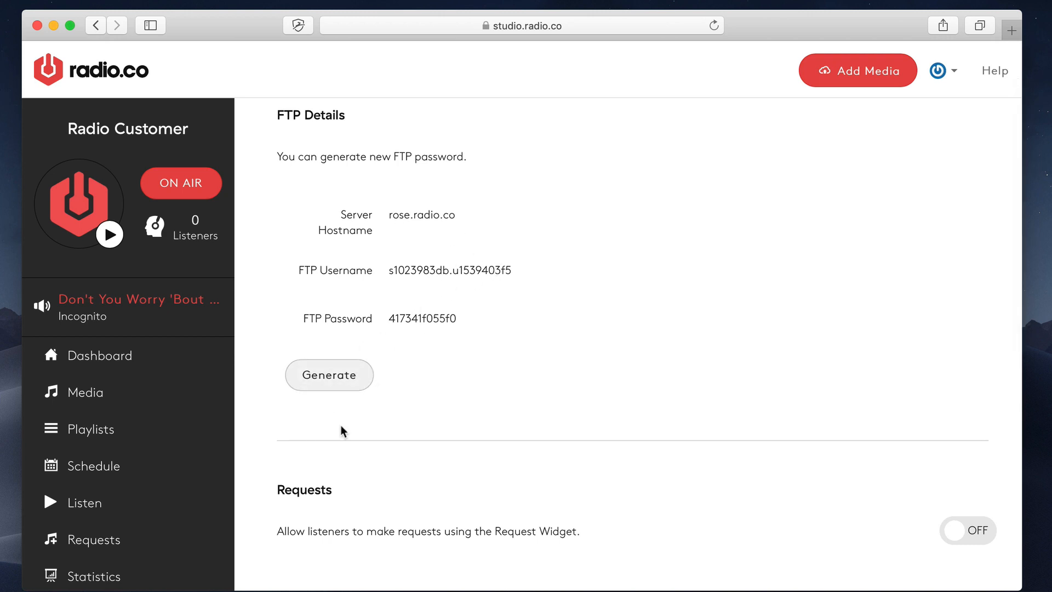
mouse_move(435, 327)
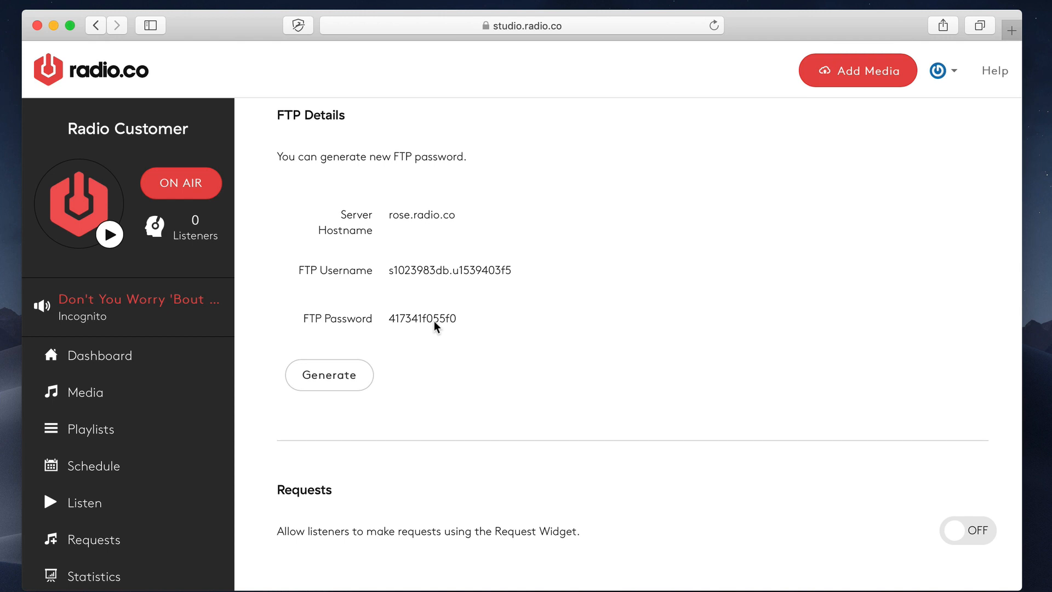
left_click(328, 375)
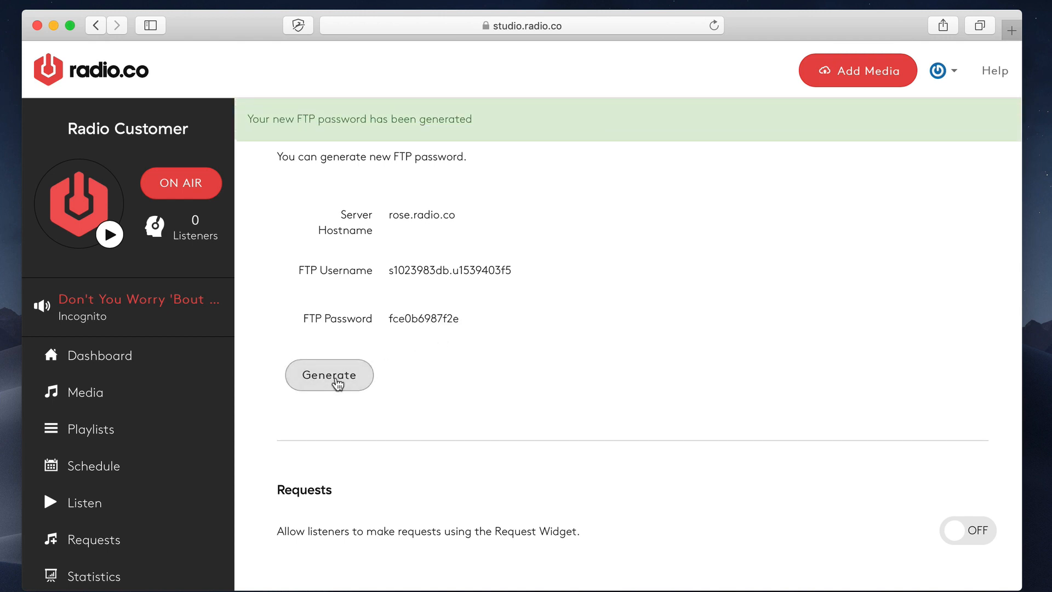
left_click(329, 375)
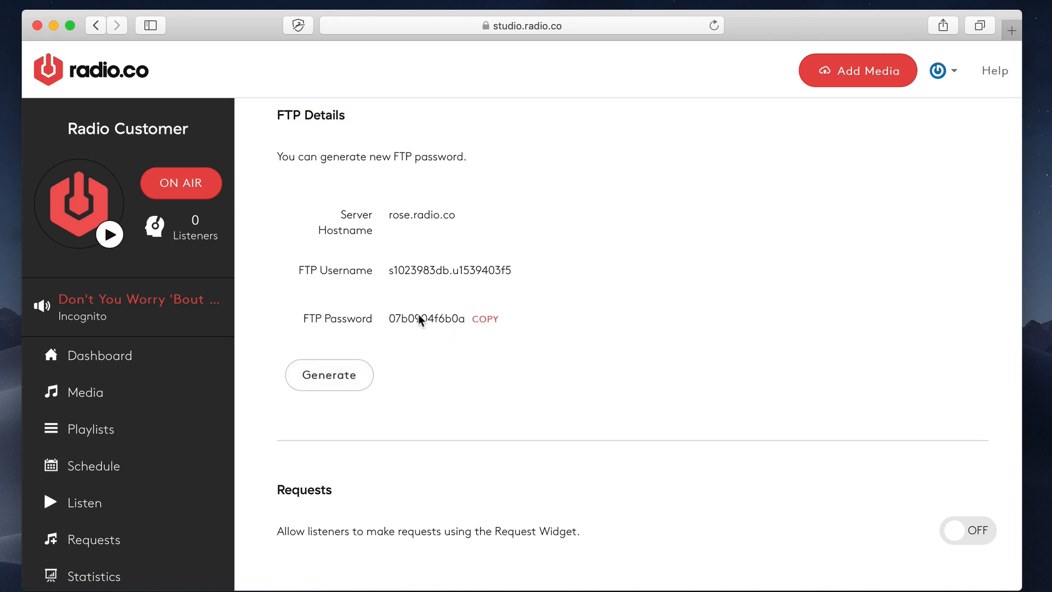
scroll("down", 3)
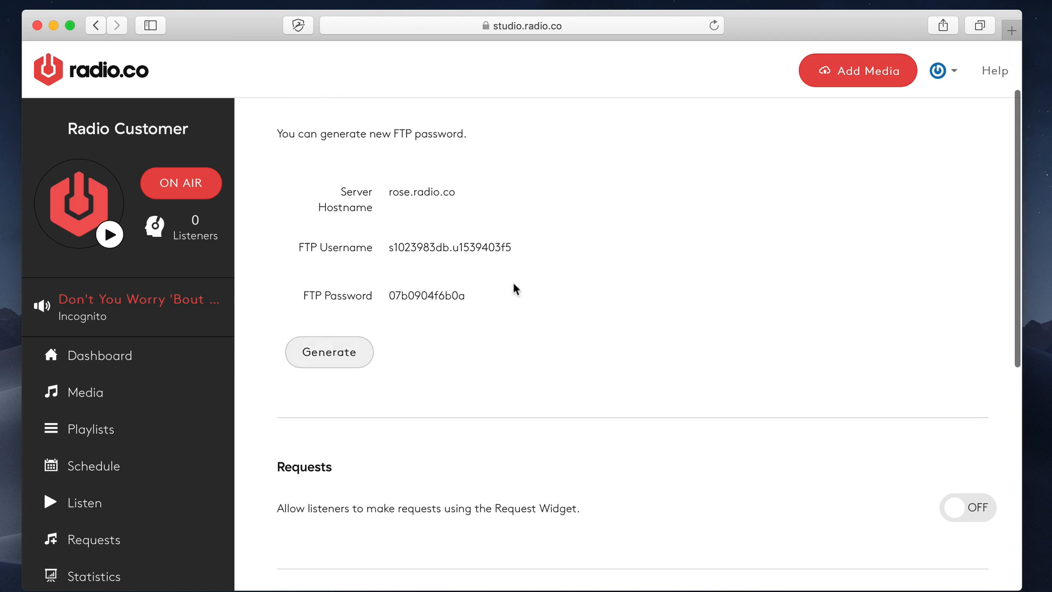
scroll("down", 3)
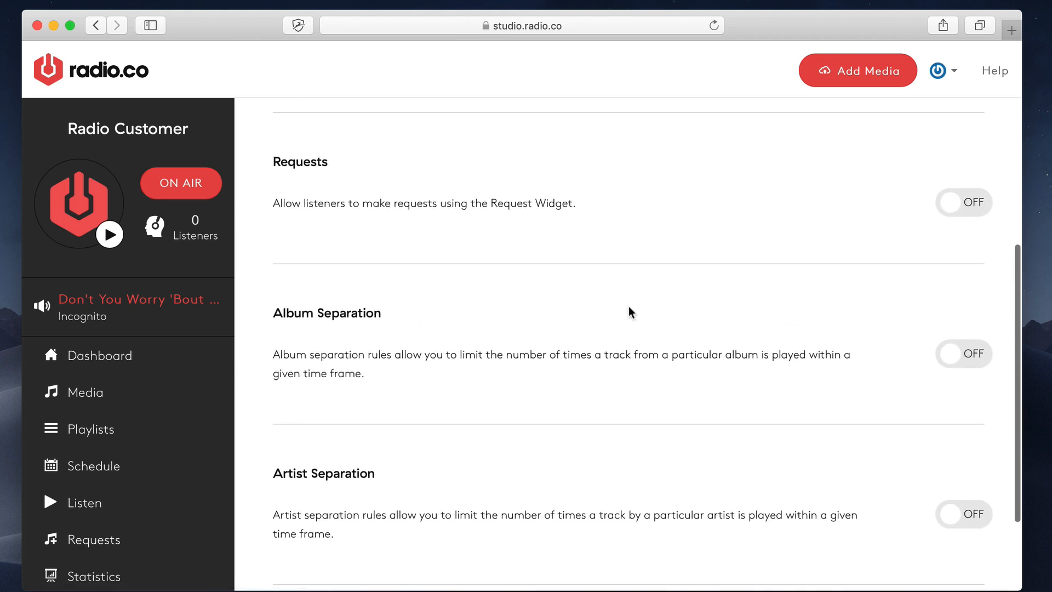
left_click(964, 201)
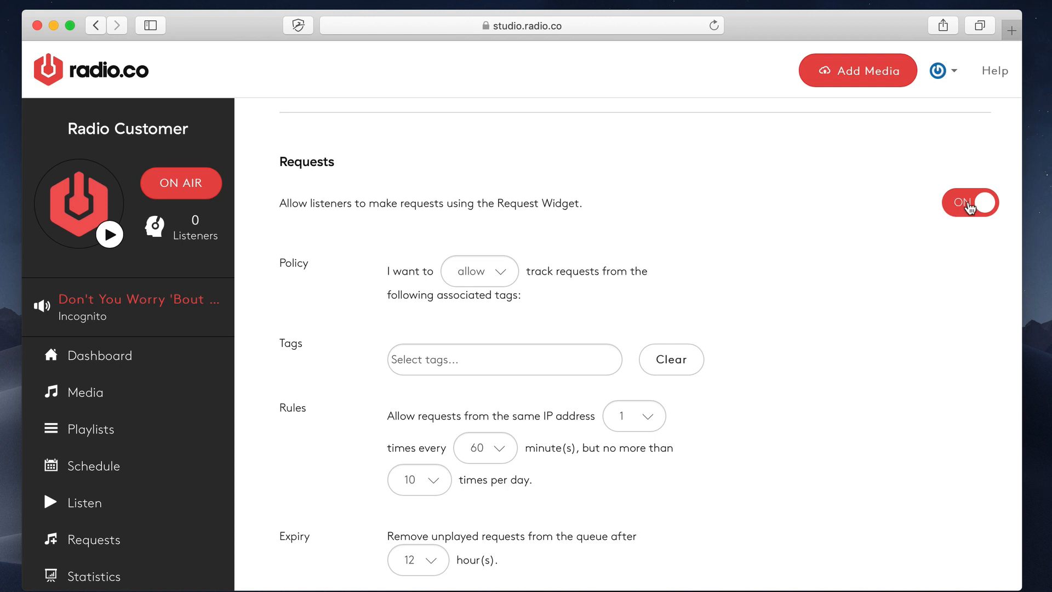
left_click(971, 203)
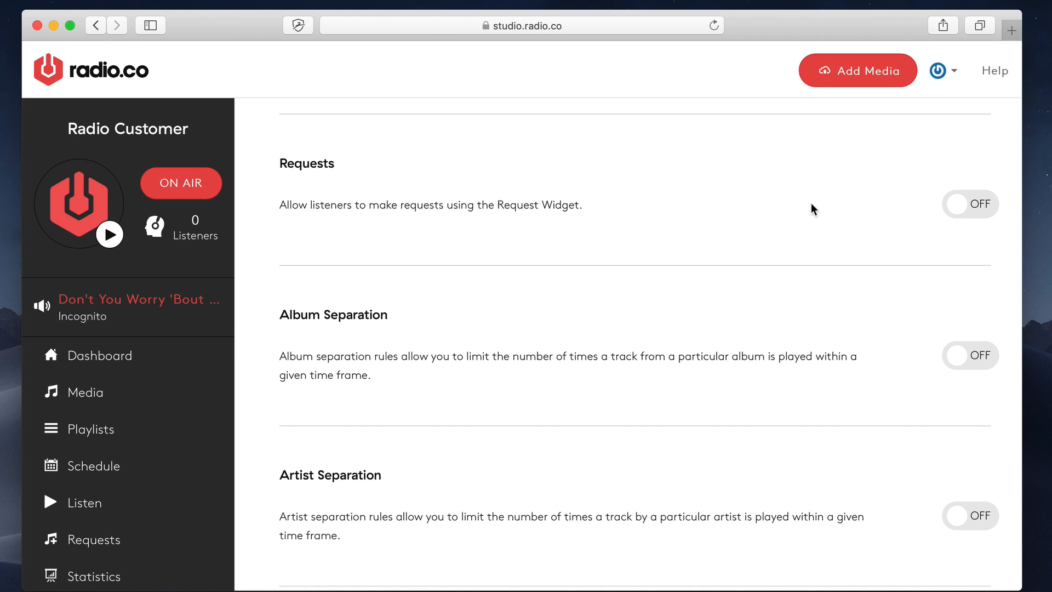
scroll("down", 3)
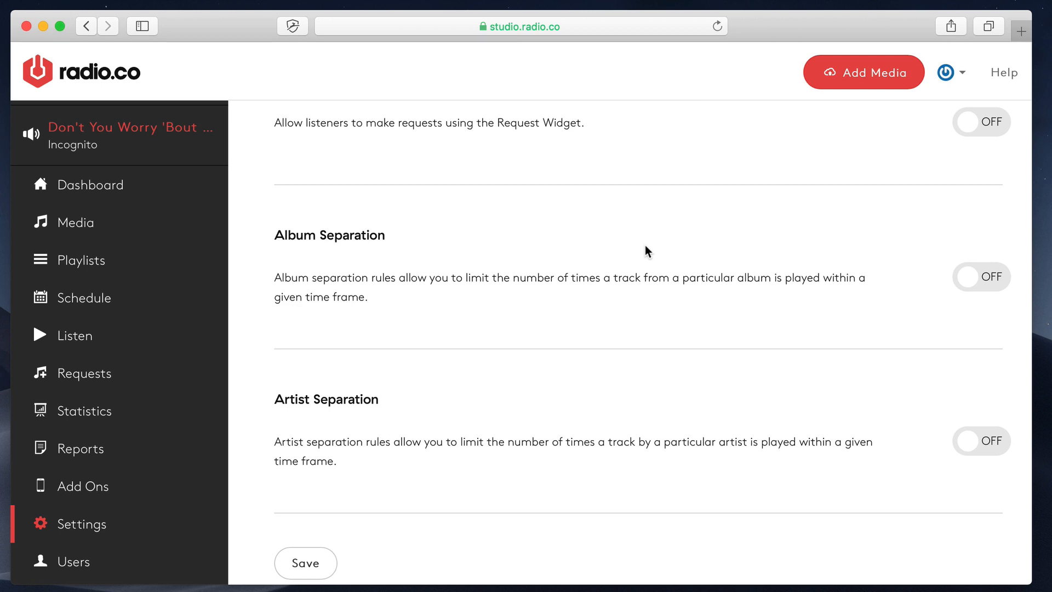
- Toggle Album Separation on and back off, then switch Artist Separation on
left_click(981, 276)
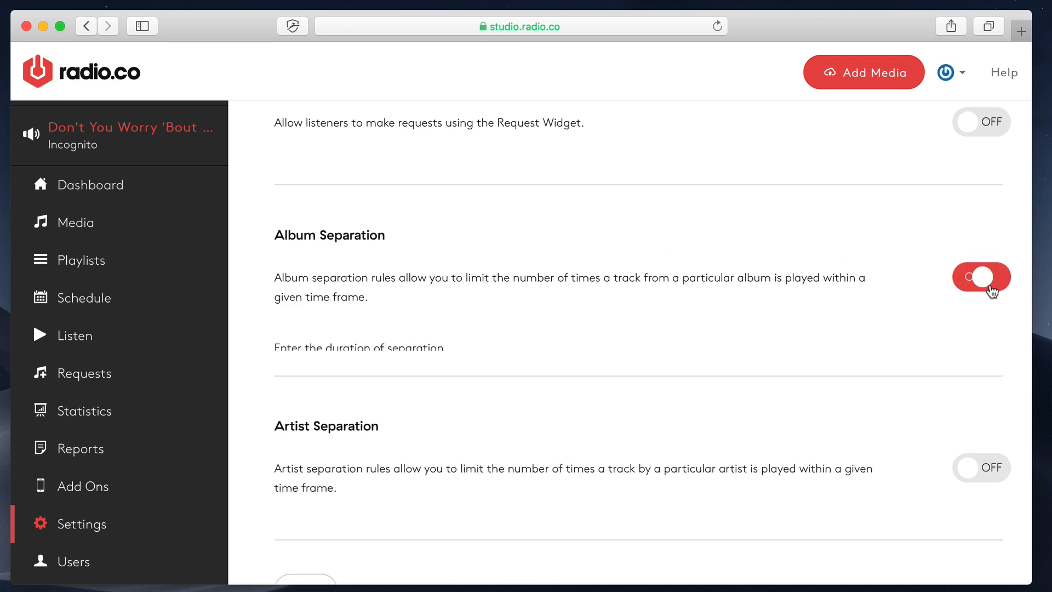
left_click(981, 276)
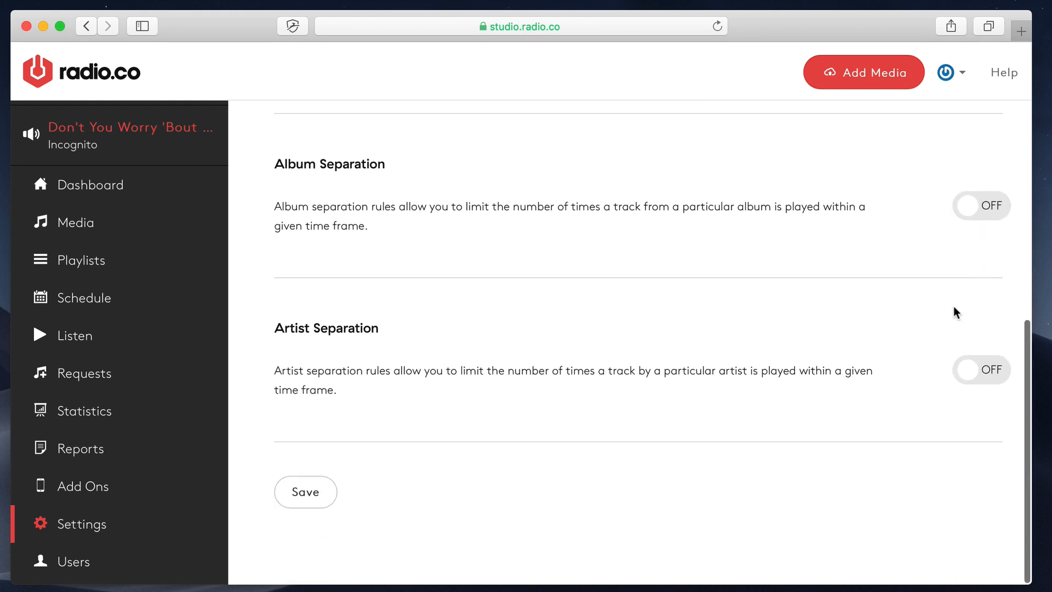
left_click(981, 370)
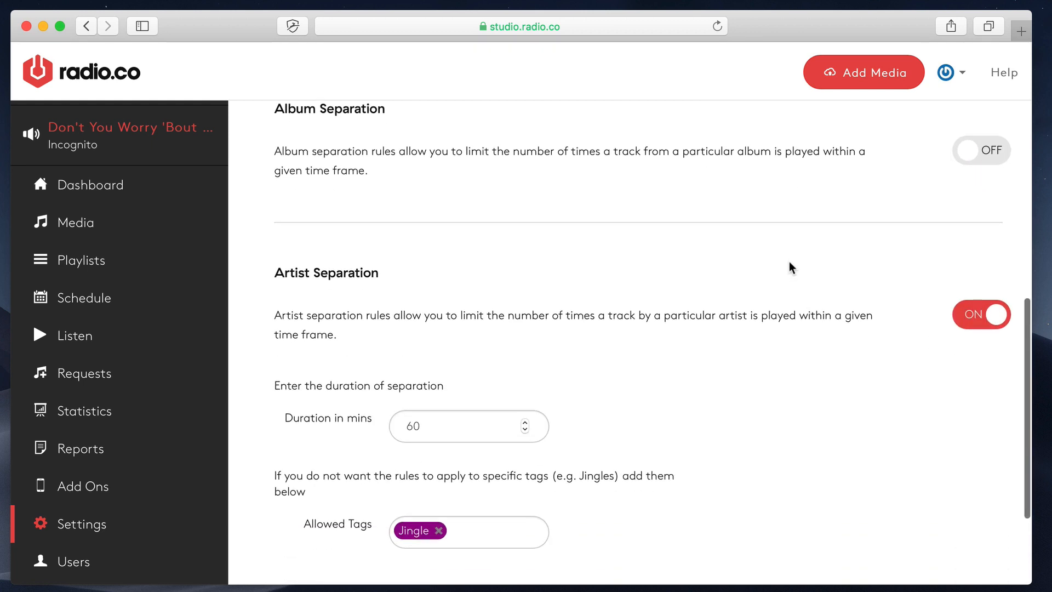
scroll("down", 3)
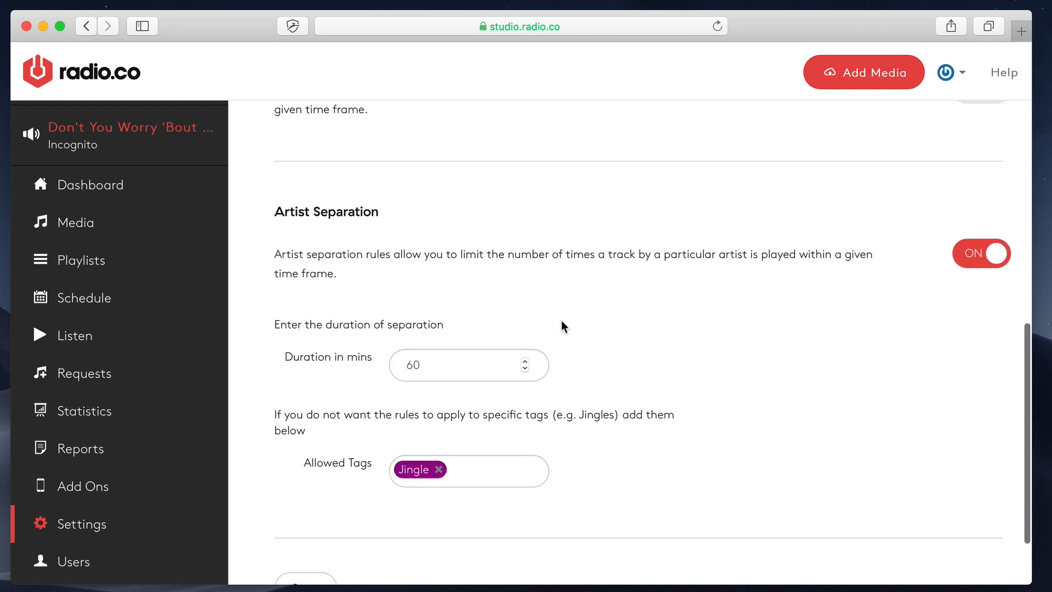
scroll("down", 3)
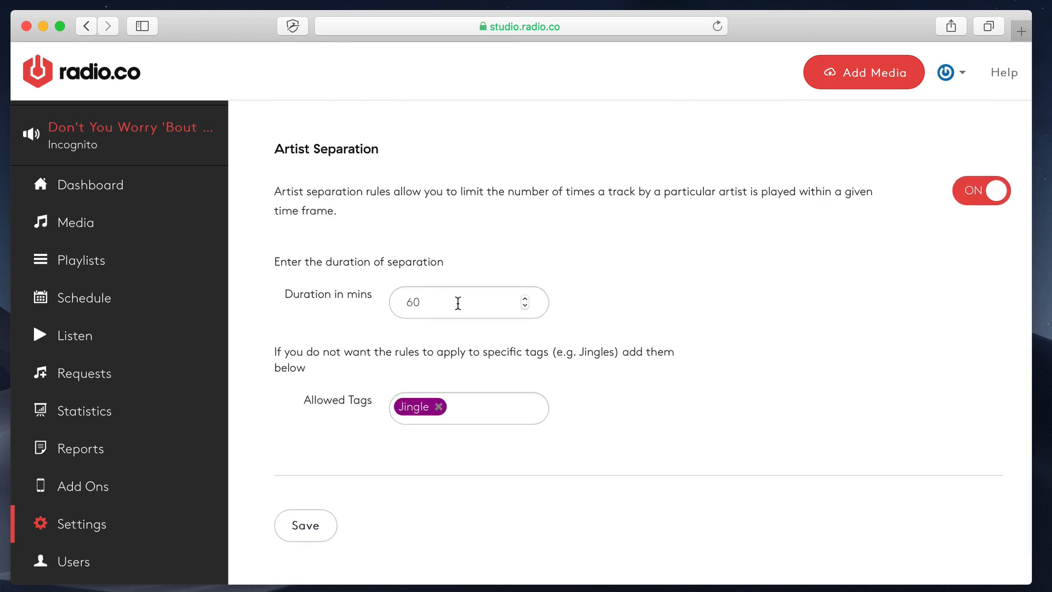
- Set the artist separation duration to 60 then 30 minutes and review the exempt tags list
left_click(468, 302)
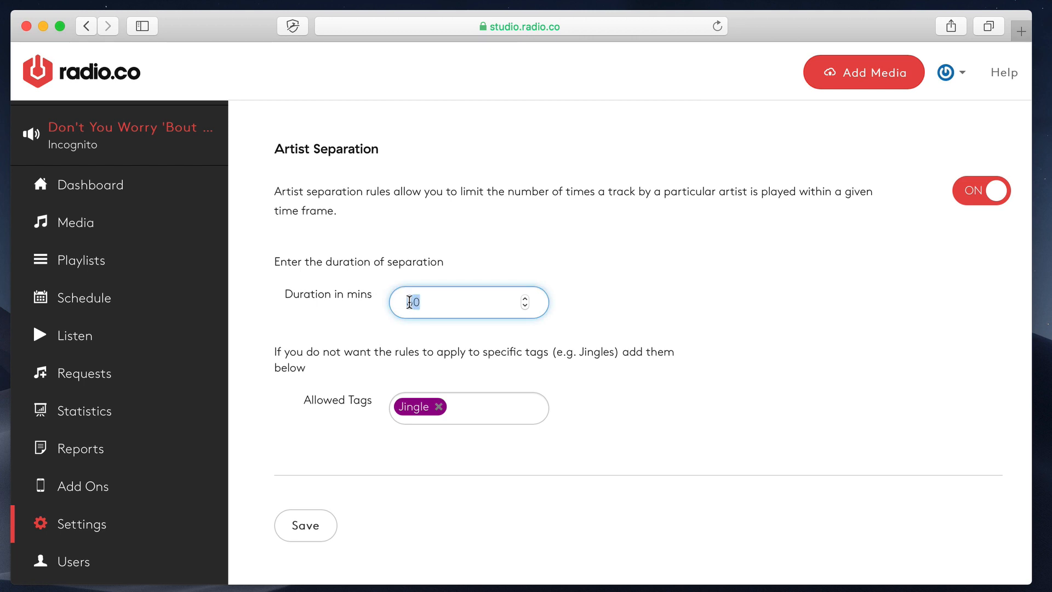
type("60")
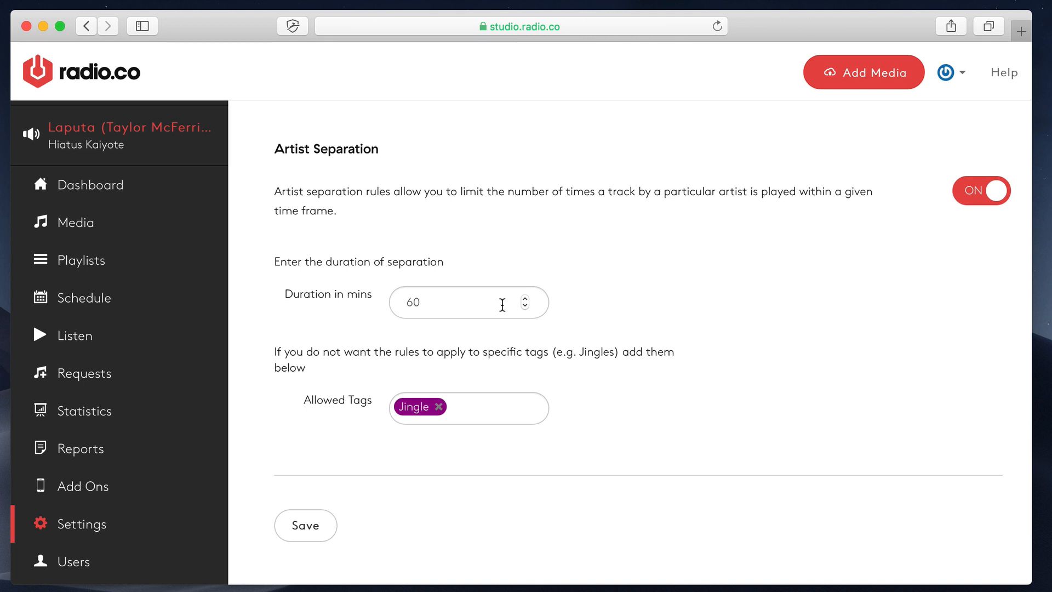
left_click(525, 309)
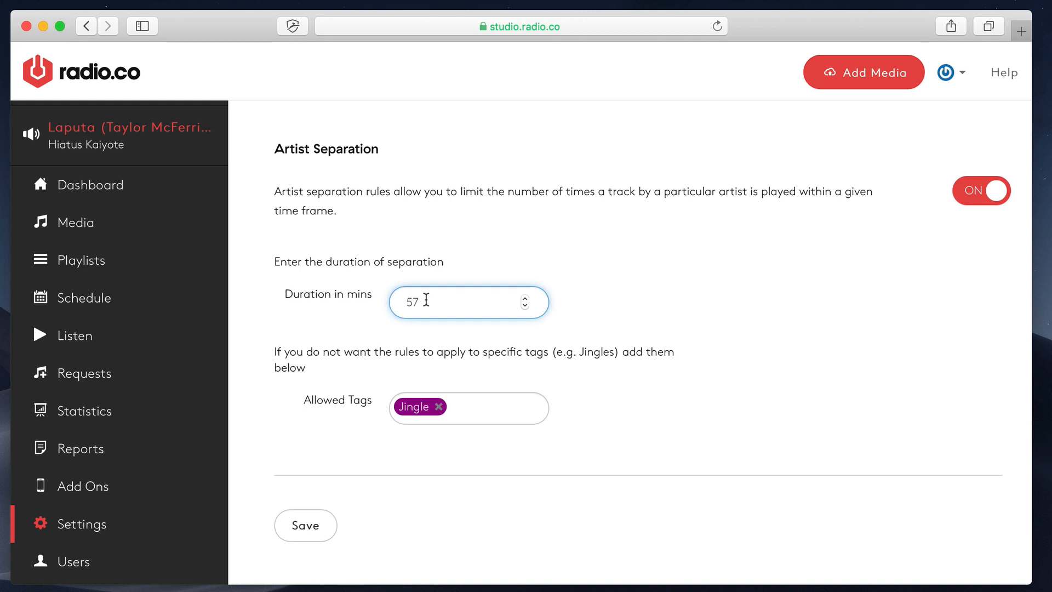
type("30")
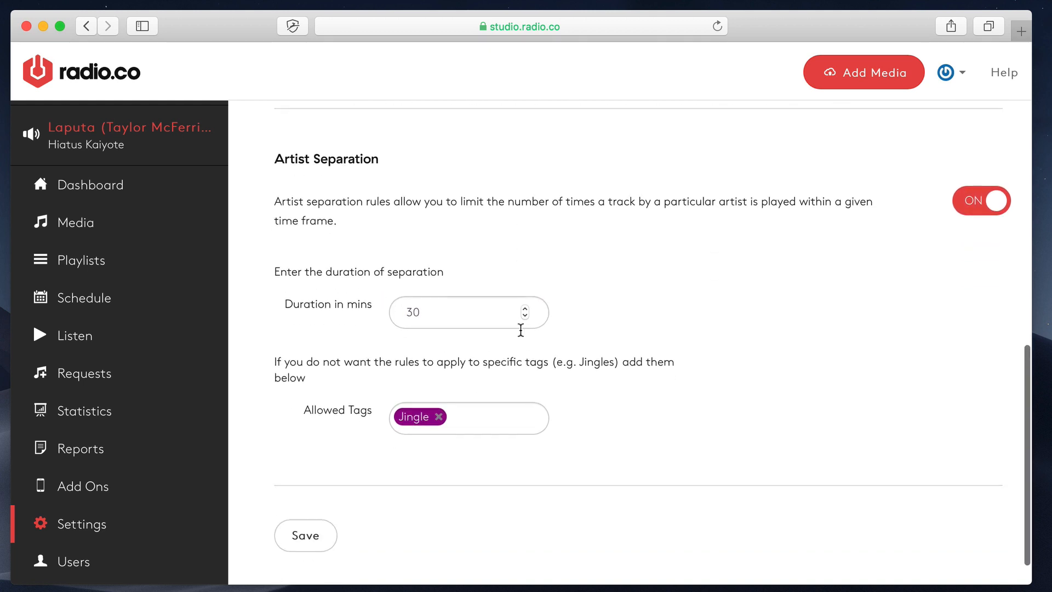
scroll("down", 3)
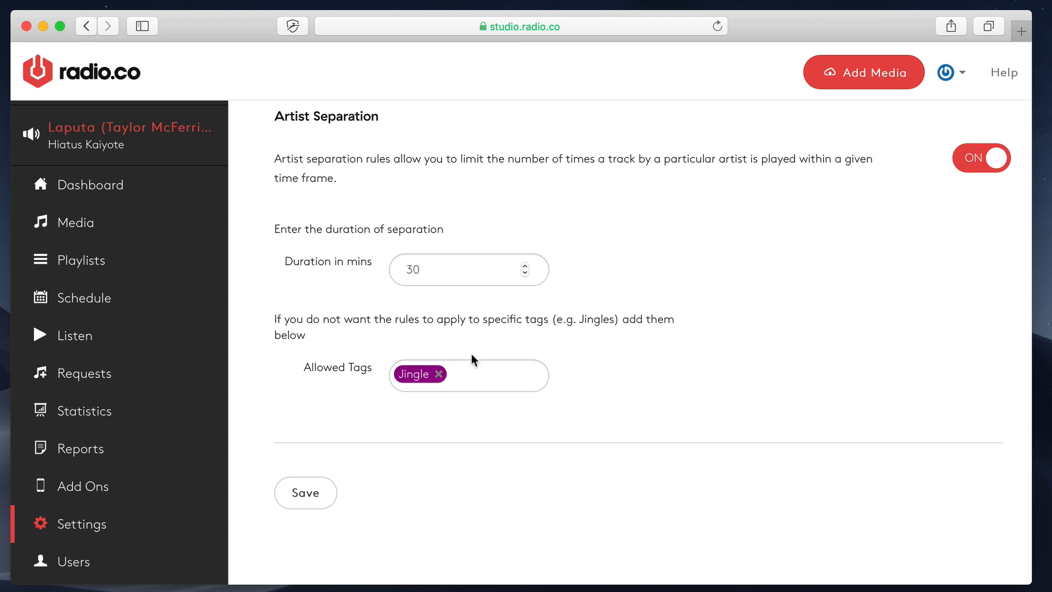
mouse_move(380, 371)
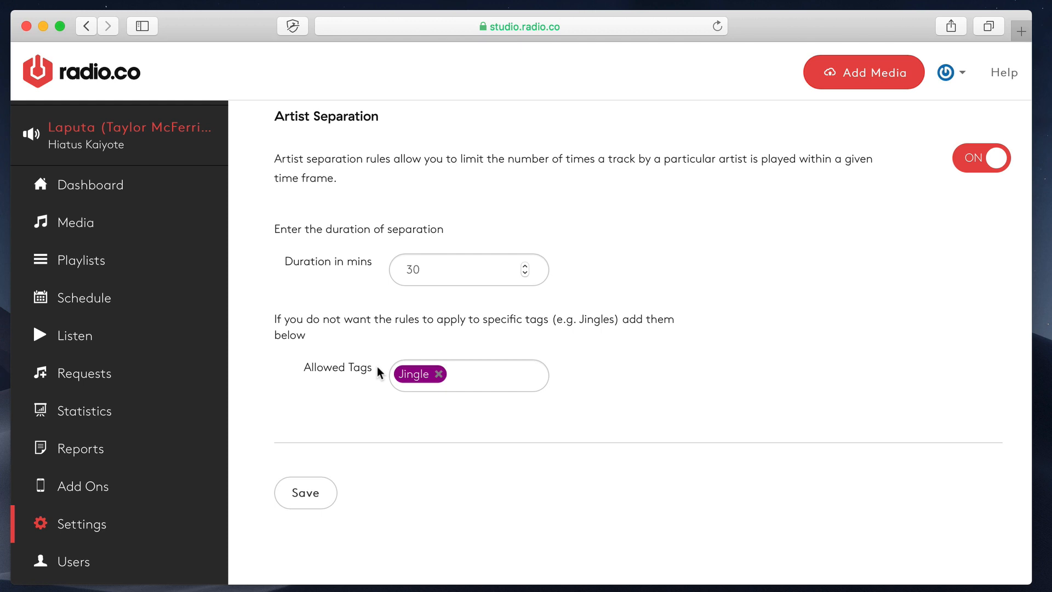
mouse_move(374, 378)
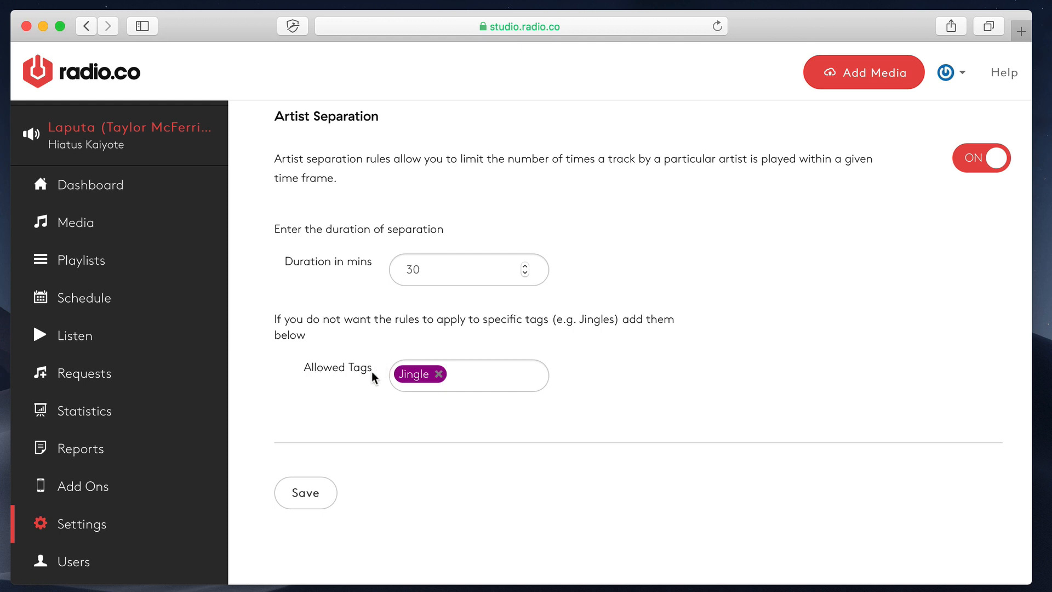
left_click(490, 375)
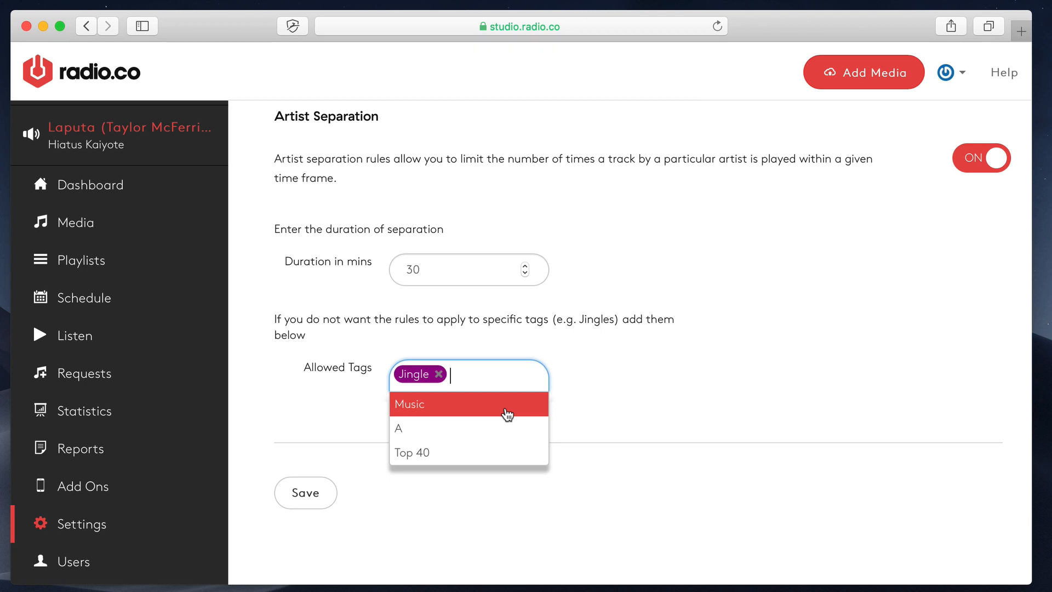
mouse_move(530, 411)
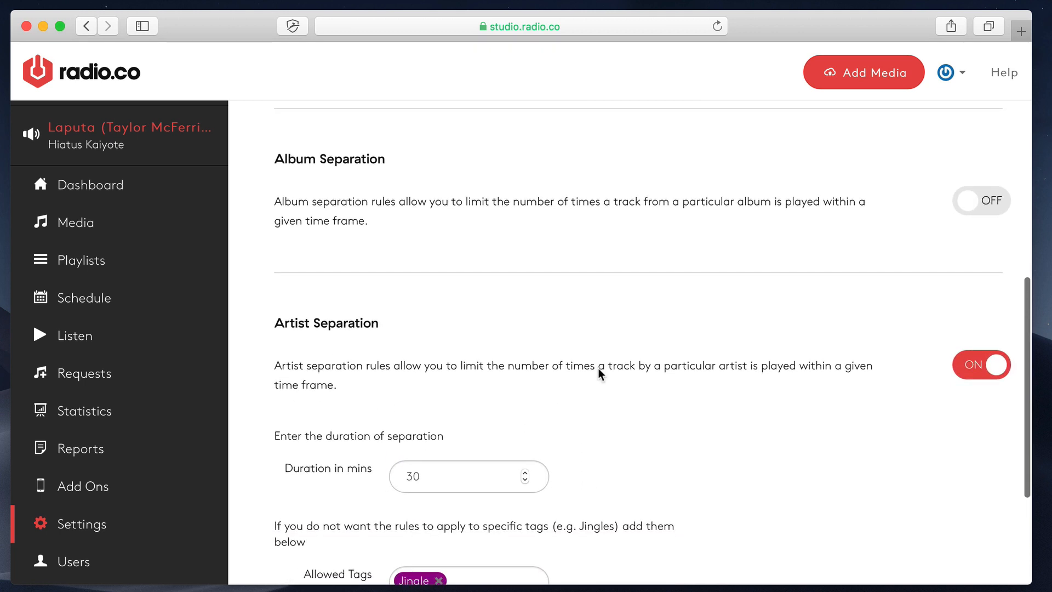
scroll("down", 3)
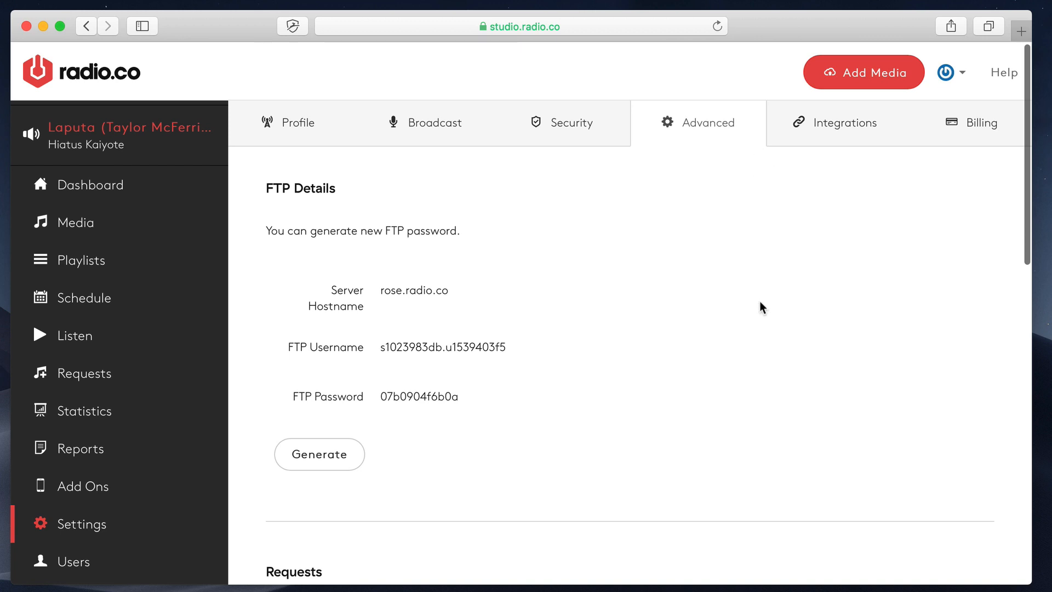
scroll("down", 3)
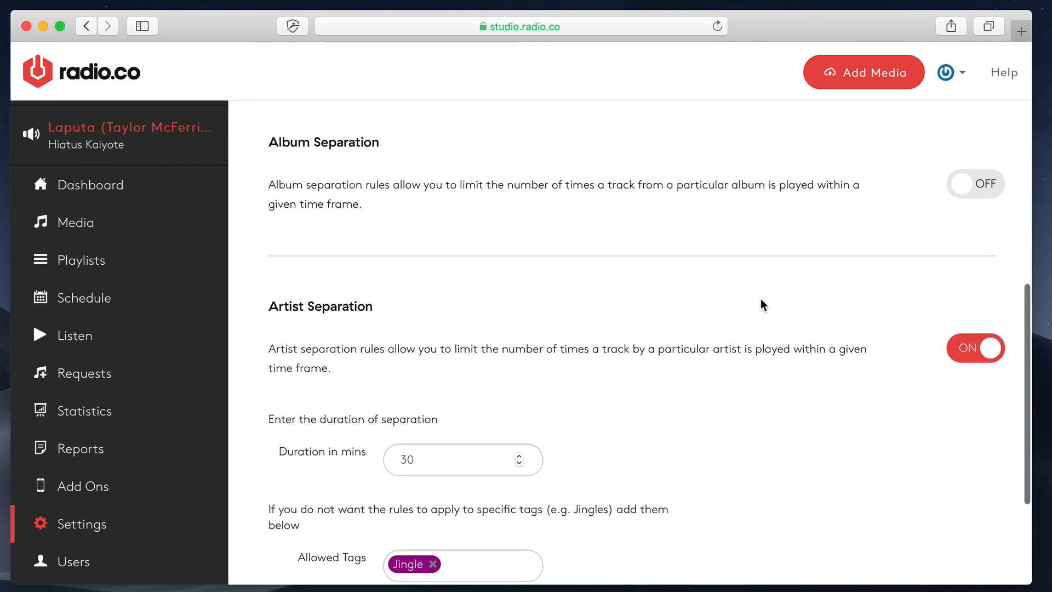
- On the Integrations tab, scroll through the Twitter, TuneIn and Mixcloud connection sections
left_click(852, 124)
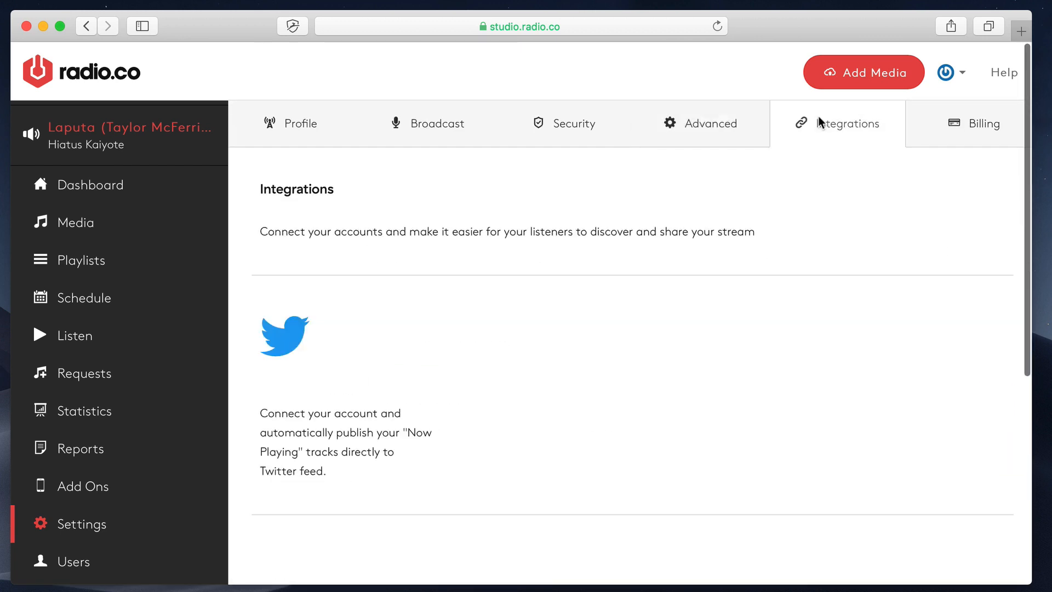
scroll("down", 3)
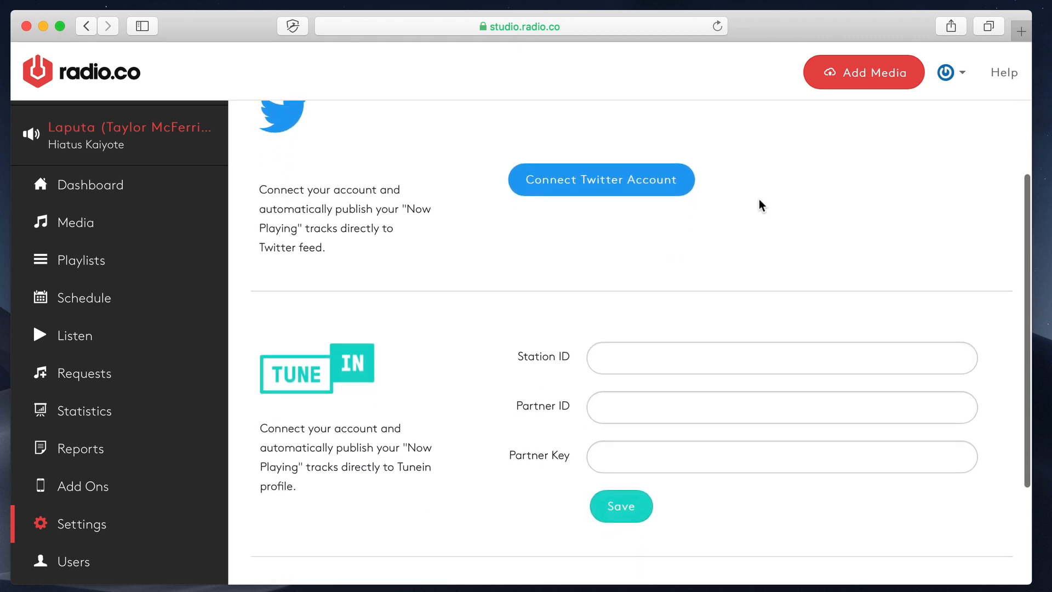
scroll("up", 3)
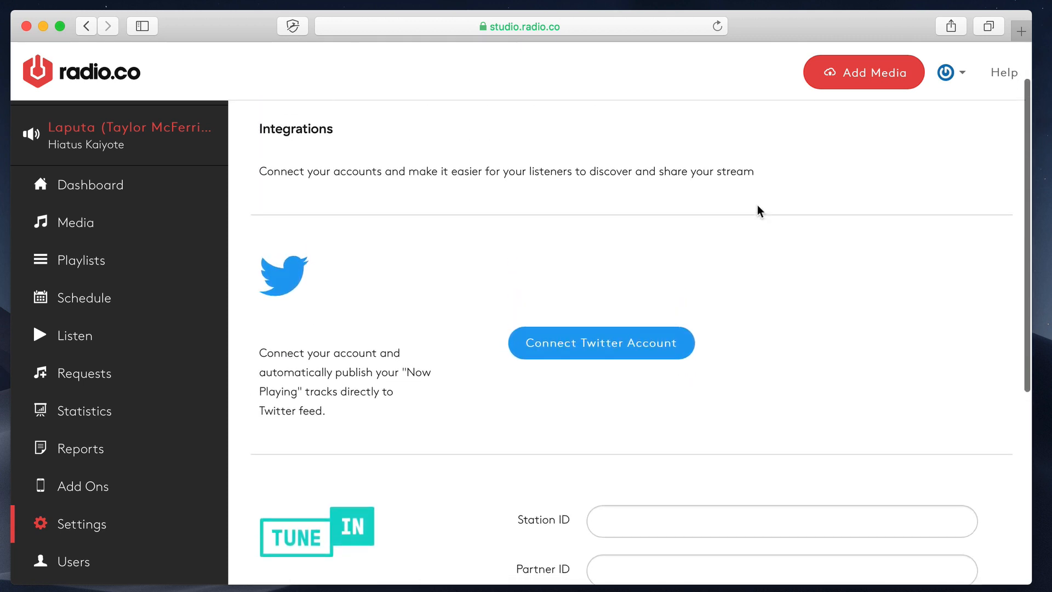
scroll("down", 3)
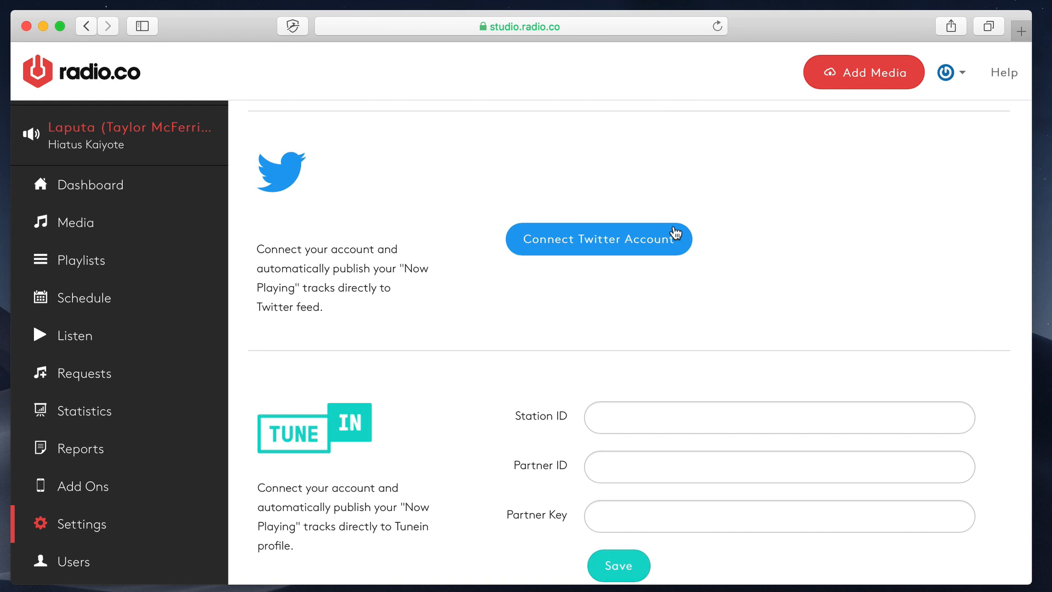
scroll("down", 3)
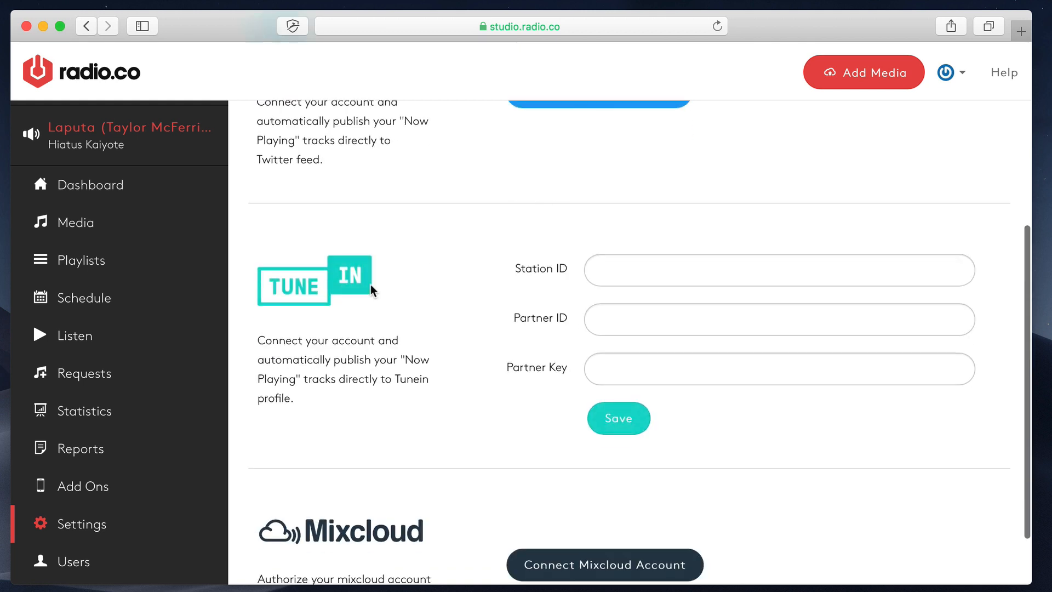
mouse_move(408, 266)
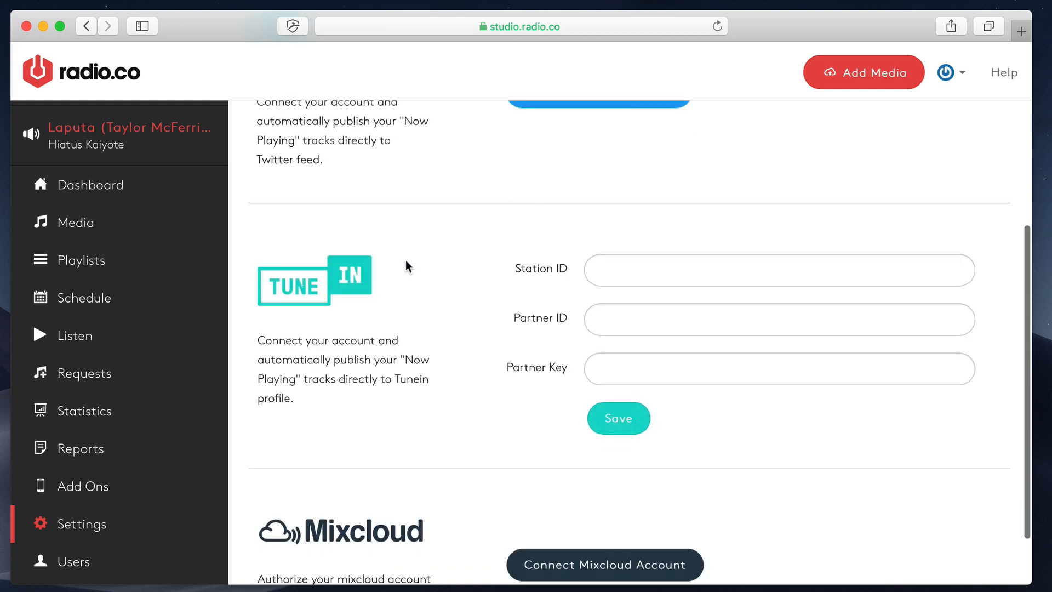
scroll("down", 3)
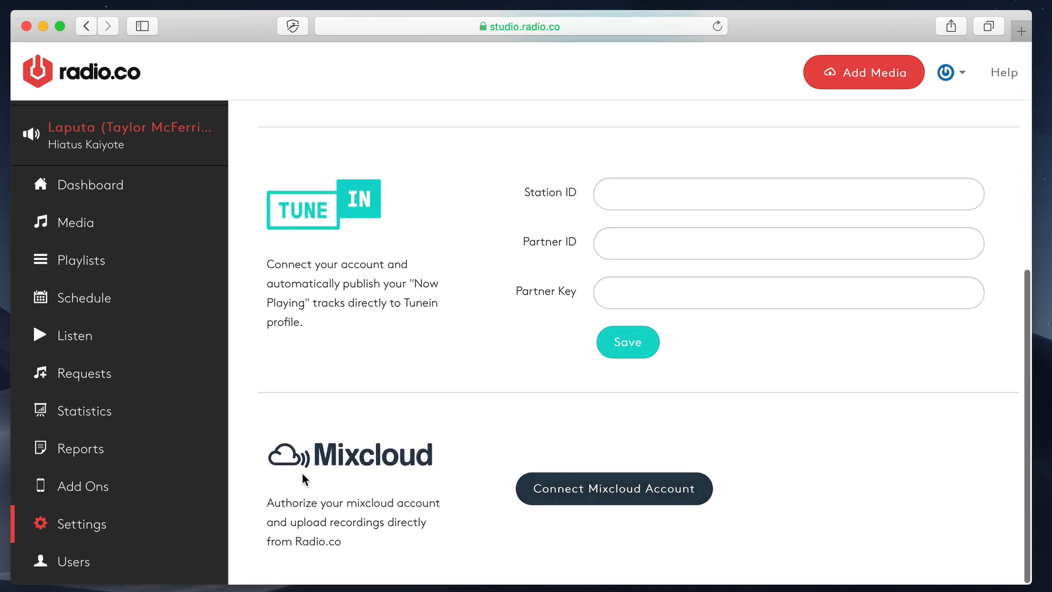
scroll("down", 3)
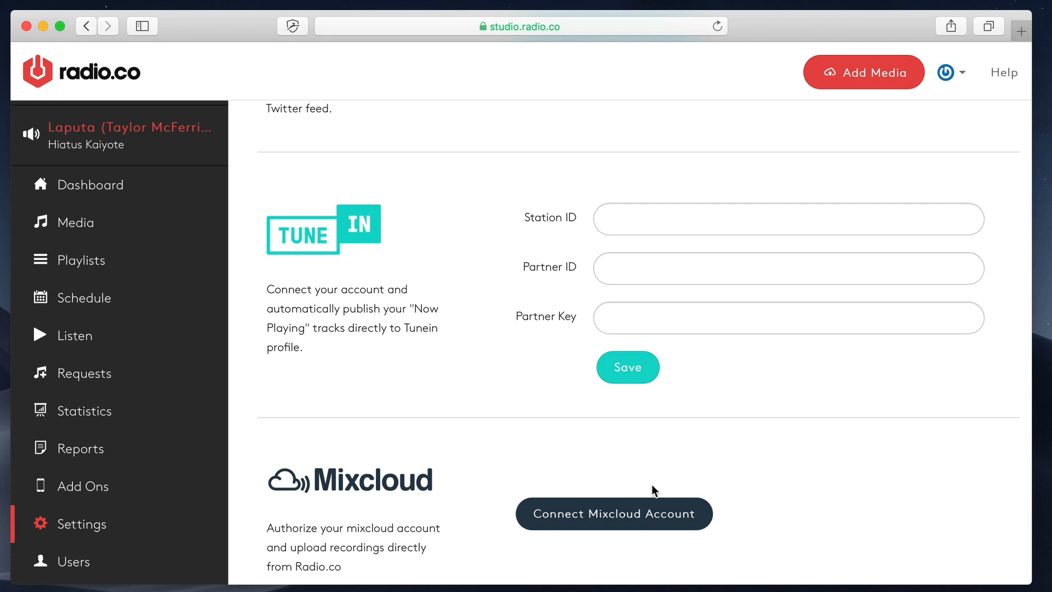
mouse_move(610, 560)
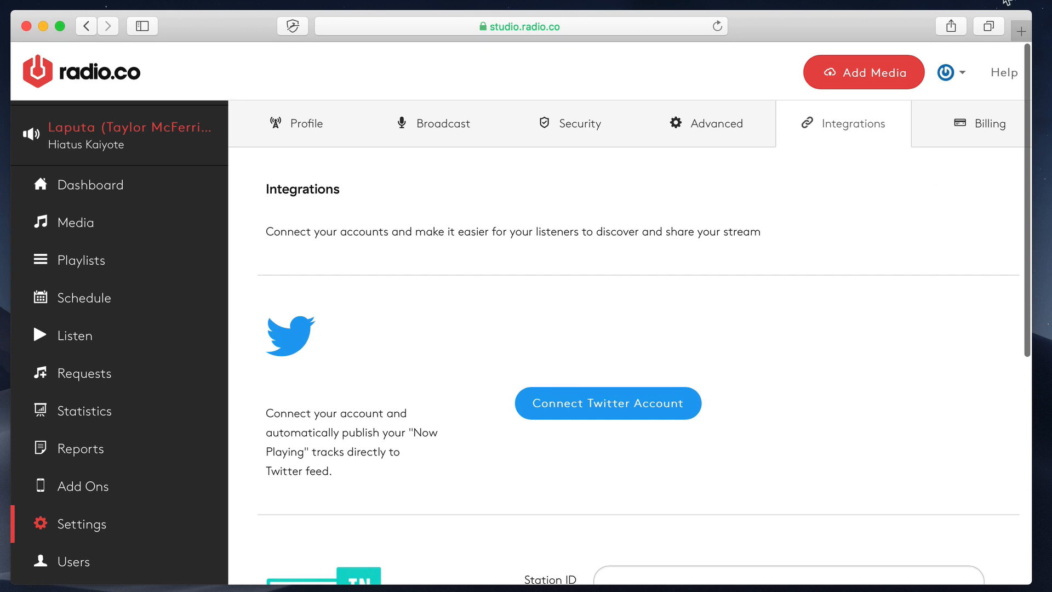
mouse_move(809, 310)
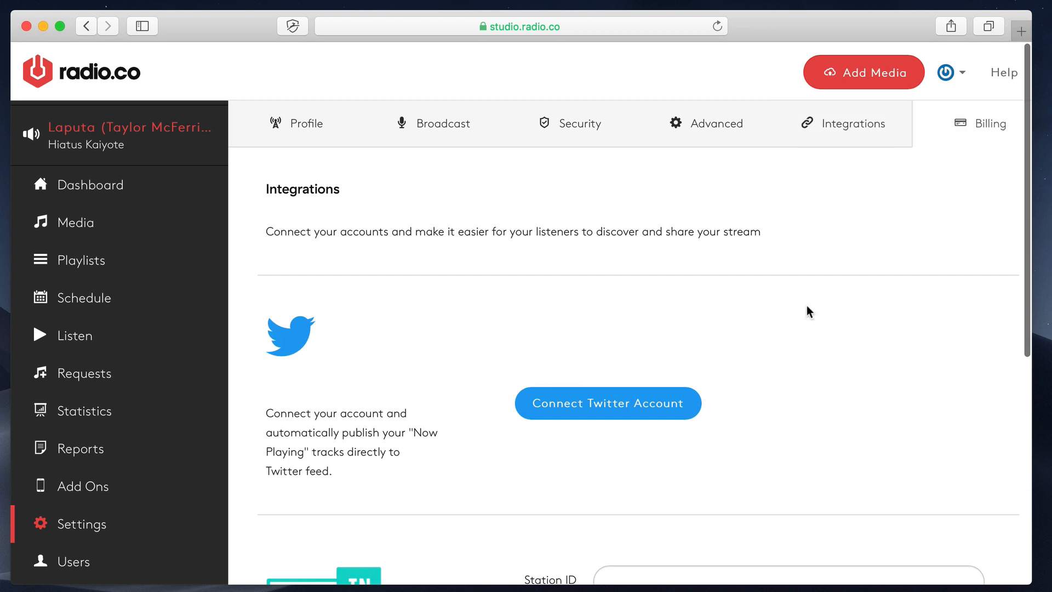
- Show the Billing settings with the $99 Monthly Gold Plan and American Express payment method
left_click(988, 123)
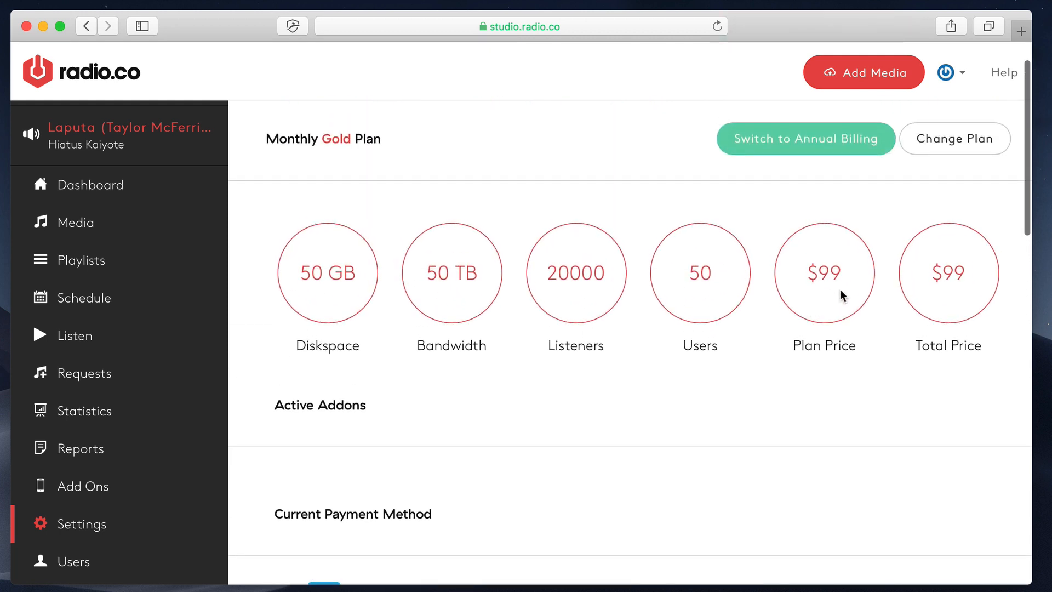
left_click(954, 139)
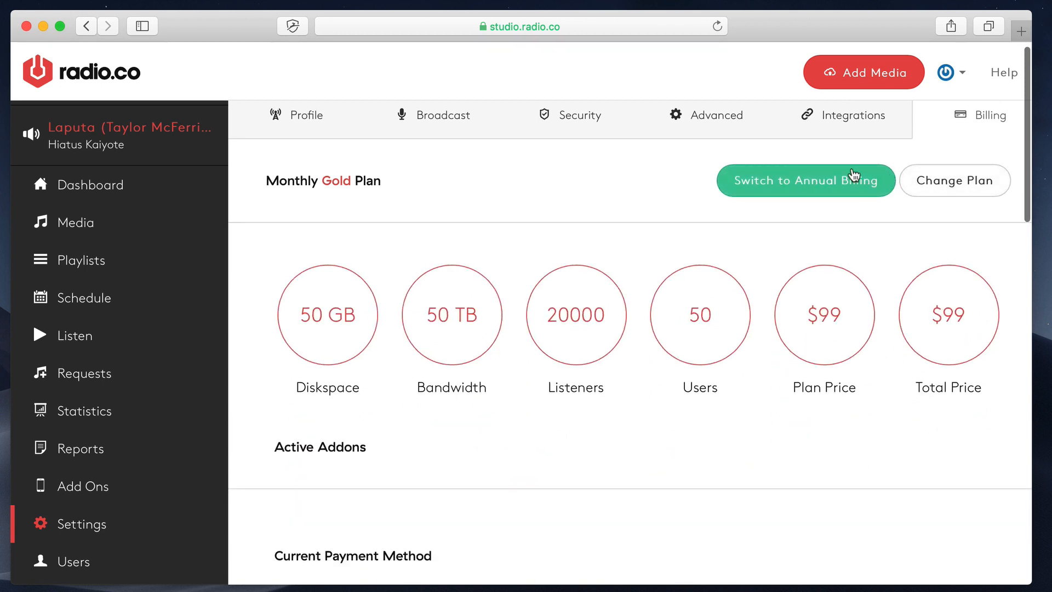
scroll("down", 3)
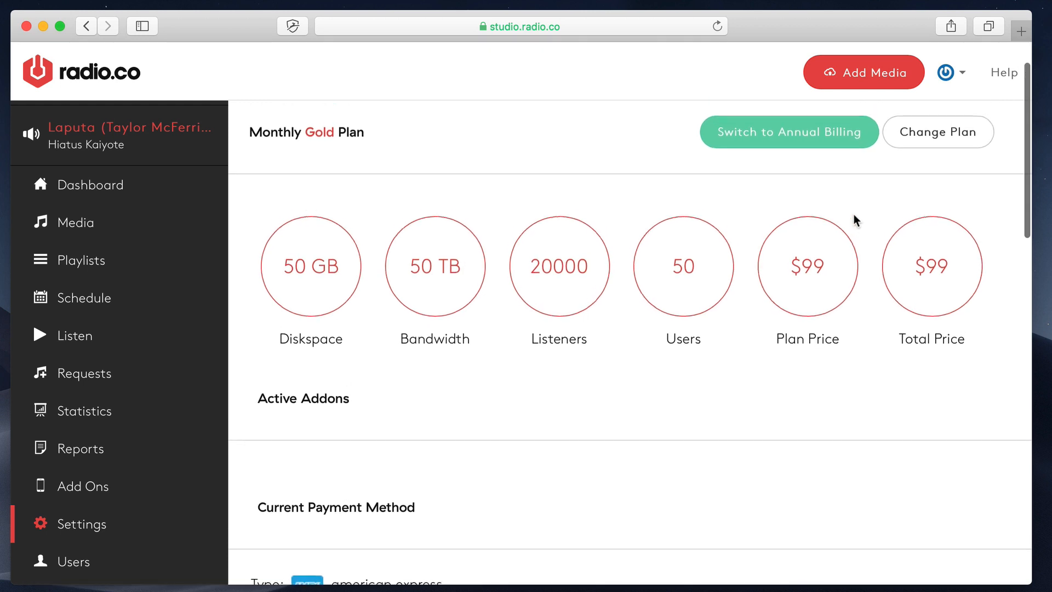
scroll("down", 3)
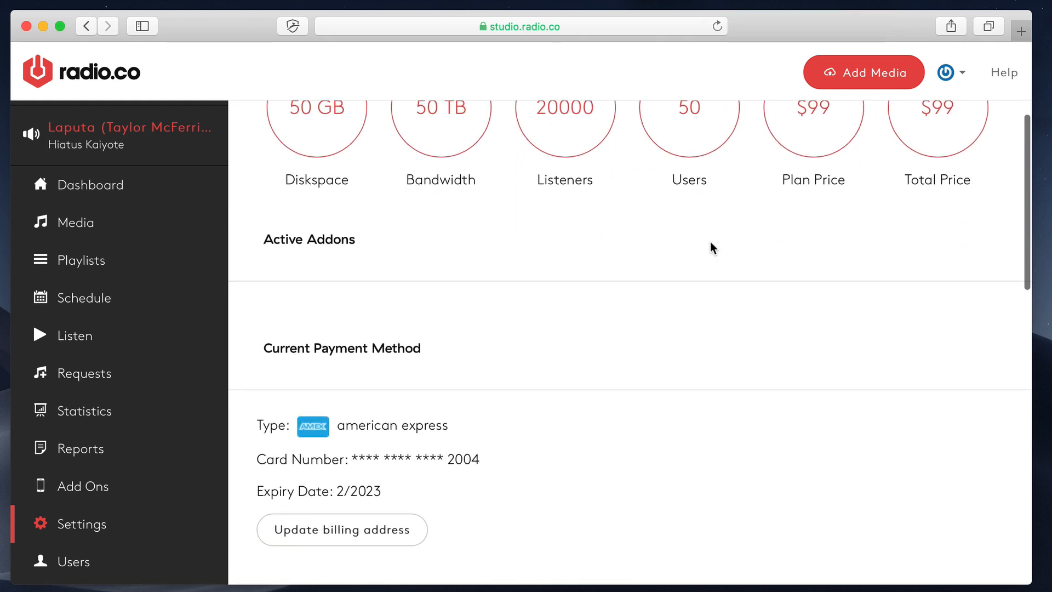
scroll("down", 3)
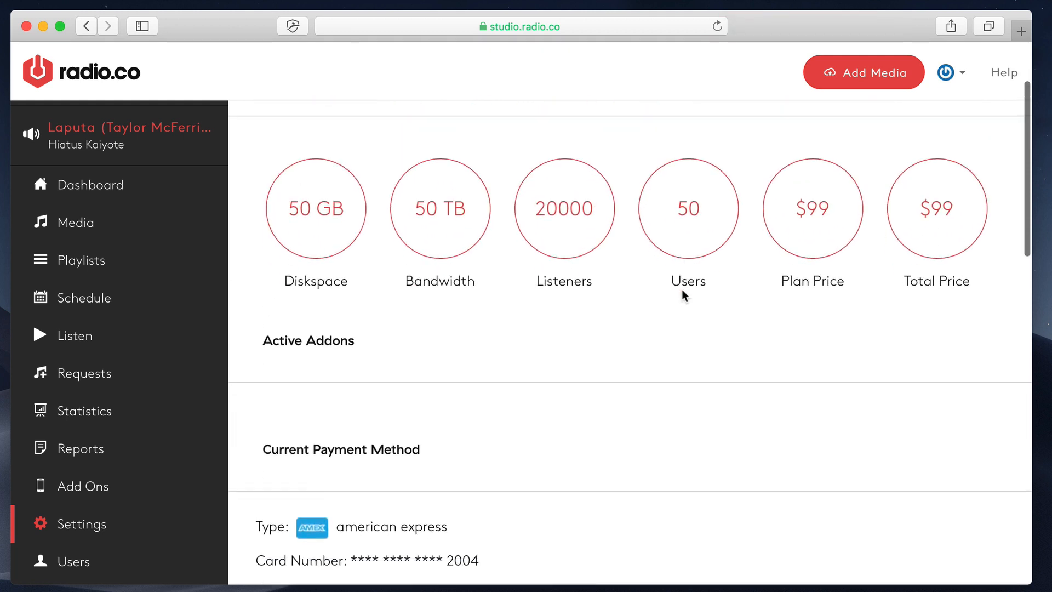
scroll("down", 3)
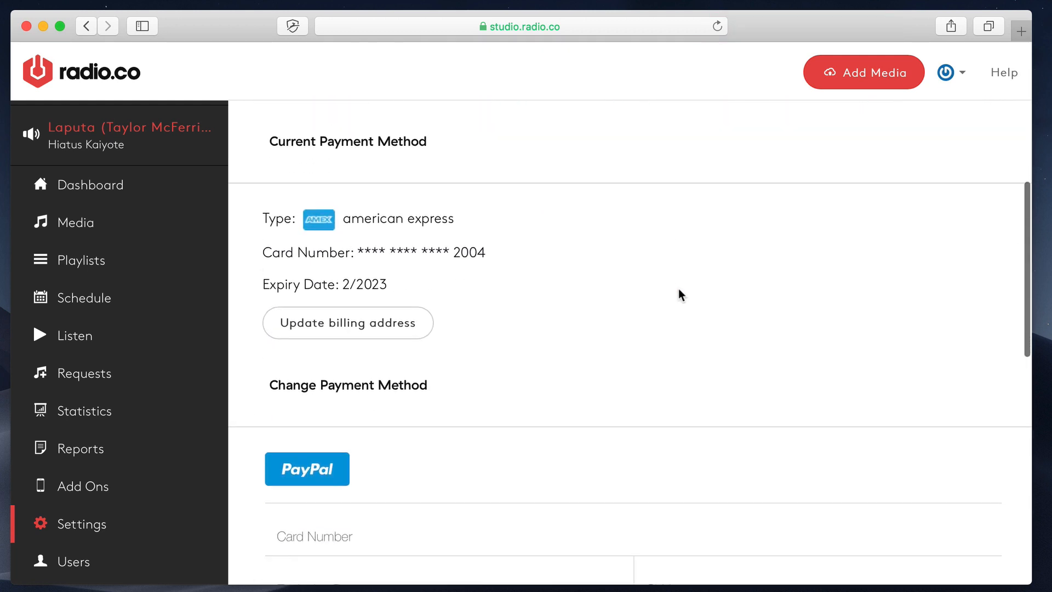
scroll("down", 3)
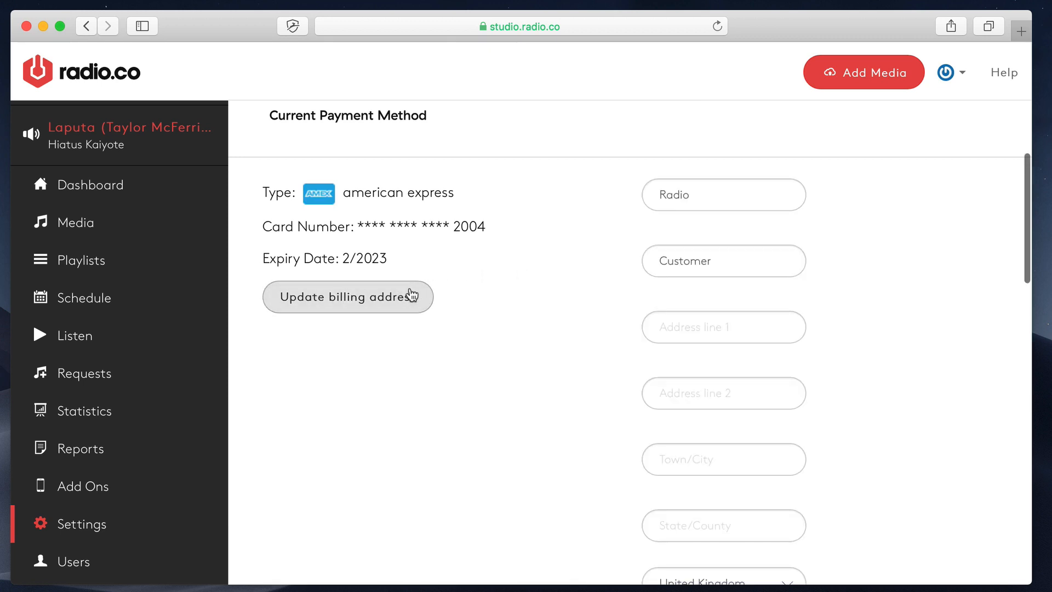
scroll("down", 3)
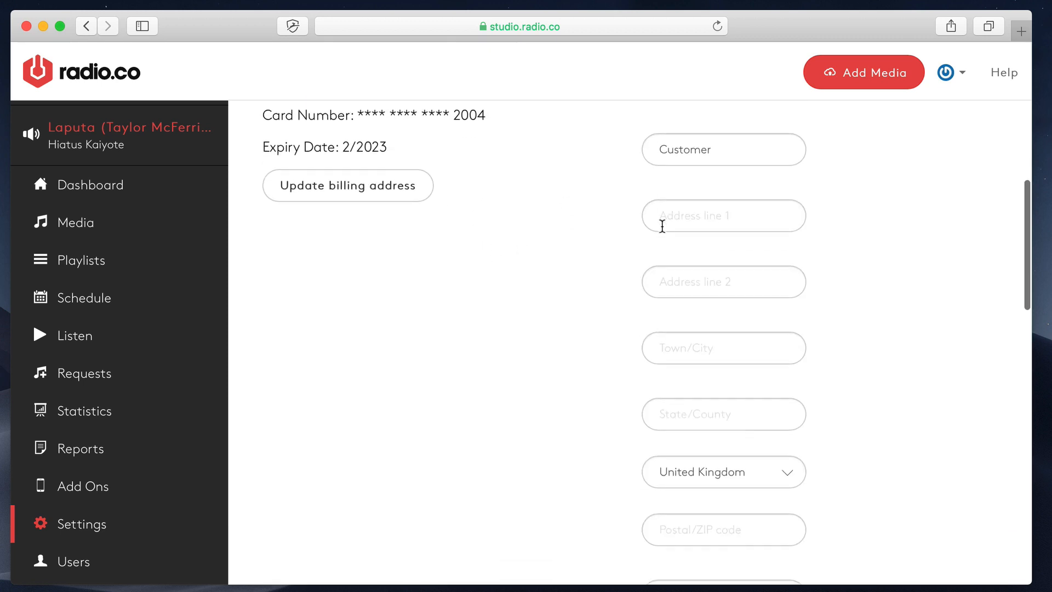
scroll("up", 3)
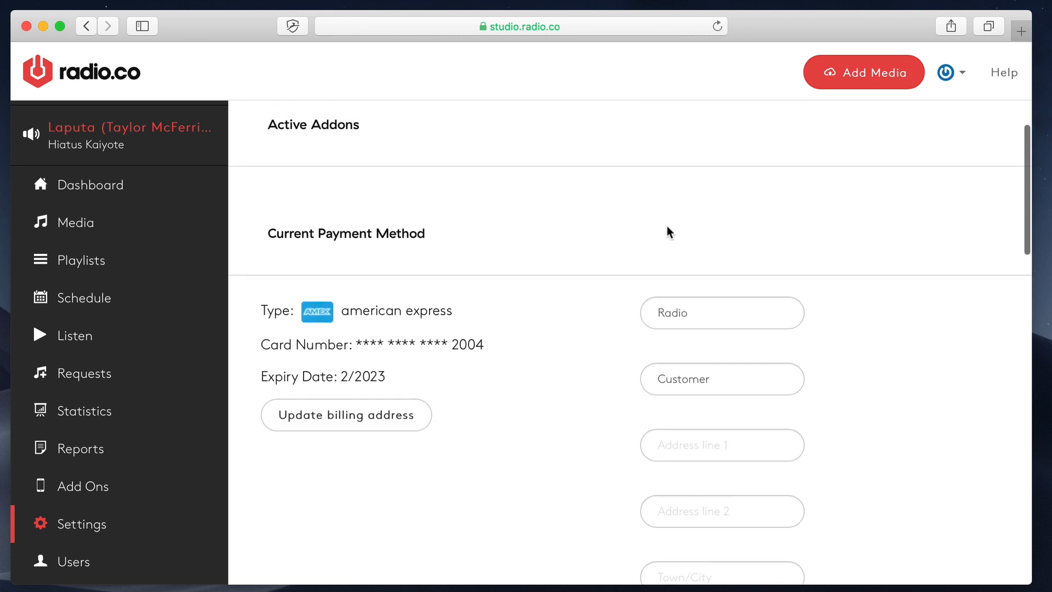
scroll("down", 3)
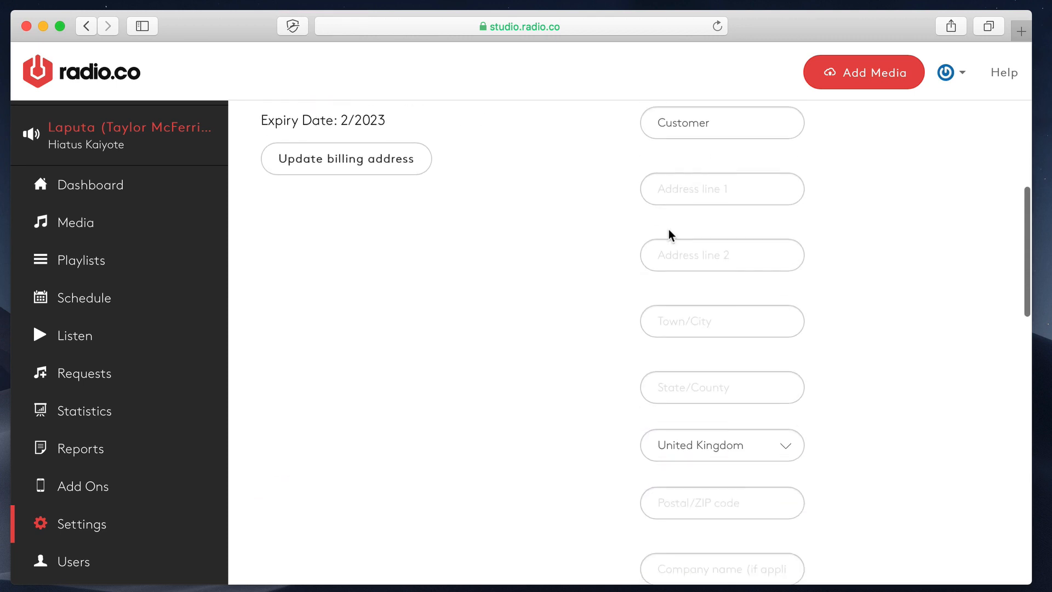
scroll("down", 3)
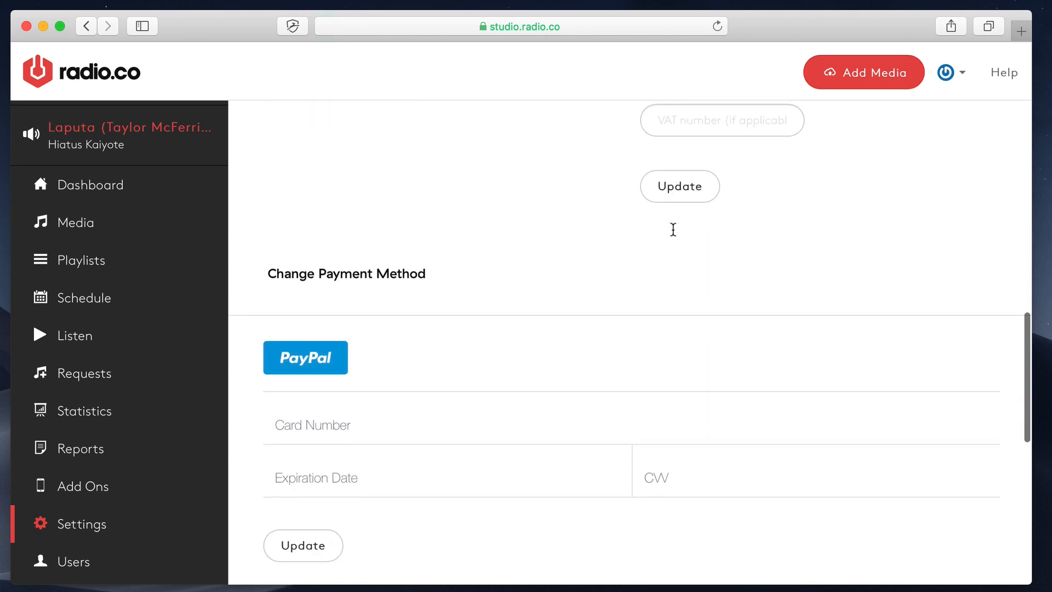
scroll("down", 3)
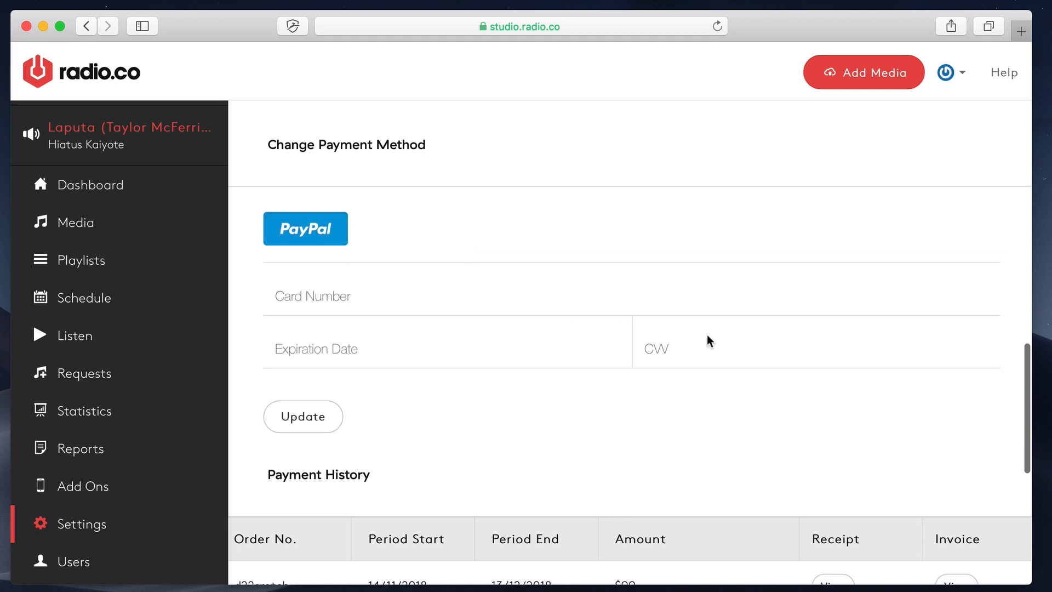
scroll("down", 3)
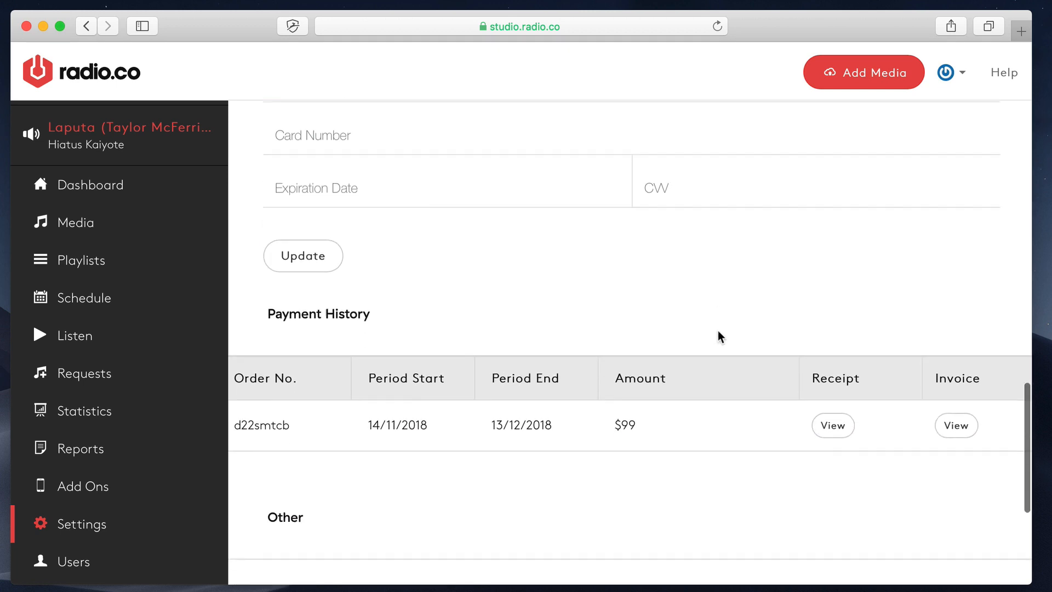
scroll("down", 3)
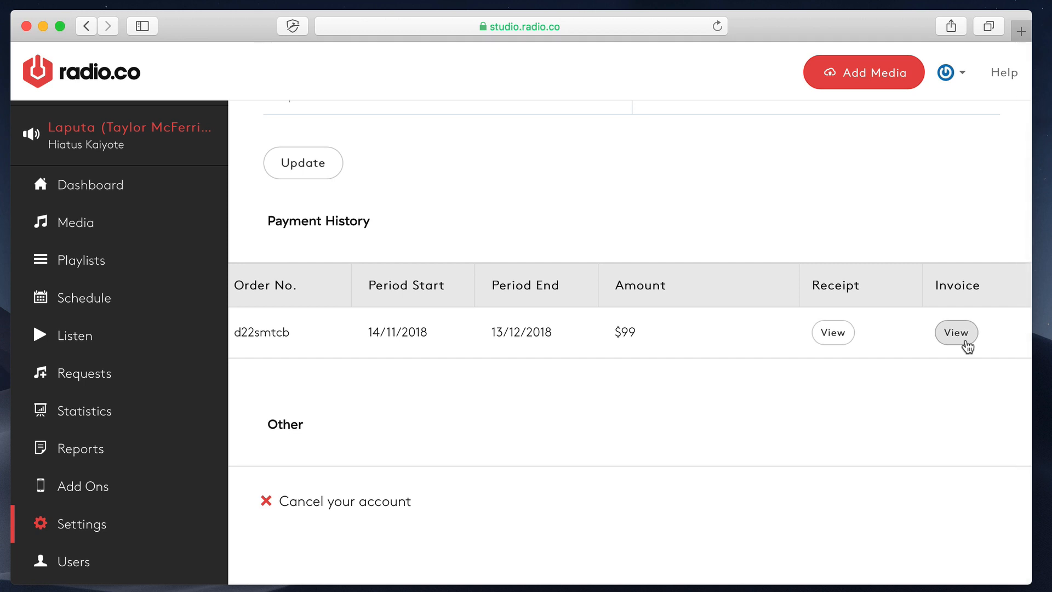
mouse_move(970, 357)
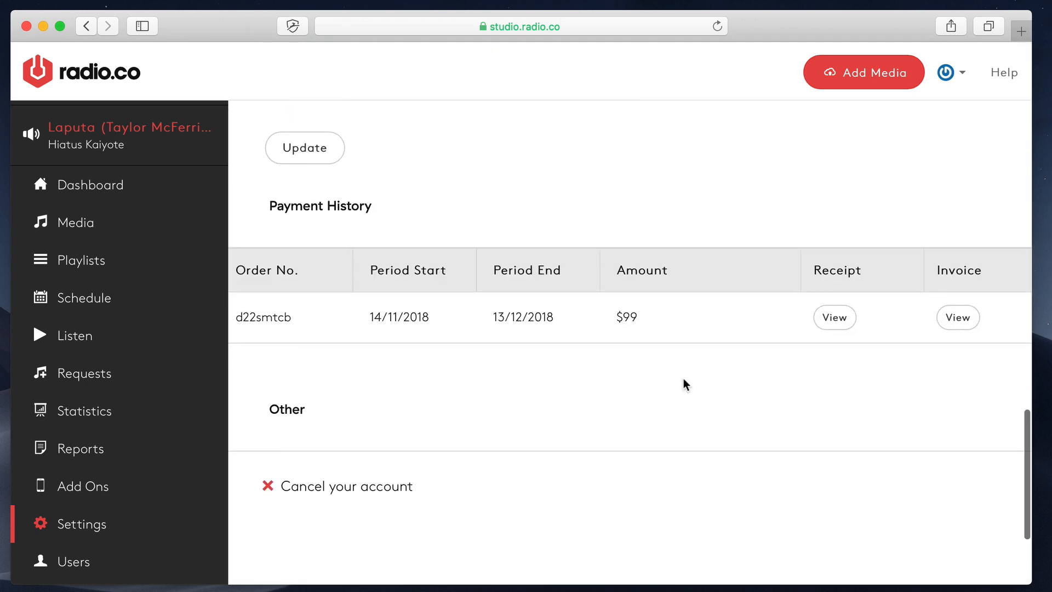
mouse_move(421, 422)
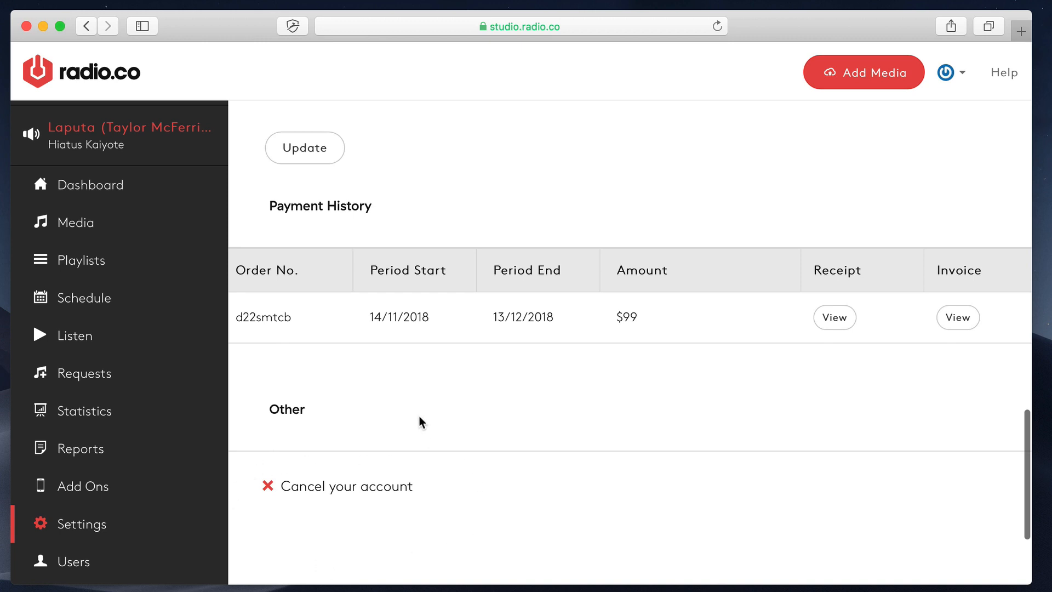